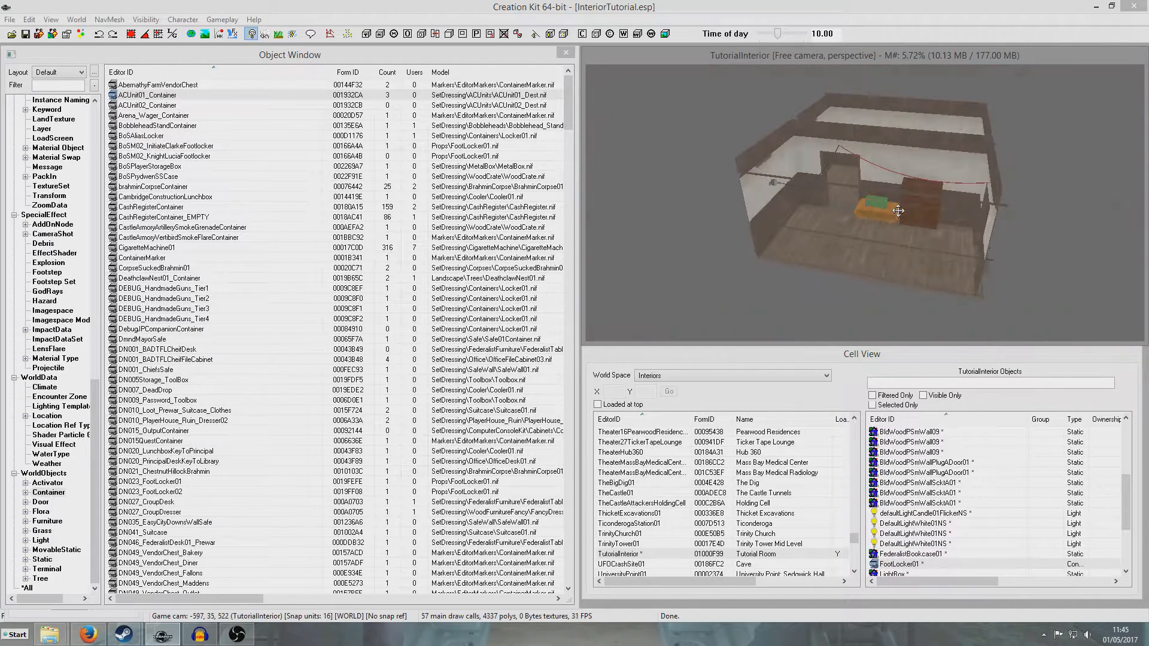
Browse via This PC into Steam's Fallout 4 Data folder.
left_click_drag(899, 212, 925, 238)
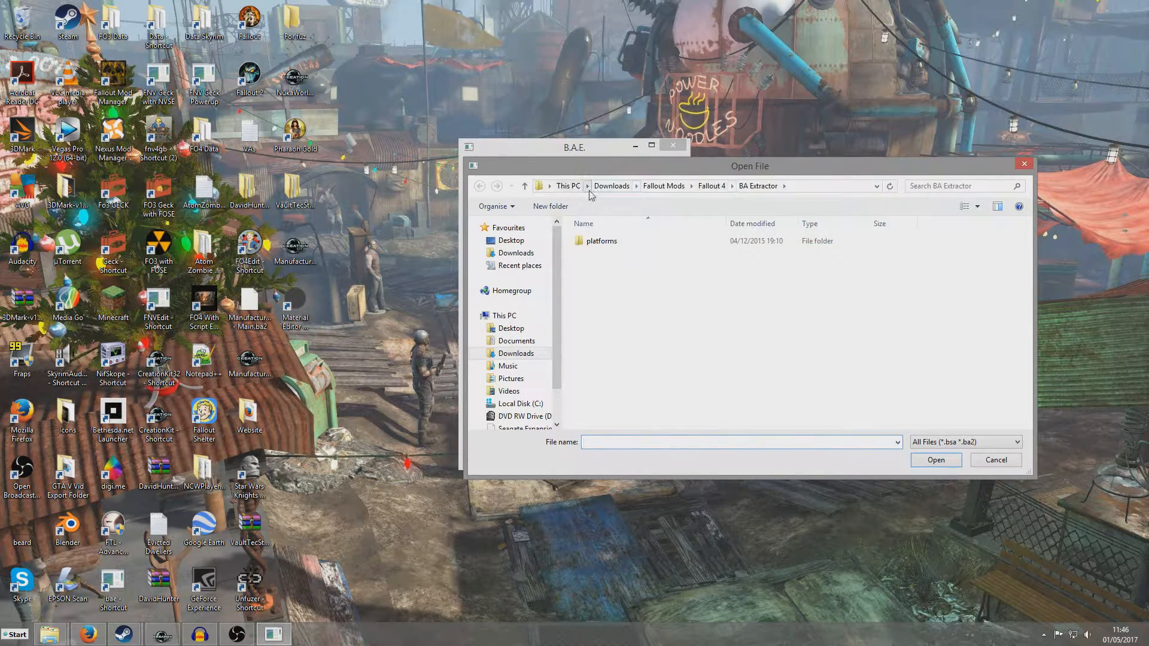
left_click(511, 241)
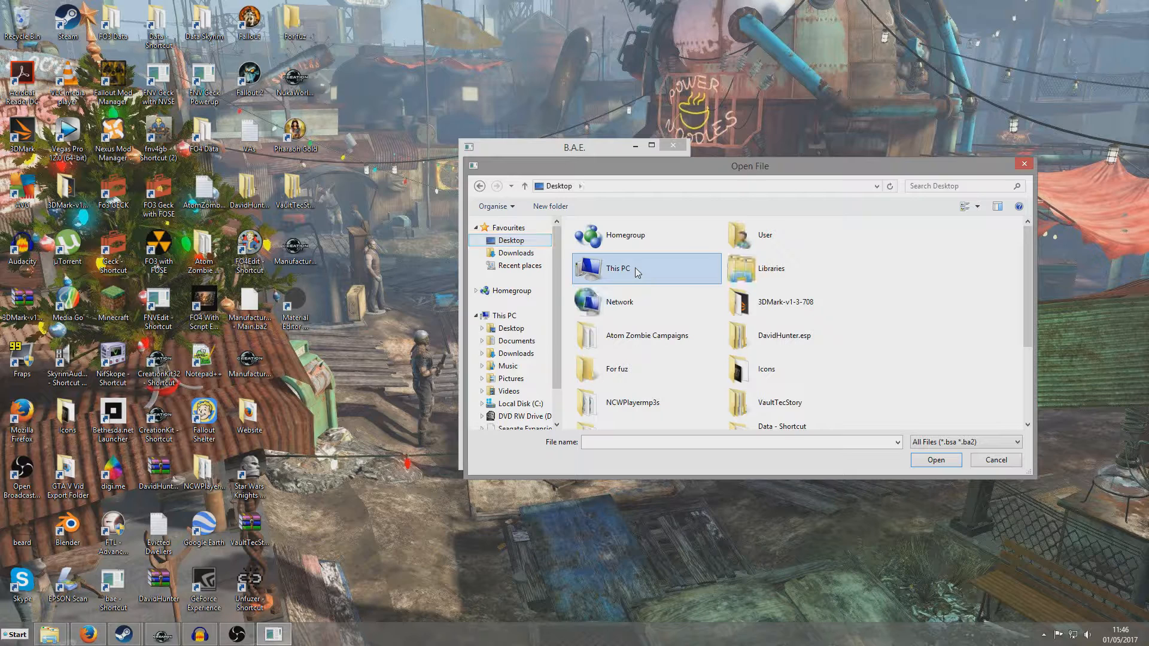
left_click(778, 347)
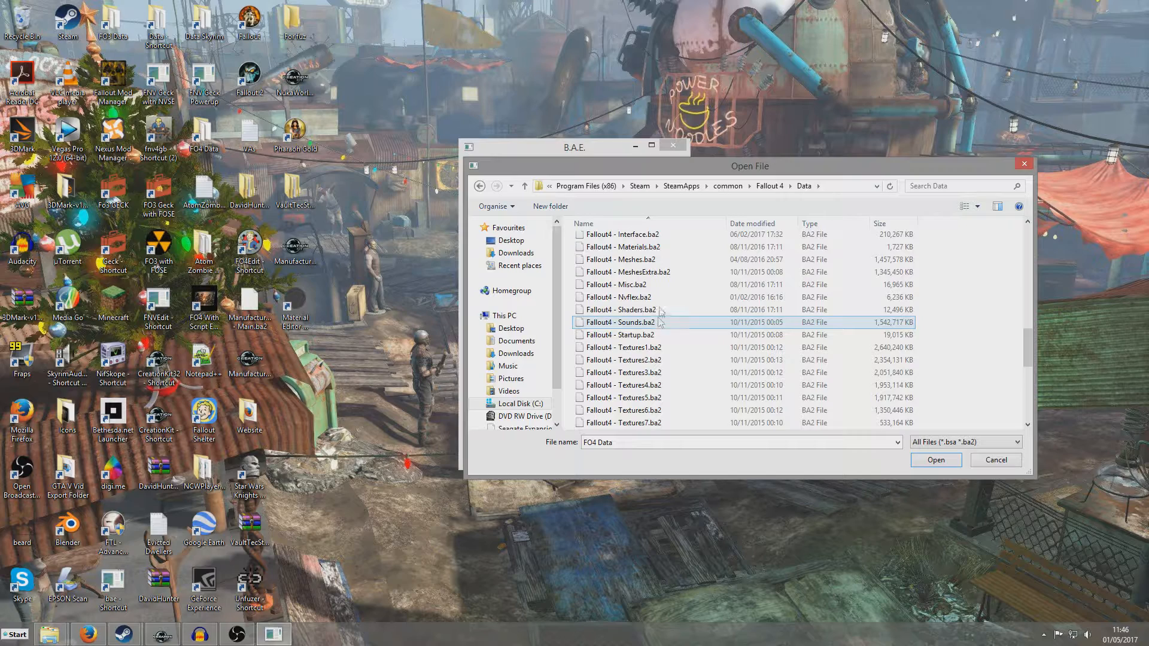
left_click(617, 285)
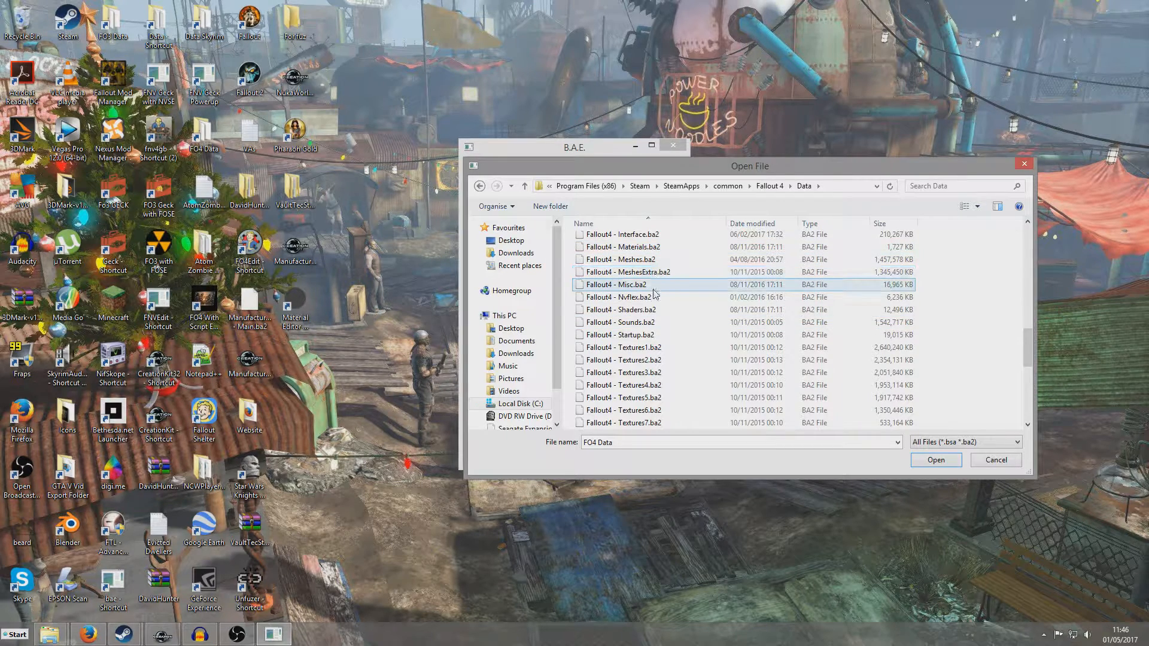
left_click(623, 372)
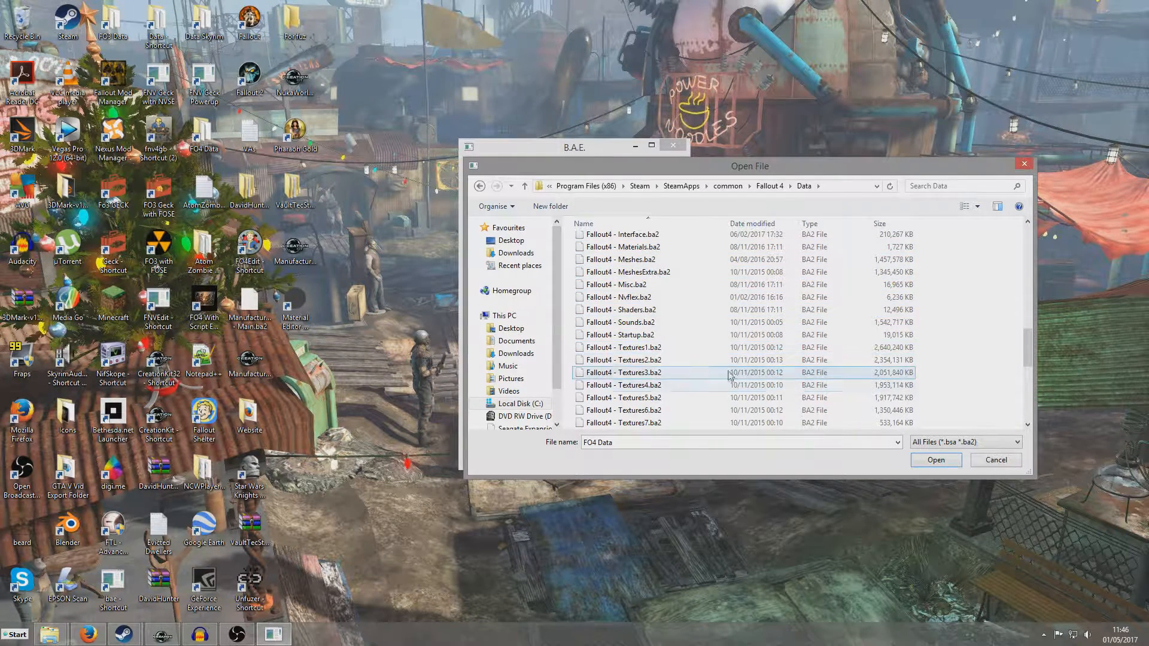
scroll("down", 3)
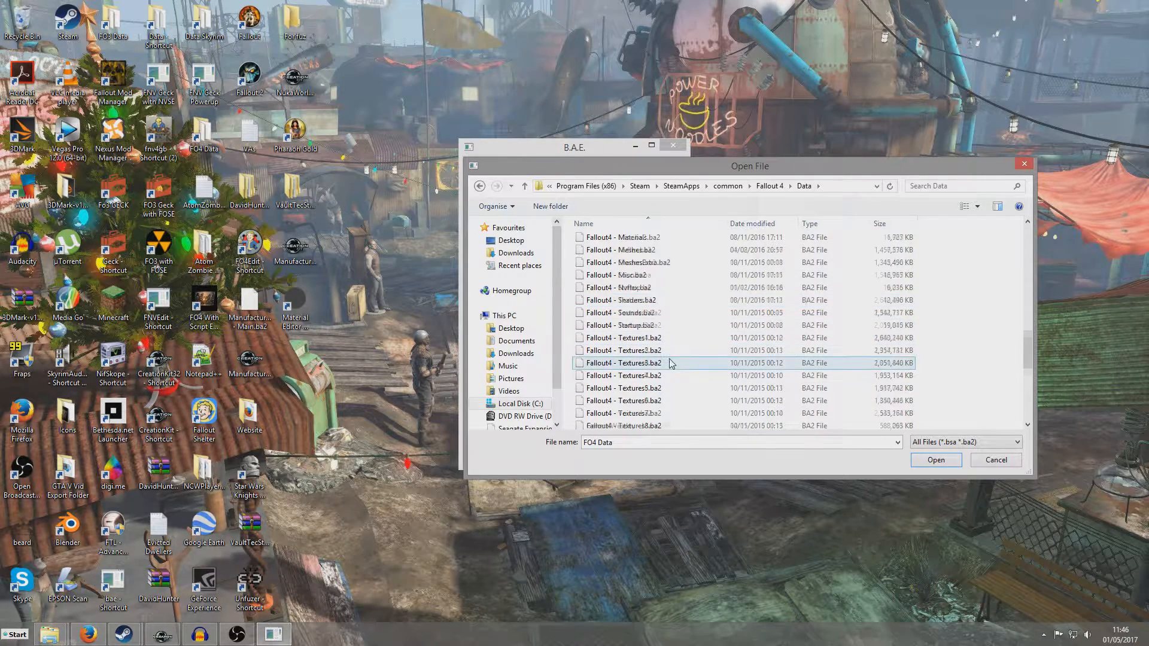
Open the Fallout4 - Materials.ba2 archive in B.A.E.
left_click(645, 237)
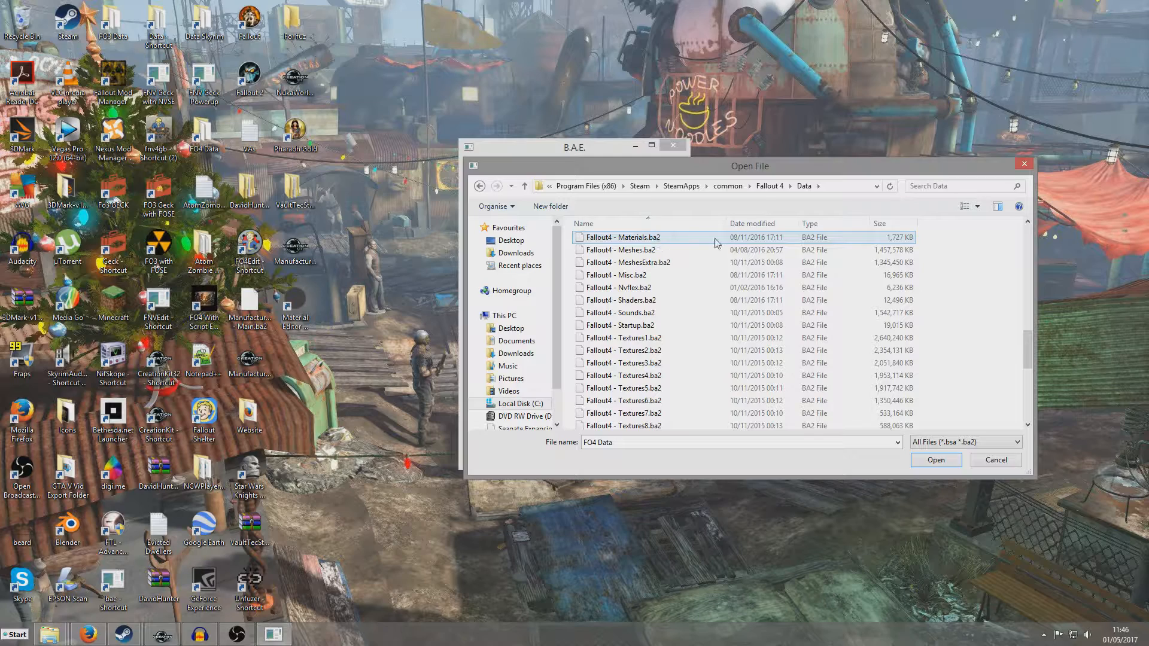
mouse_move(715, 243)
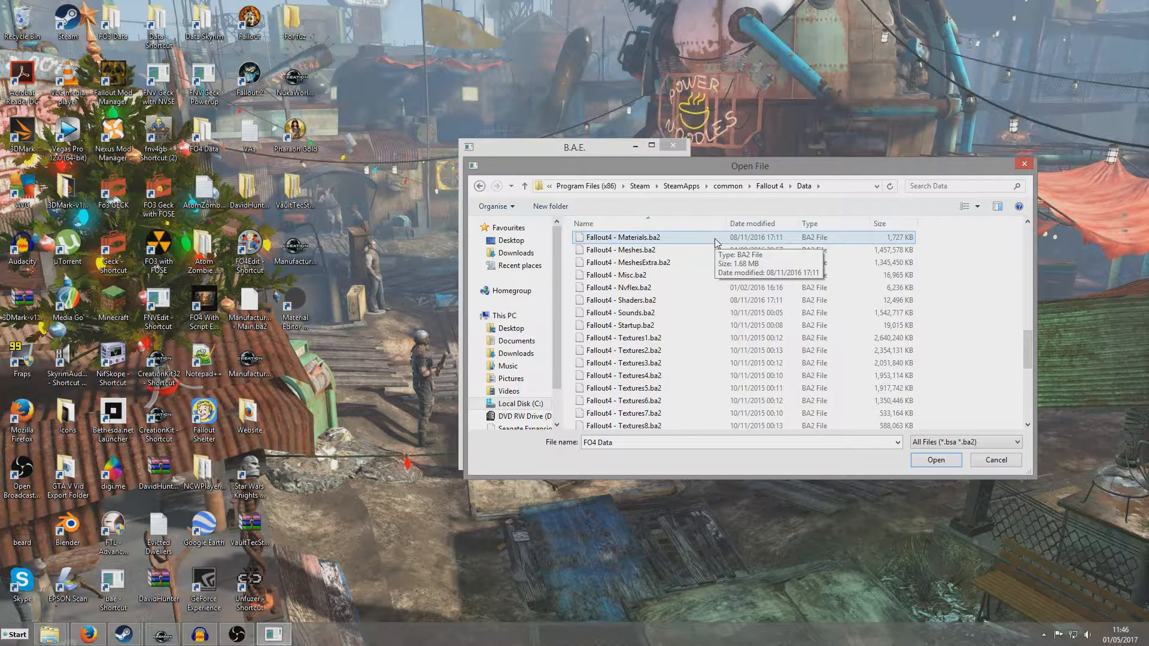
left_click(934, 459)
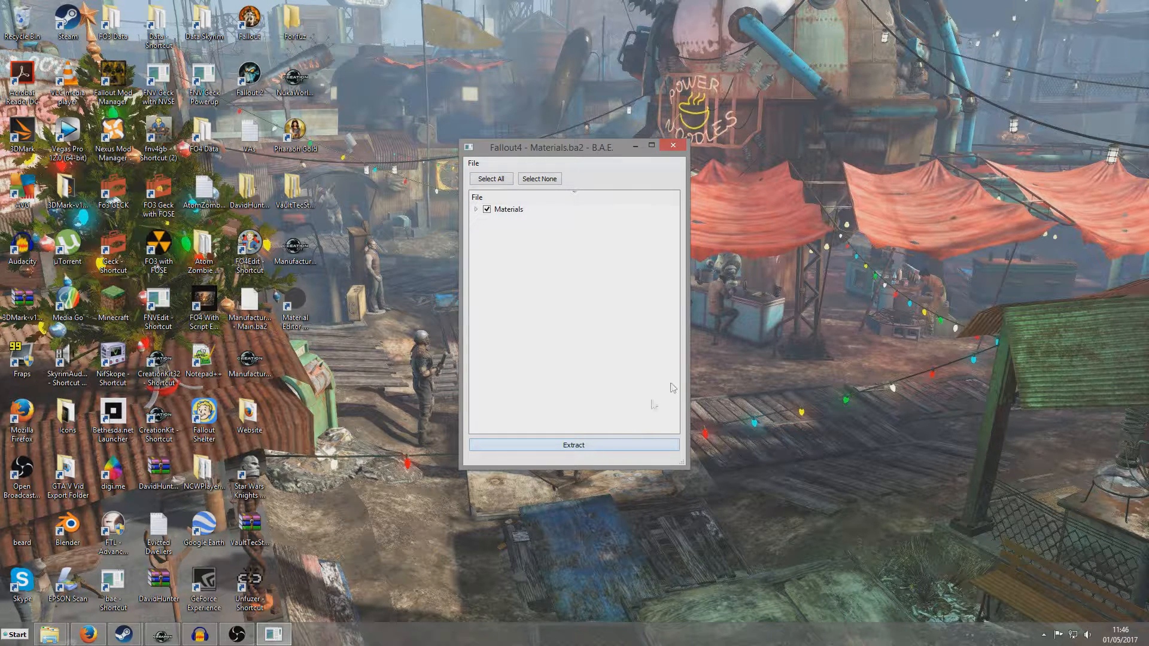
mouse_move(639, 311)
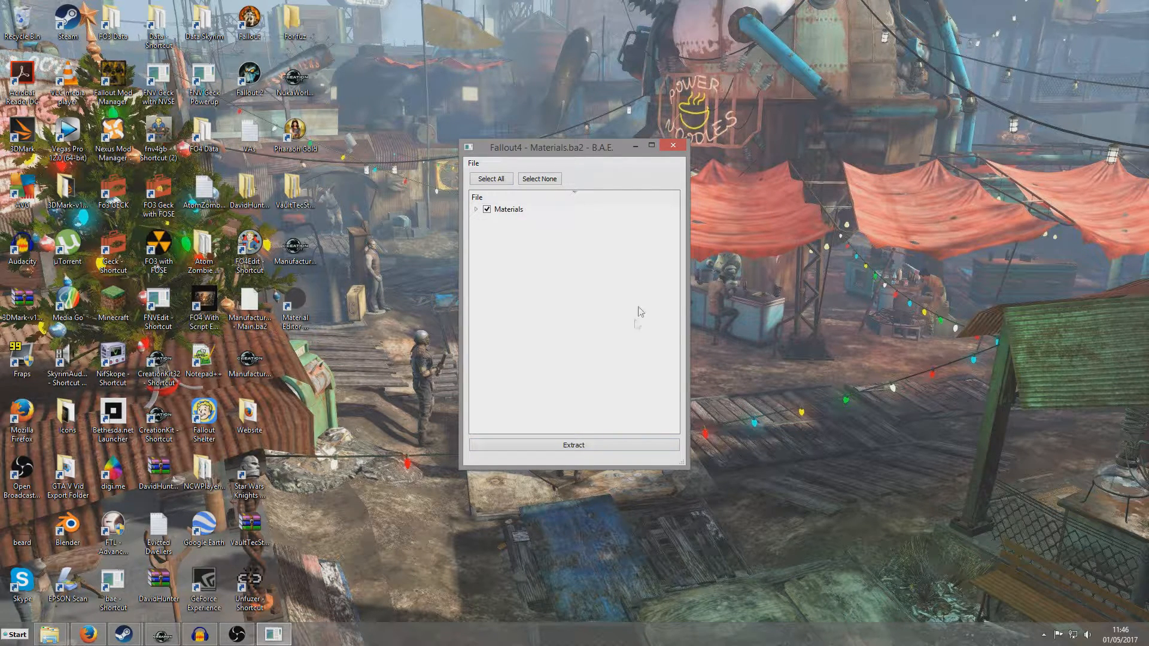
mouse_move(668, 147)
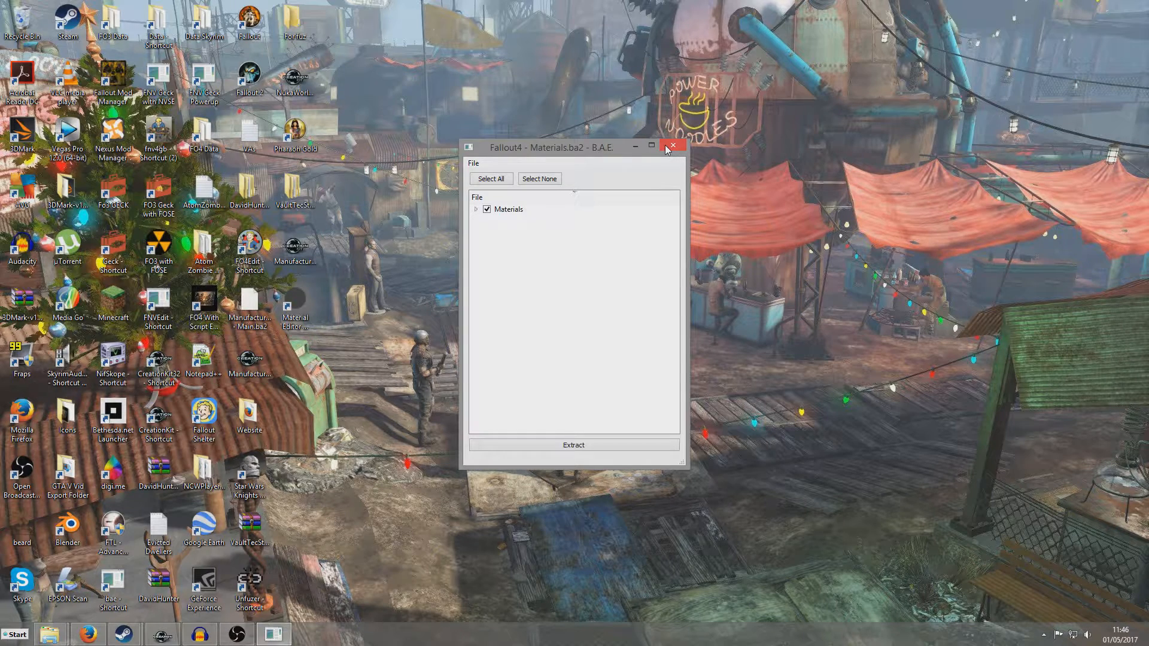
Close the B.A.E. window showing the Materials archive.
left_click(672, 146)
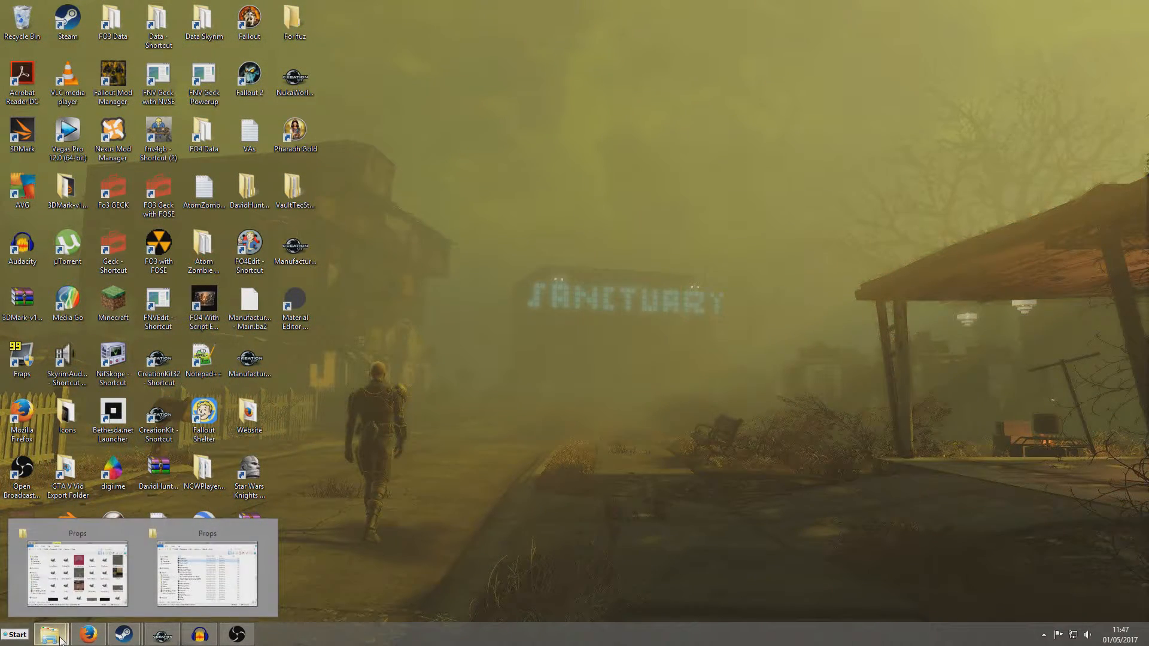
Return to Creation Kit and view the footlocker reference's properties.
left_click(161, 634)
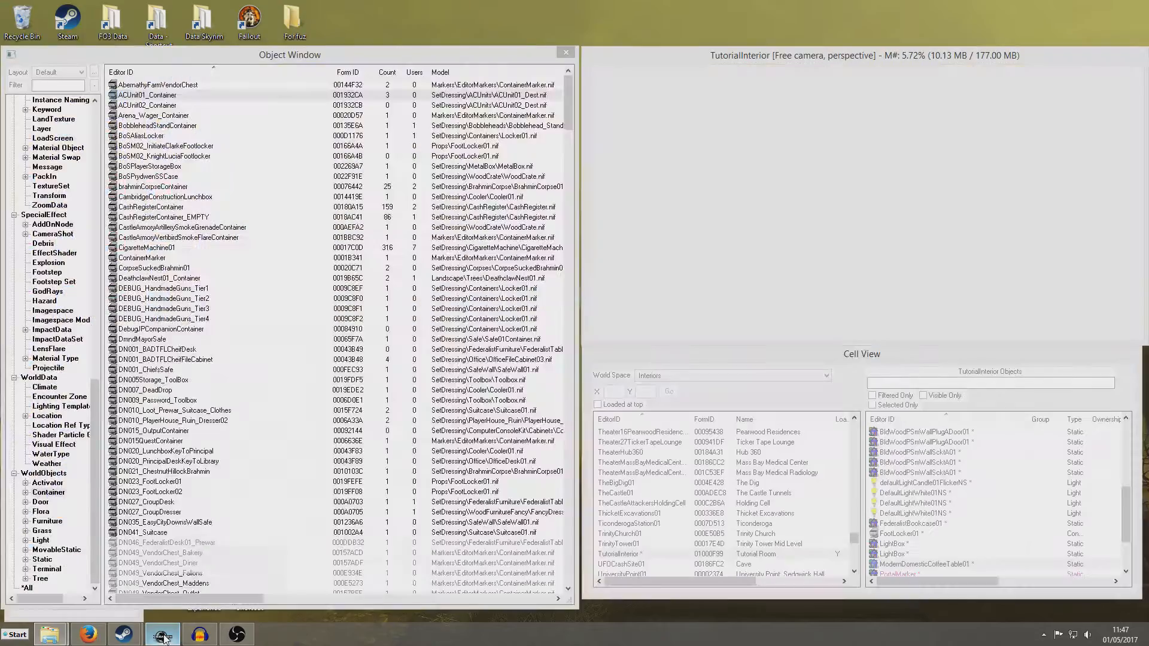
left_click(161, 633)
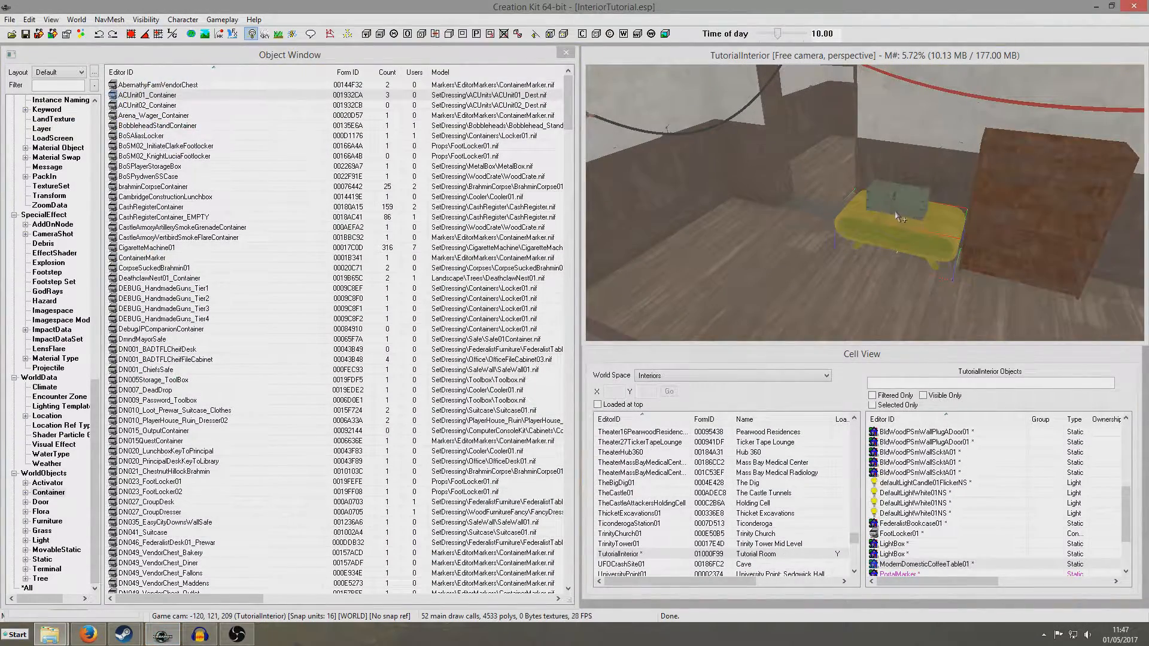
double_click(901, 220)
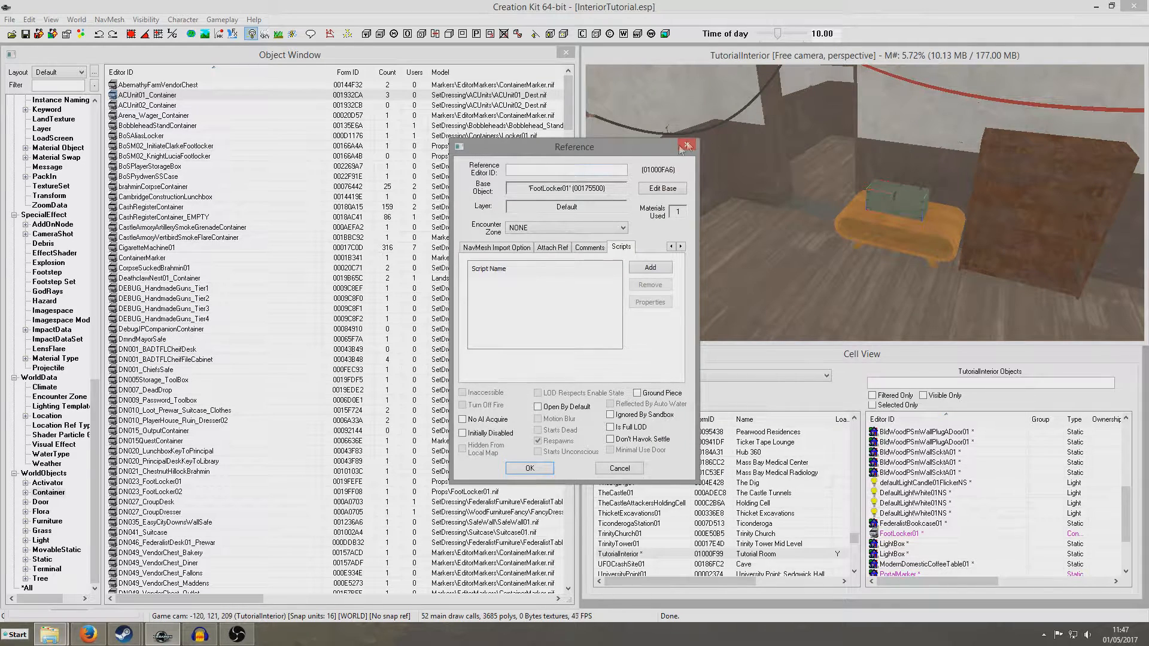
Filter the Object Window for footlocker and open the FootLocker01 container record.
type("footlocker")
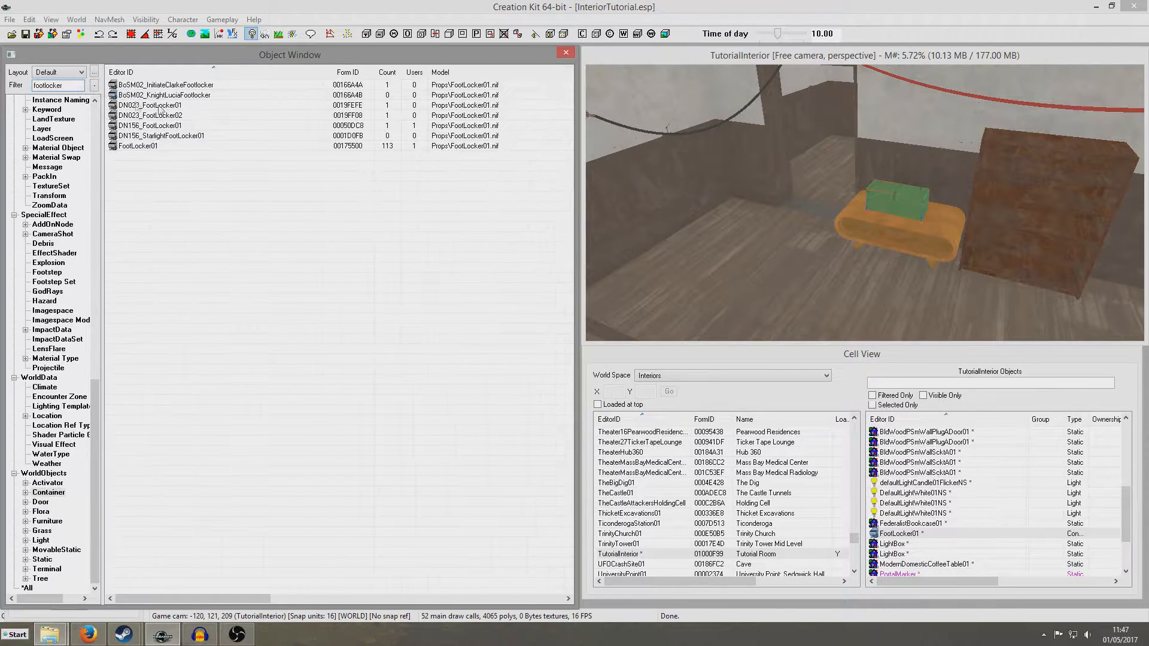
left_click(137, 146)
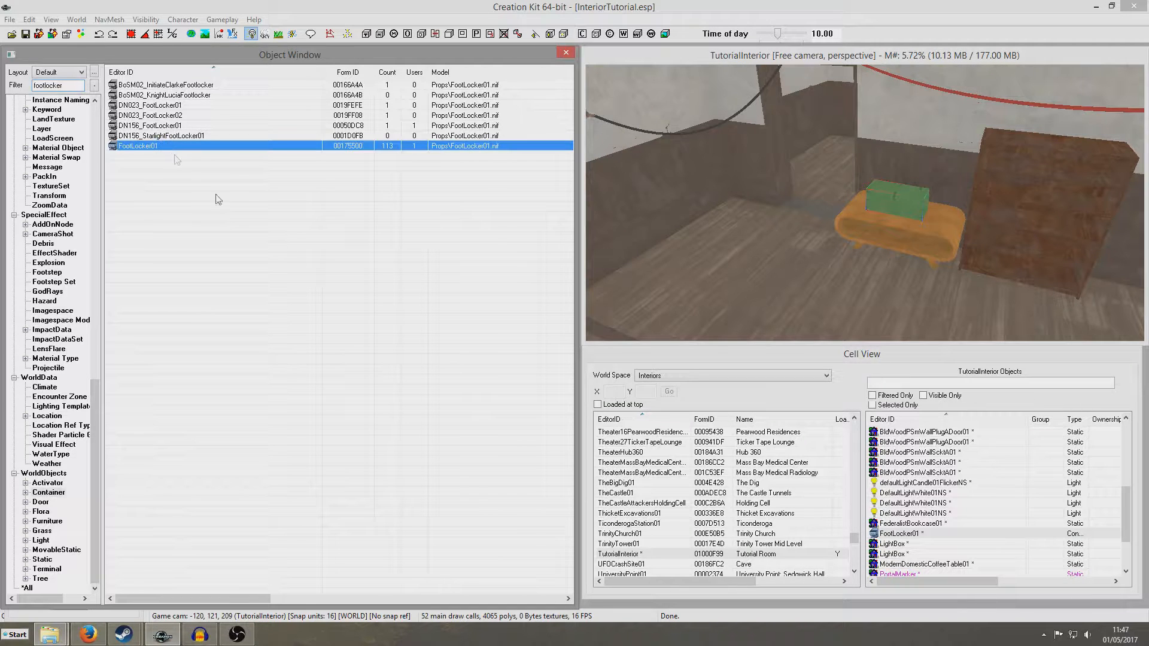
double_click(136, 144)
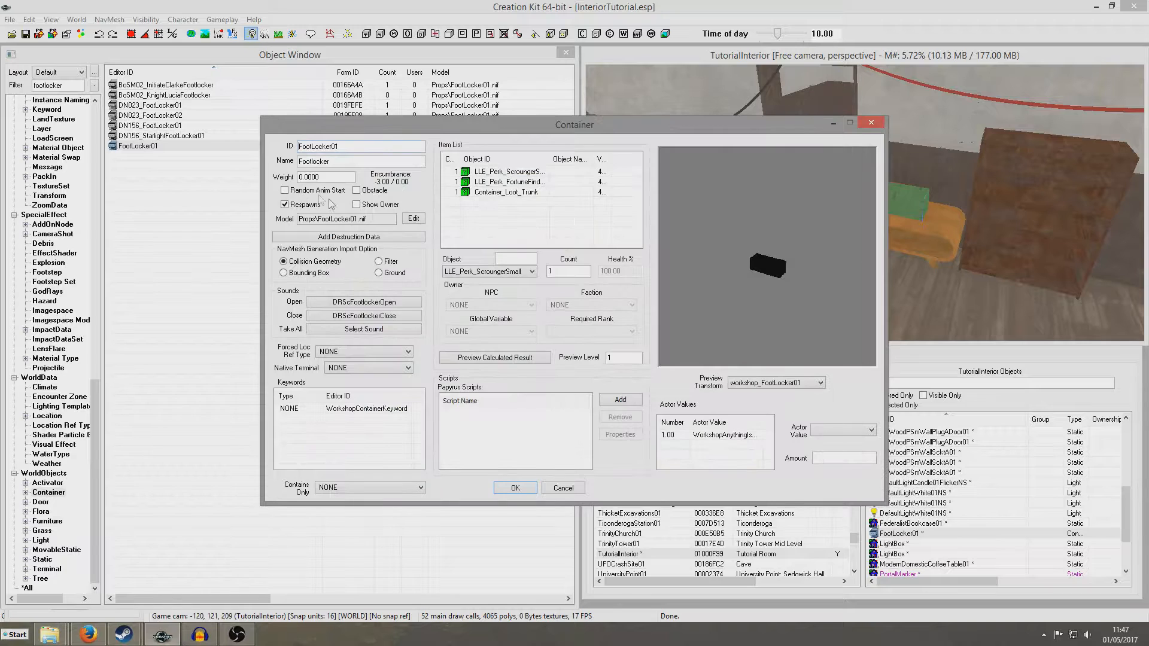
left_click(413, 218)
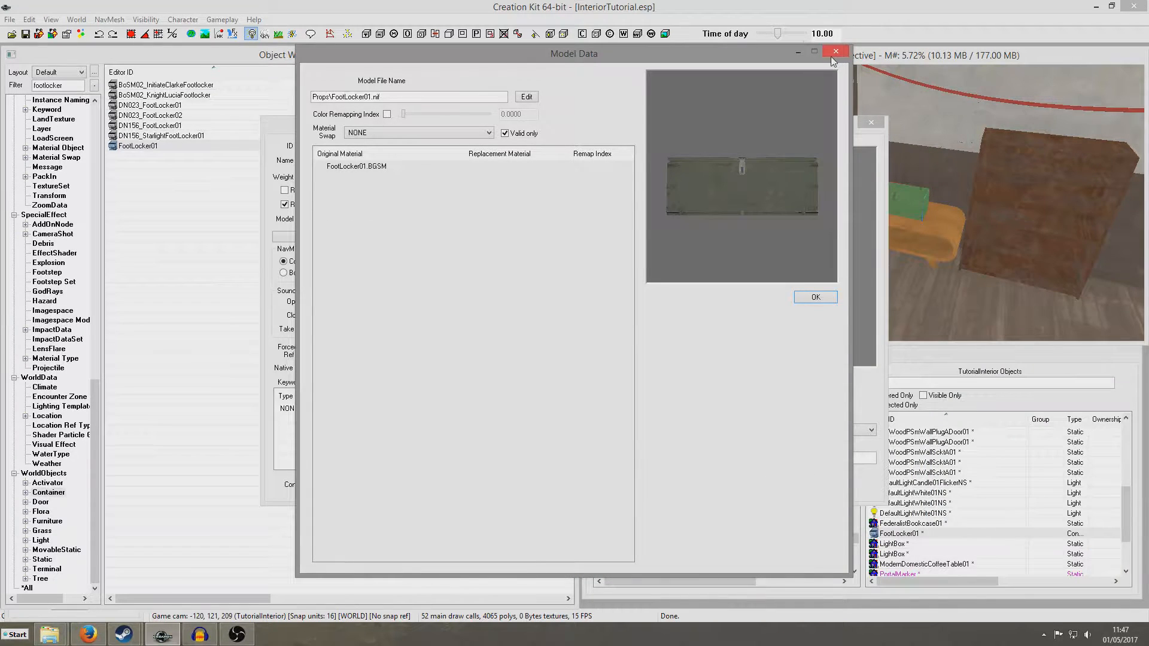
left_click(834, 52)
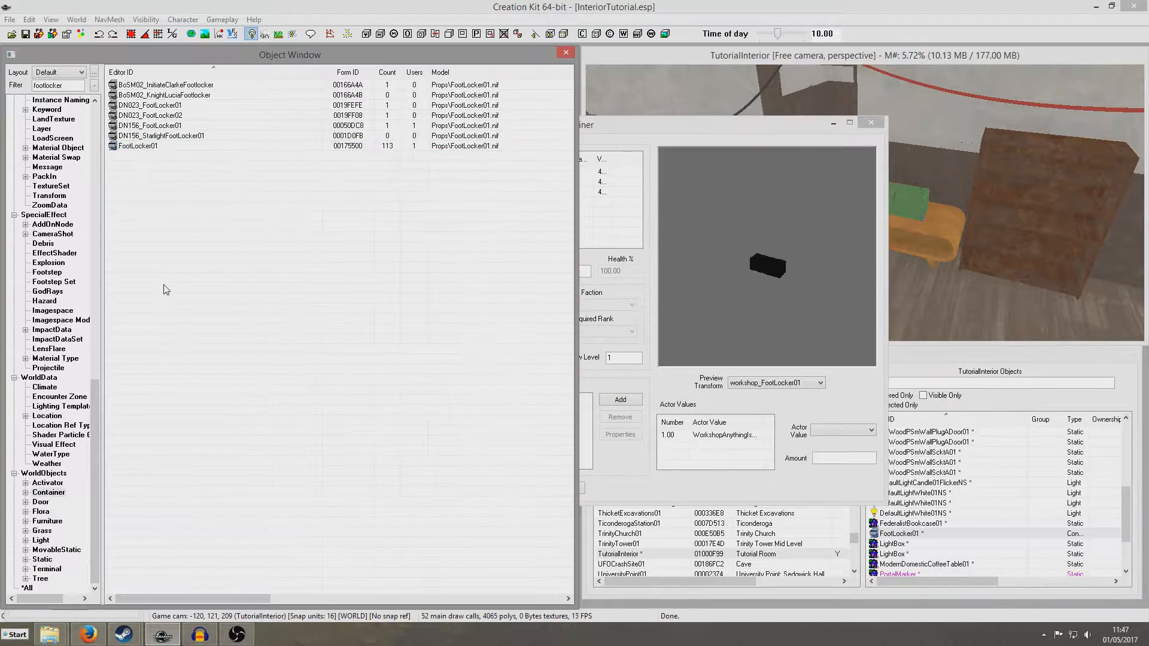
left_click(871, 122)
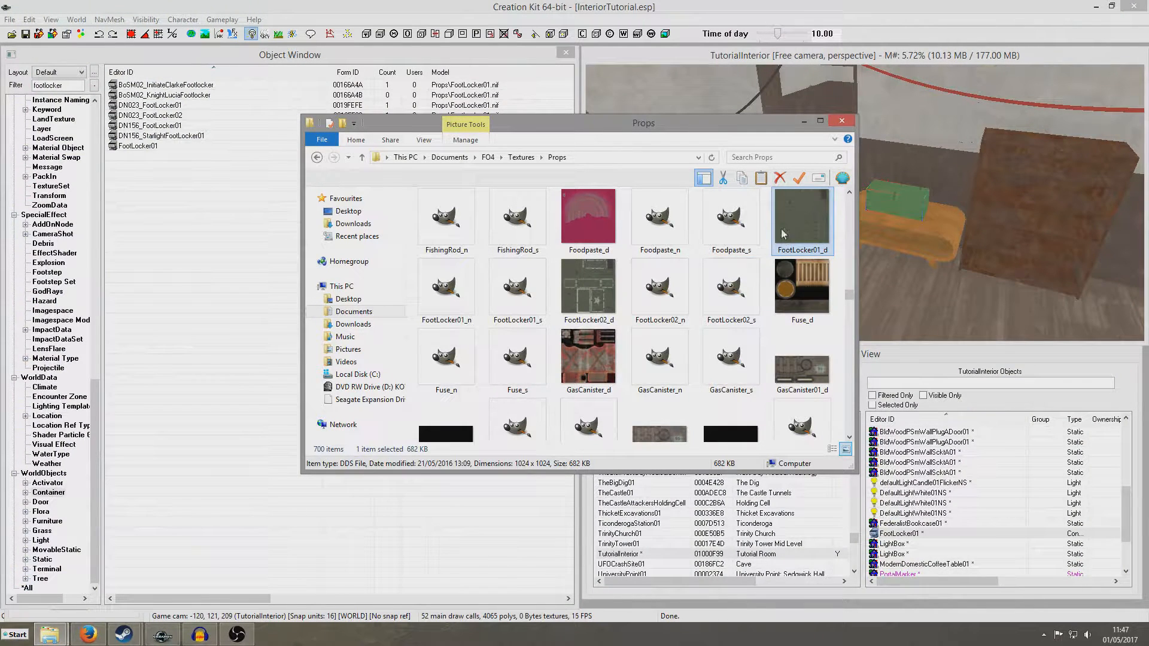
mouse_move(801, 220)
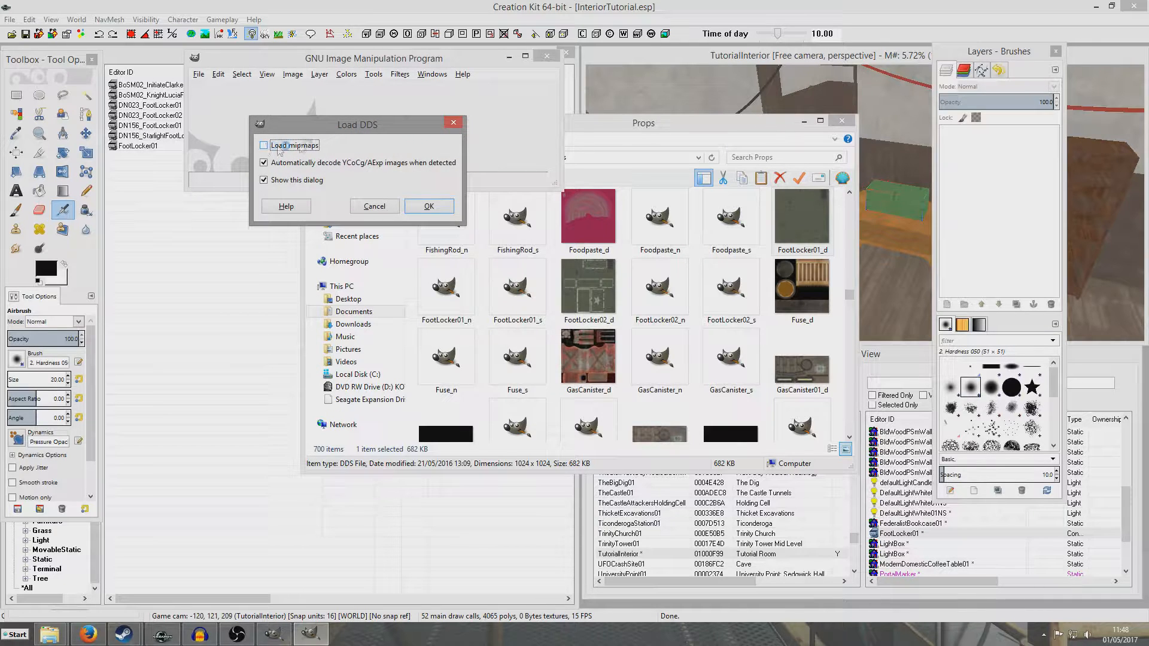
Load FootLocker01_d.dds into GIMP as a 1024x1024 image and bring up the Colors menu.
left_click(428, 206)
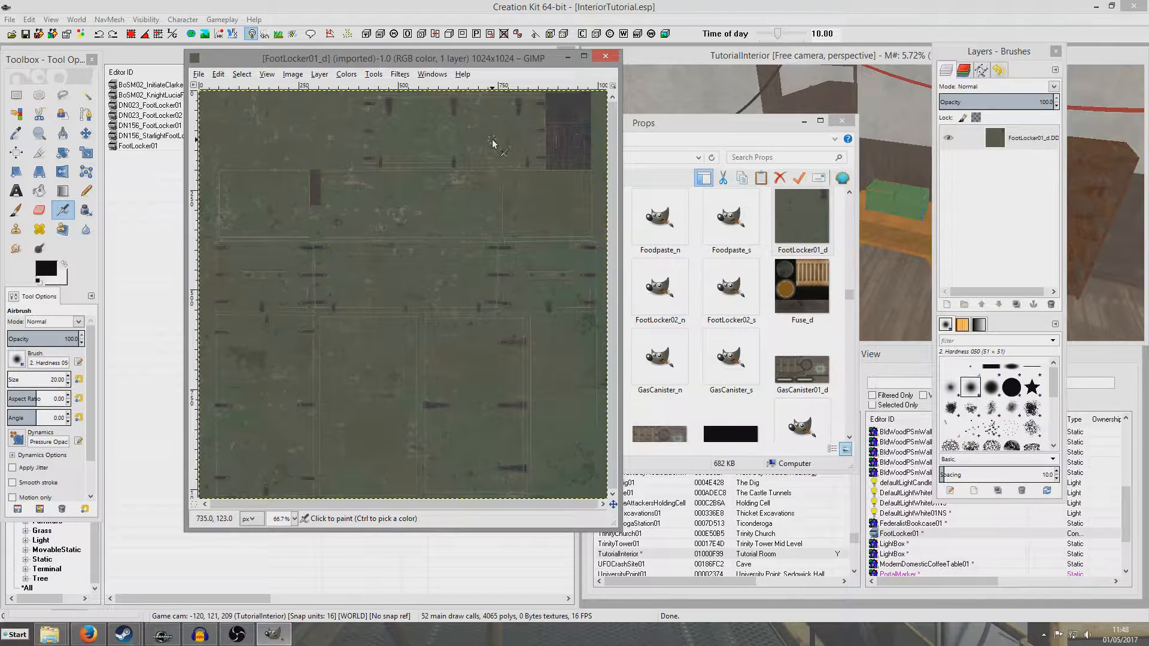
mouse_move(564, 359)
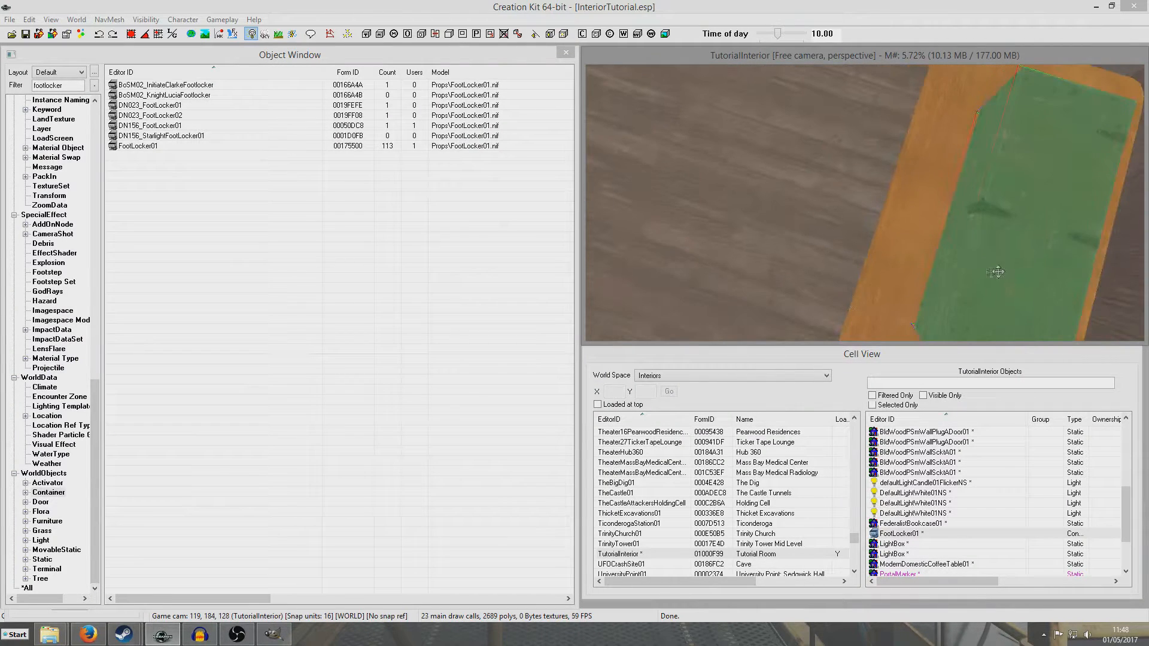
left_click_drag(997, 271, 989, 269)
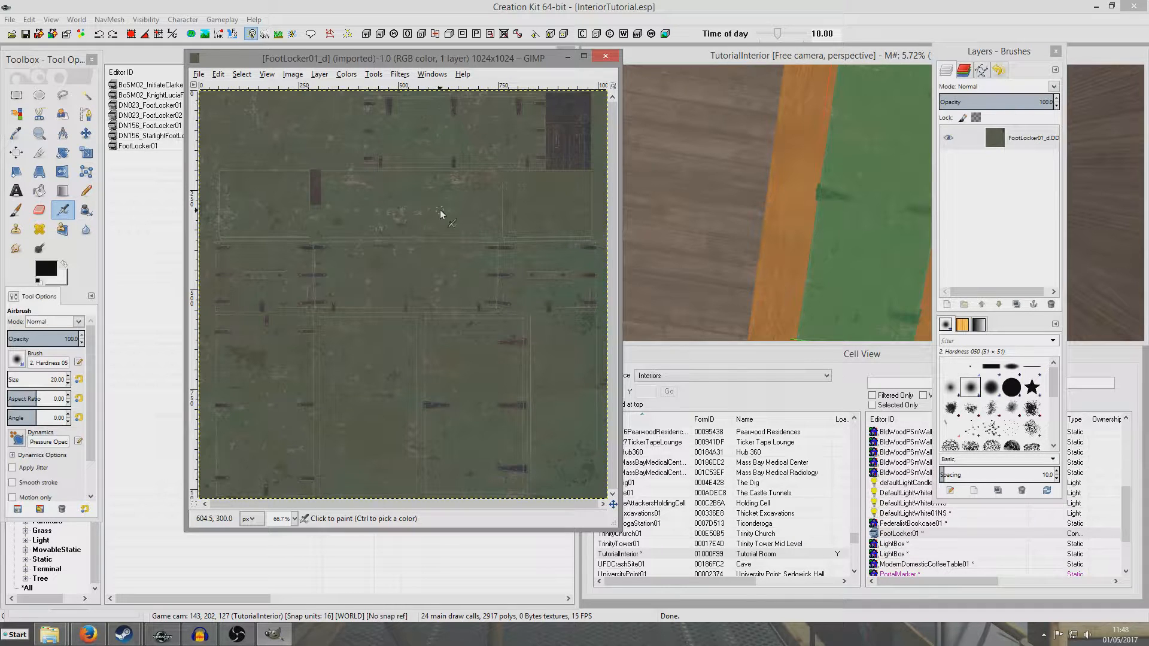
left_click(345, 74)
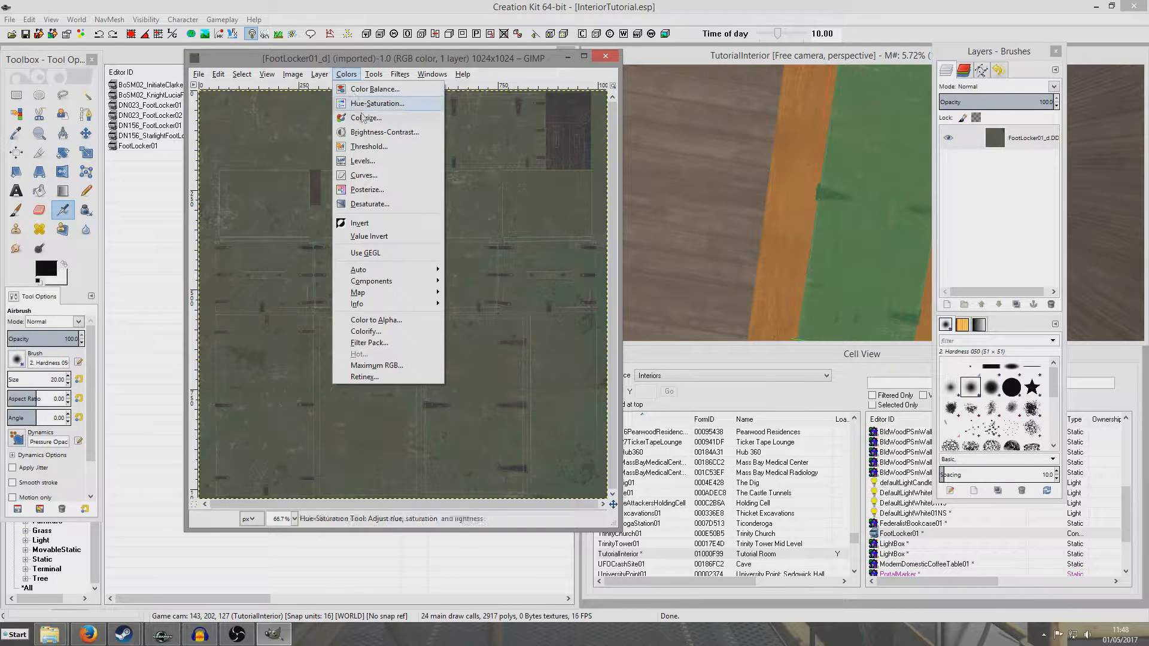
Colorize the texture teal with Hue 180 and Saturation 50, then start an export.
left_click(366, 119)
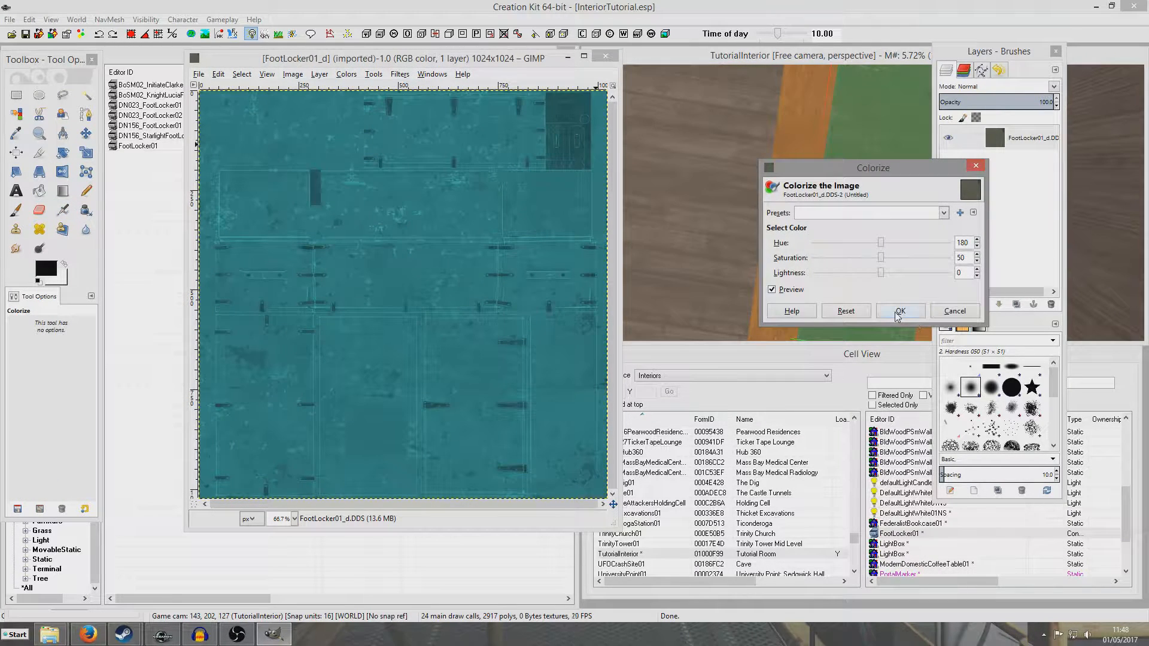
left_click(900, 311)
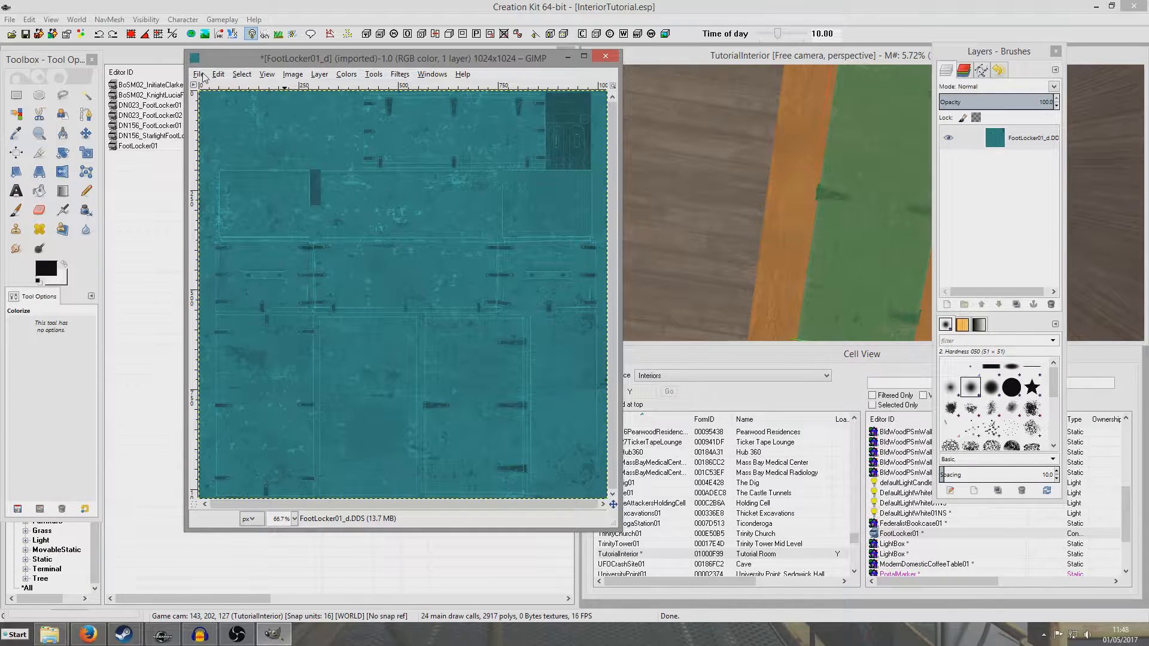
left_click(200, 74)
type("FootLockerTutorial_d.DDS")
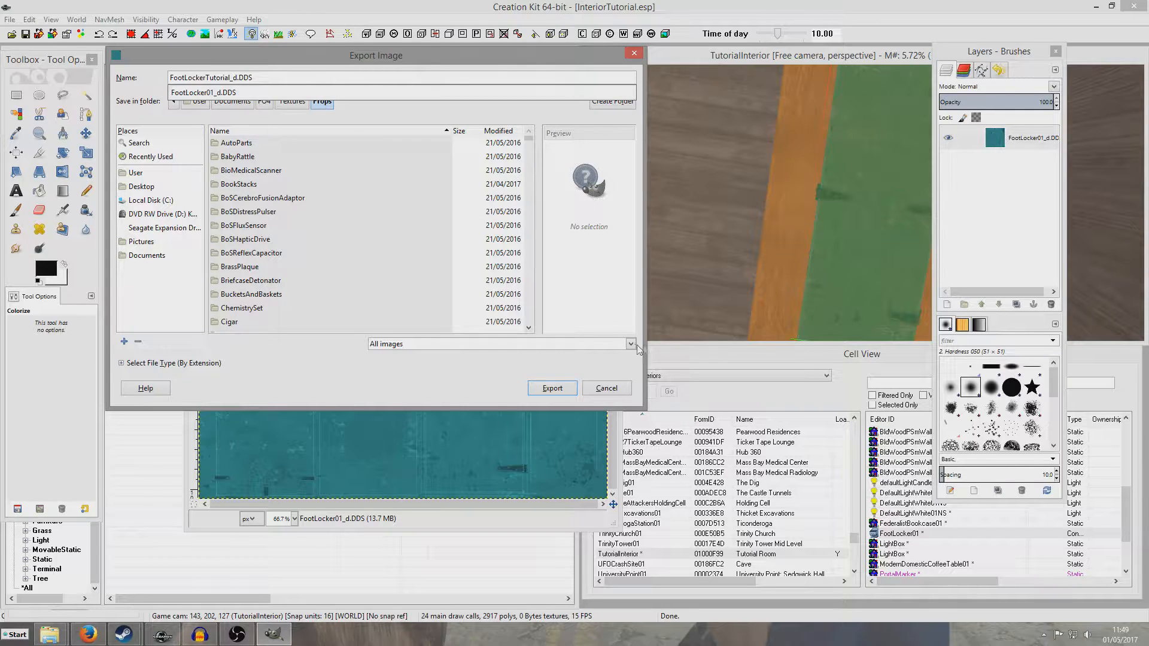
Export the texture as FootLockerTutorial_d.DDS using the DDS image type.
left_click(628, 344)
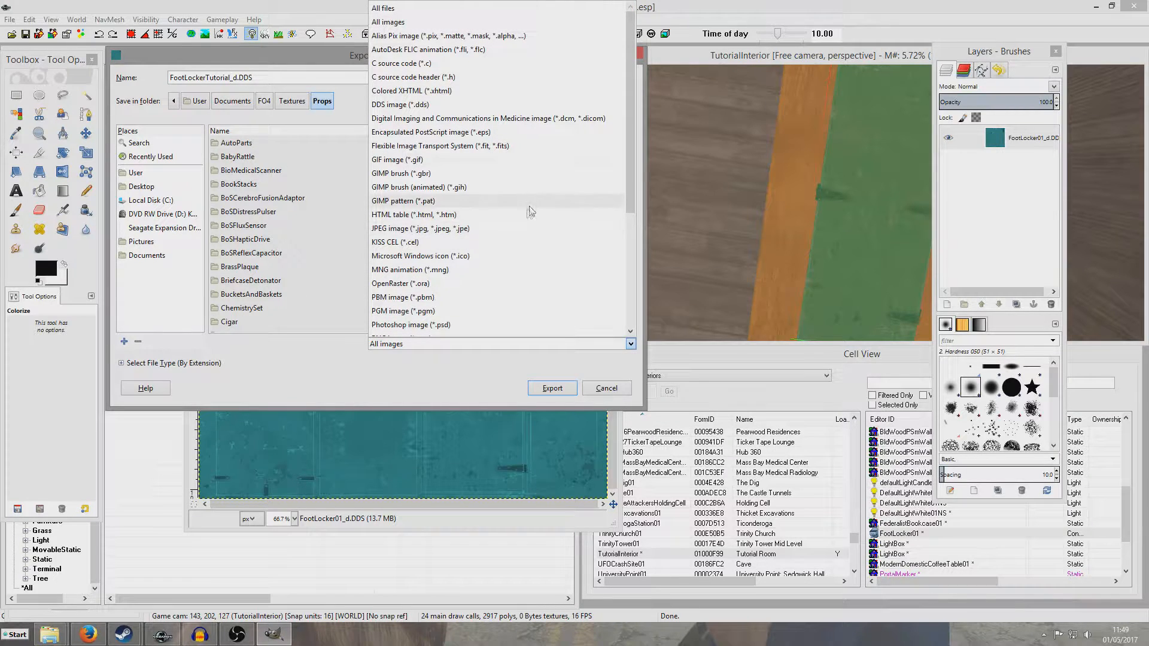
left_click(401, 106)
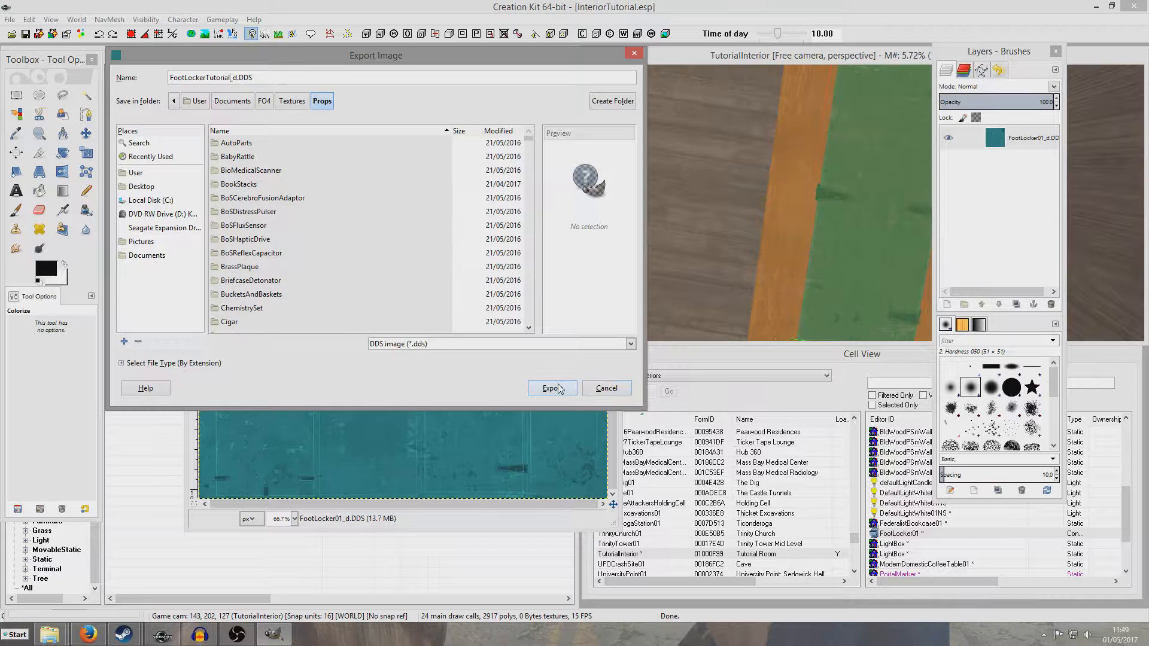
left_click(550, 388)
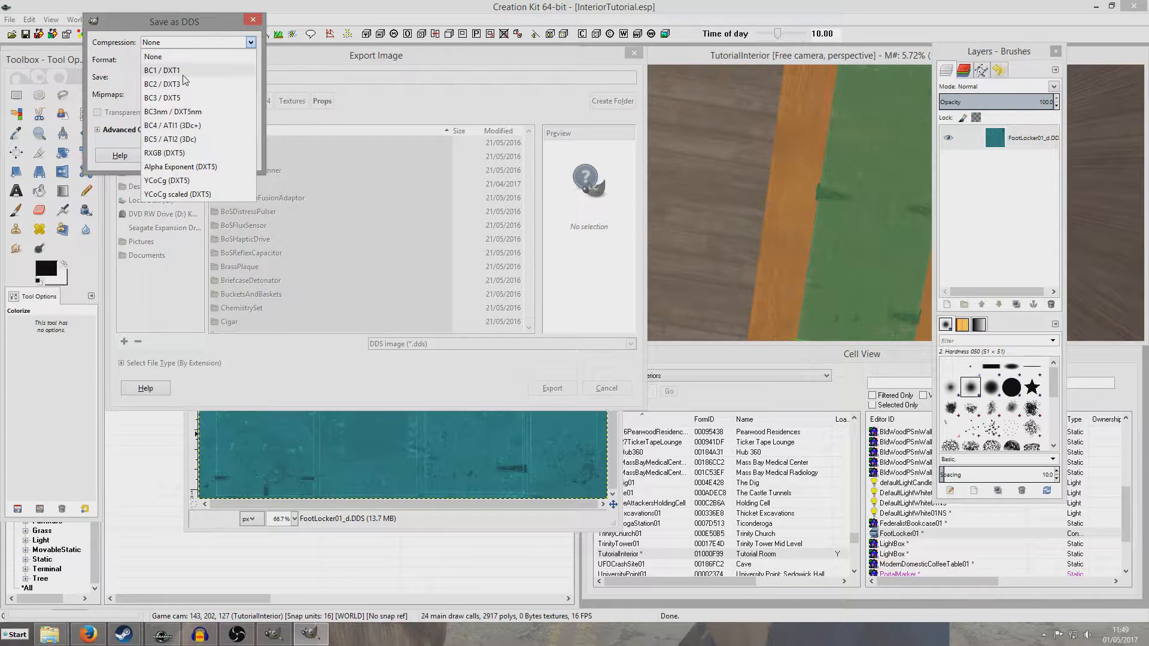
mouse_move(161, 84)
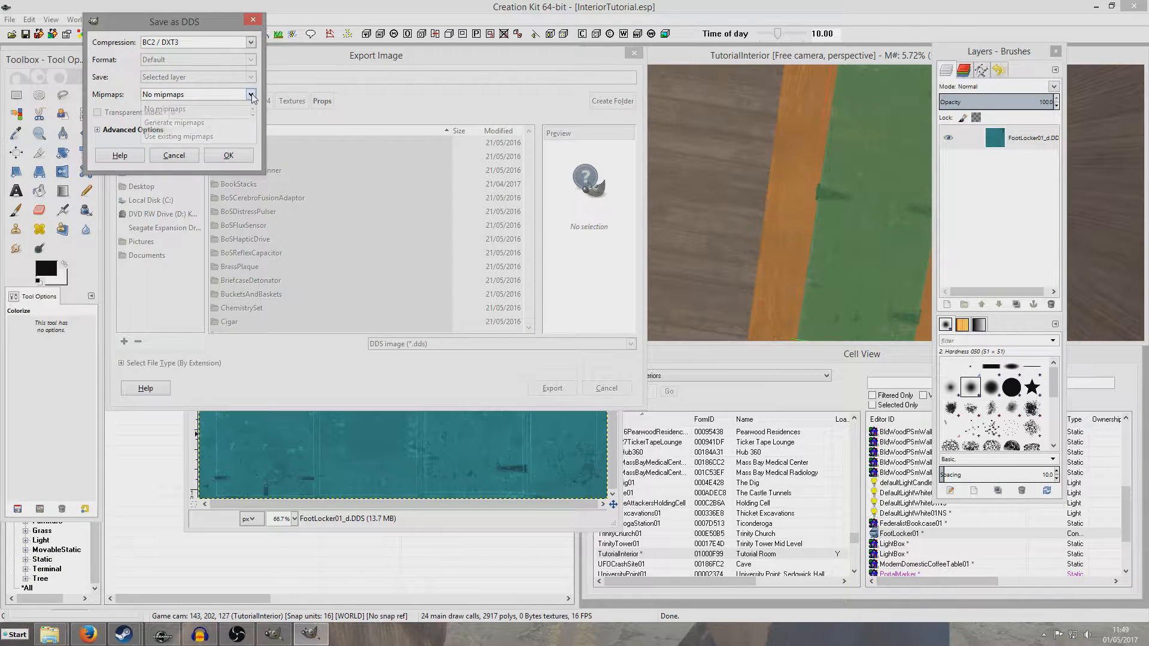
Save the DDS with BC2/DXT3 compression and generated mipmaps.
left_click(173, 122)
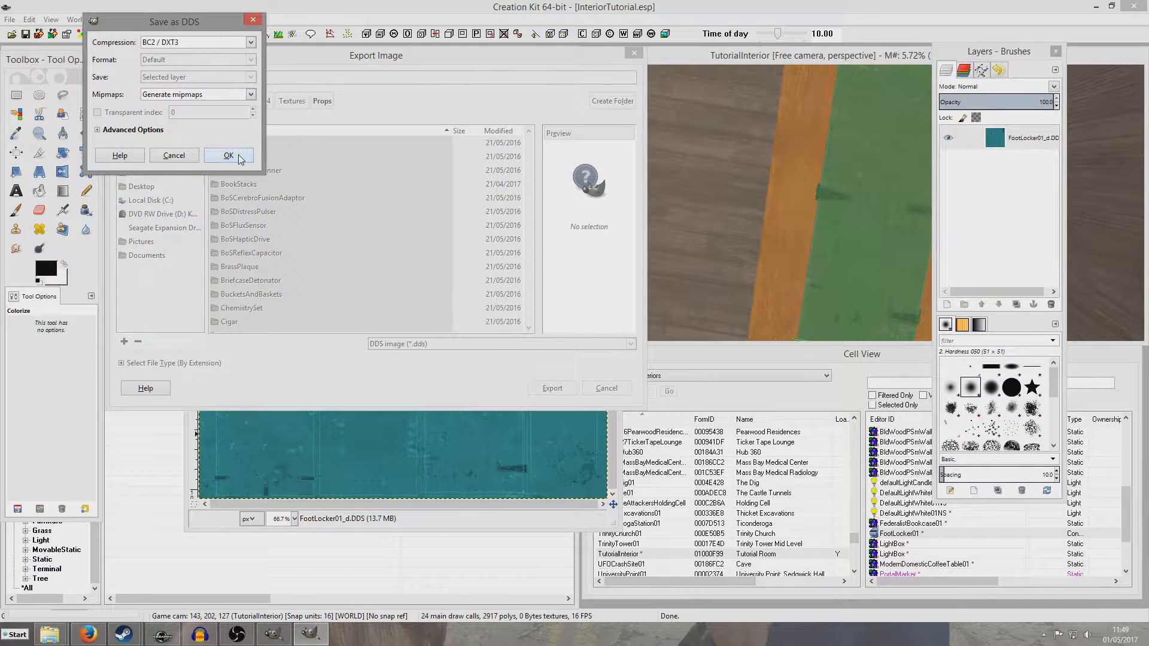
left_click(228, 156)
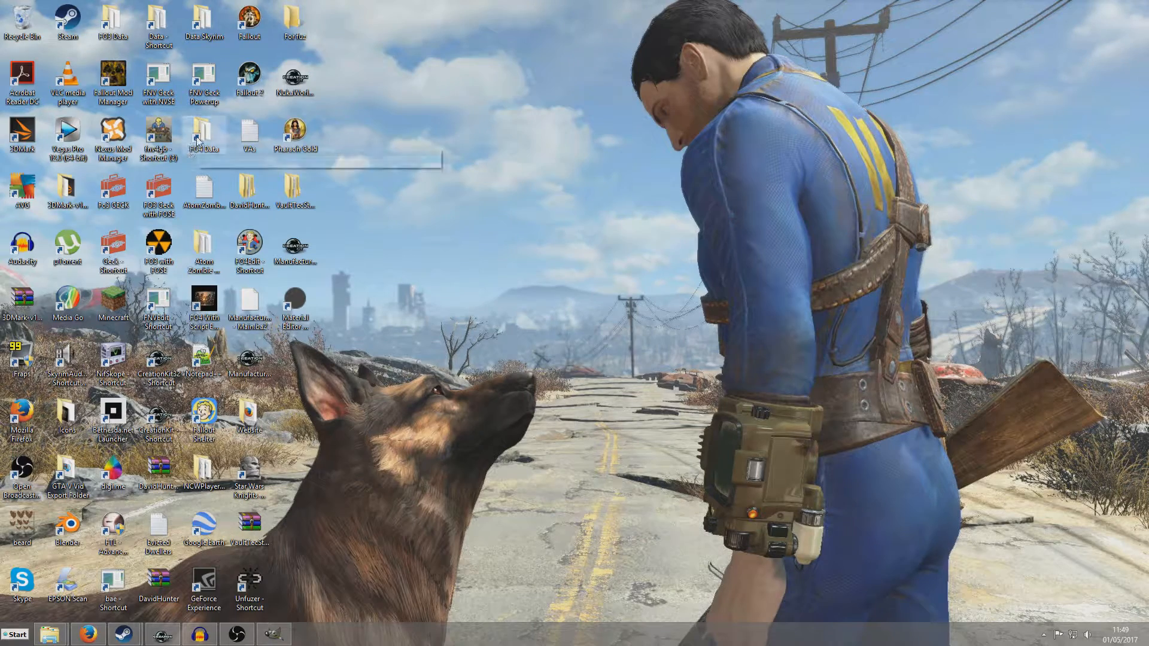
Create a TutorialInterior folder under Data\textures and go inside it.
double_click(203, 139)
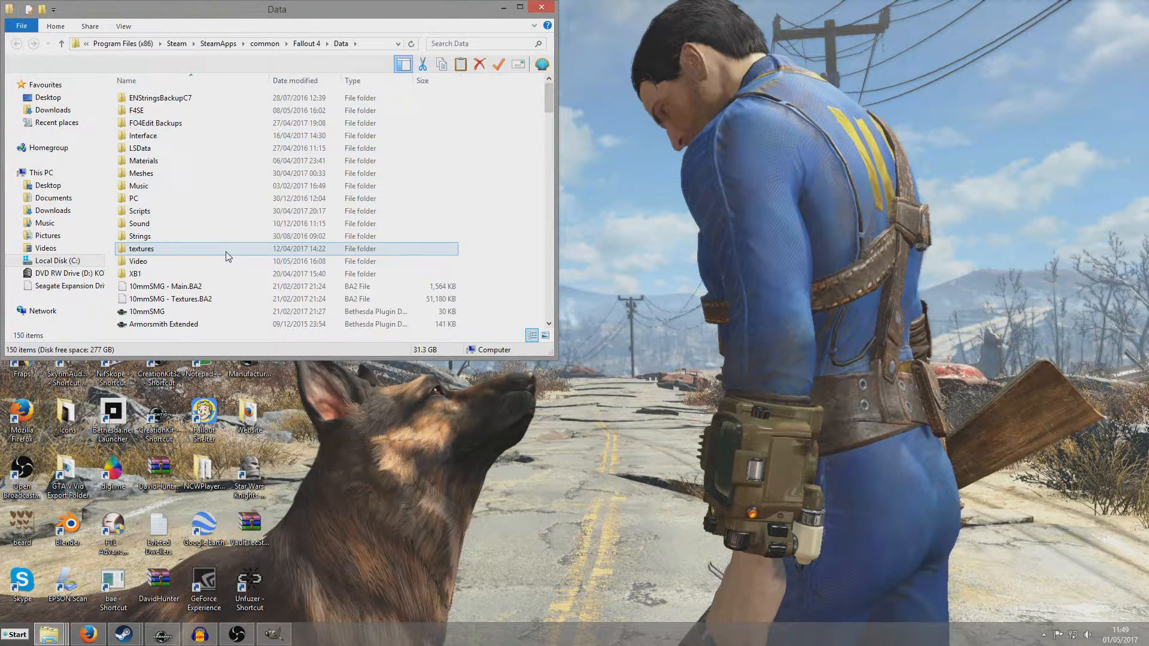
double_click(141, 248)
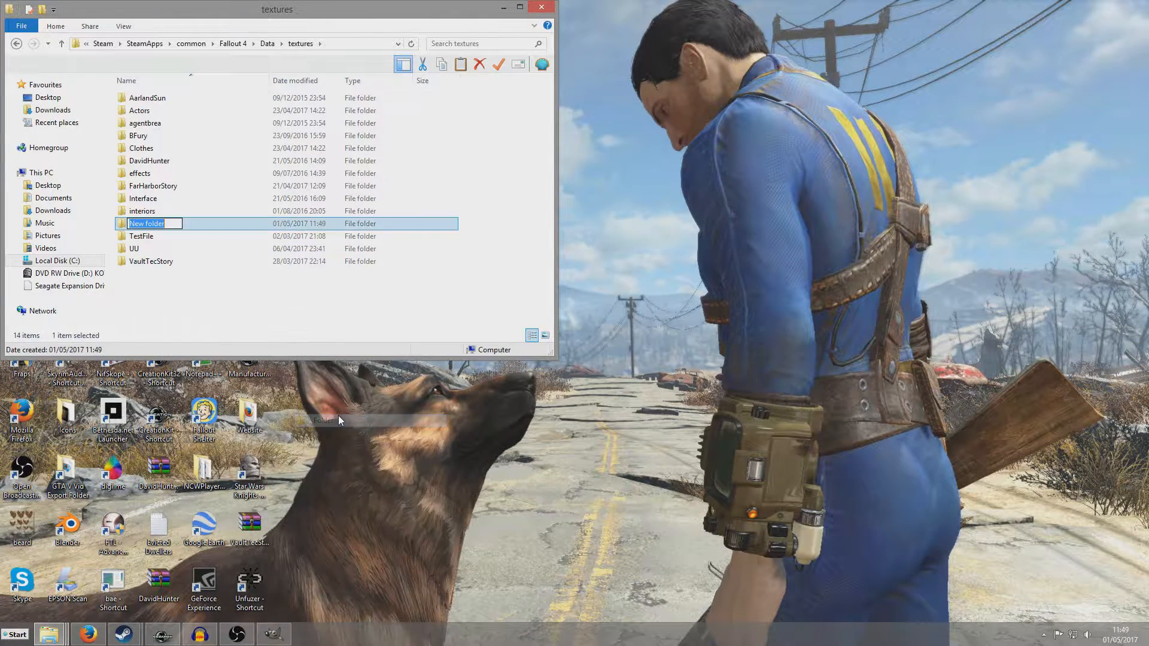
type("T")
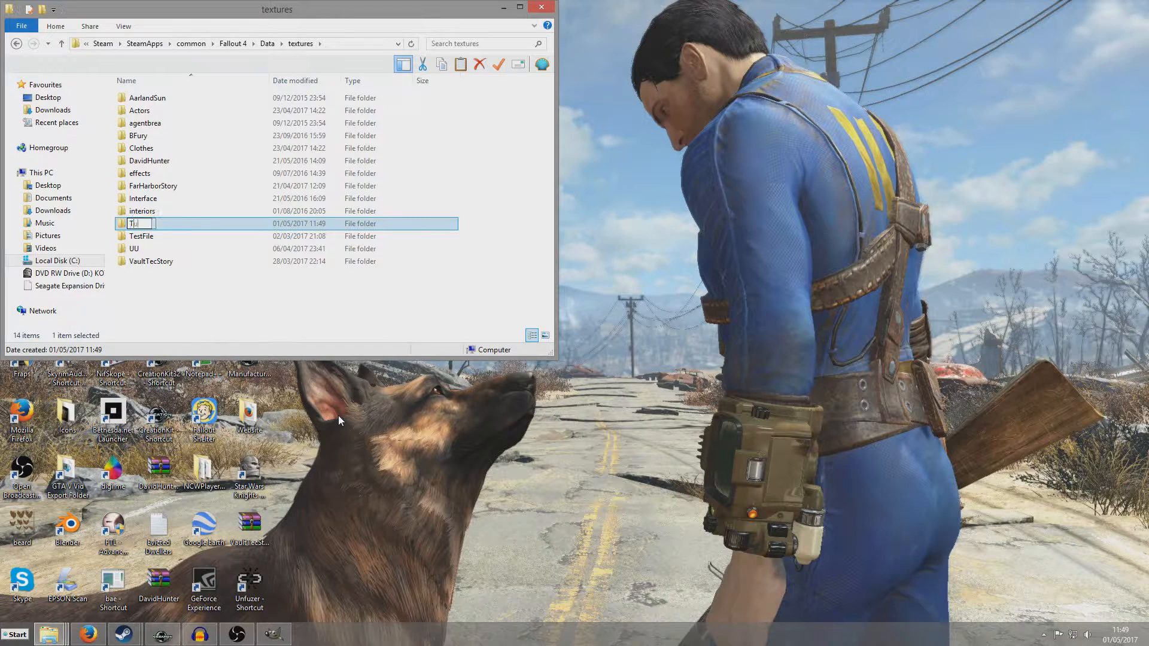
type("utorialInterior")
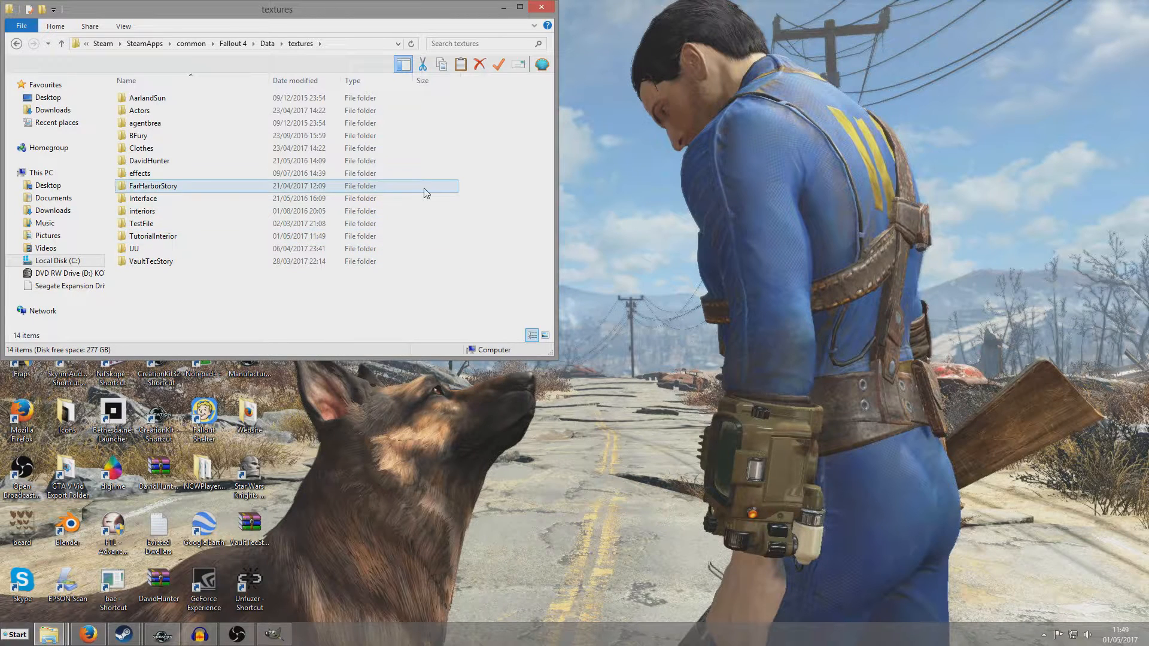
left_click(151, 261)
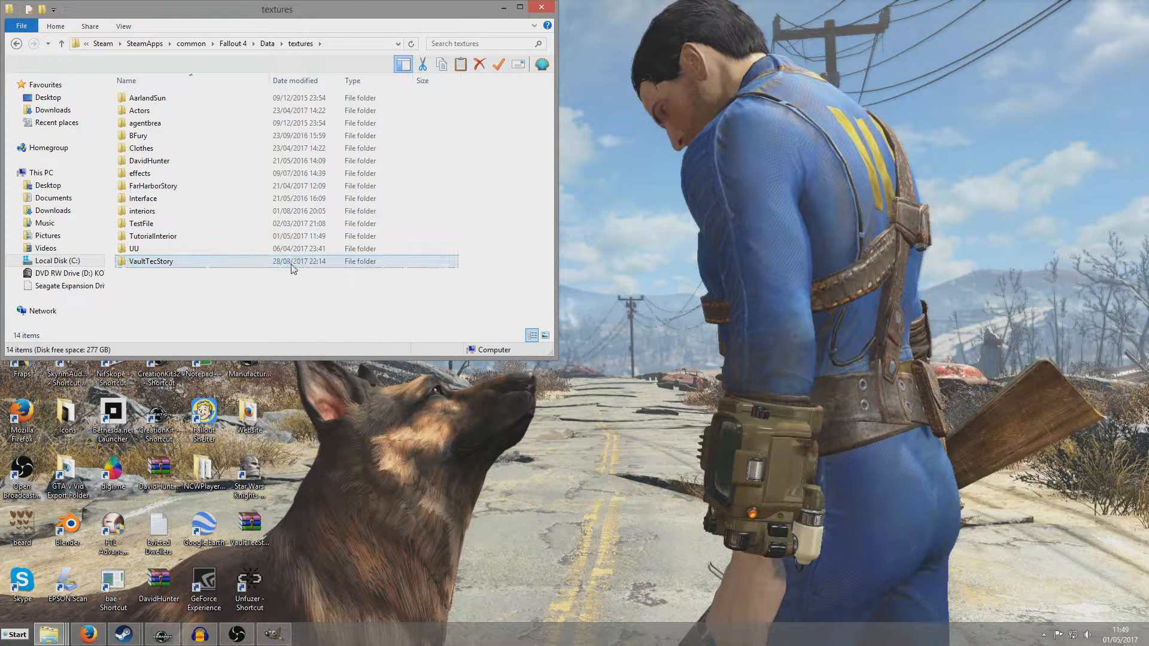
double_click(152, 261)
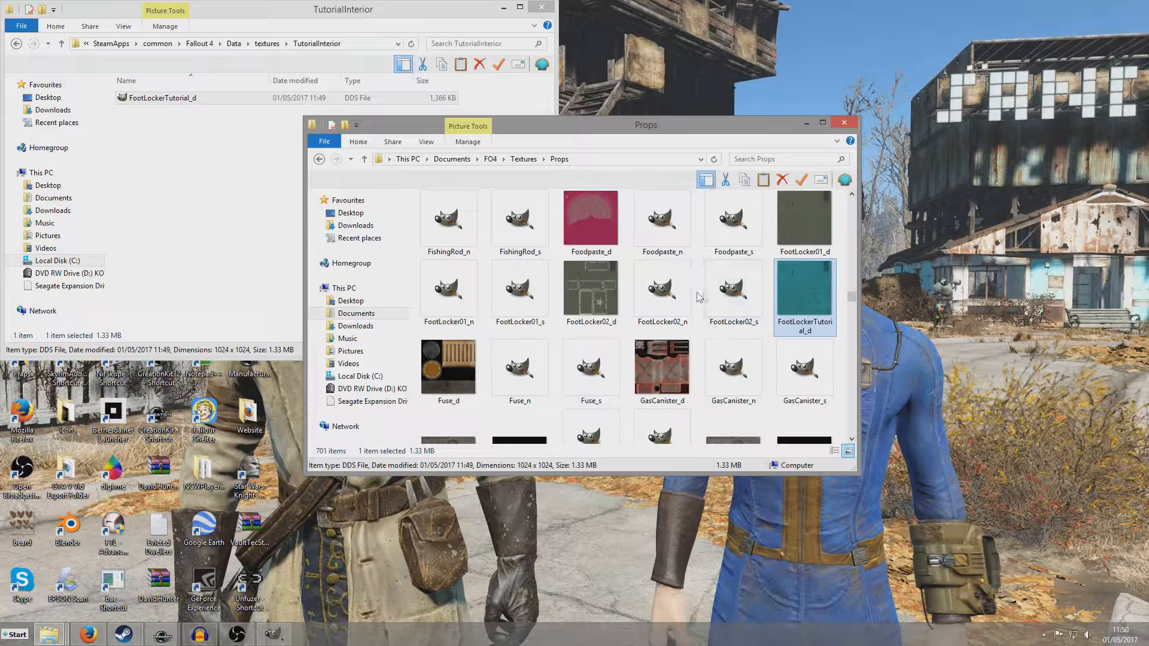
Copy FootLockerTutorial_d.dds in and close the Props textures window.
left_click(660, 293)
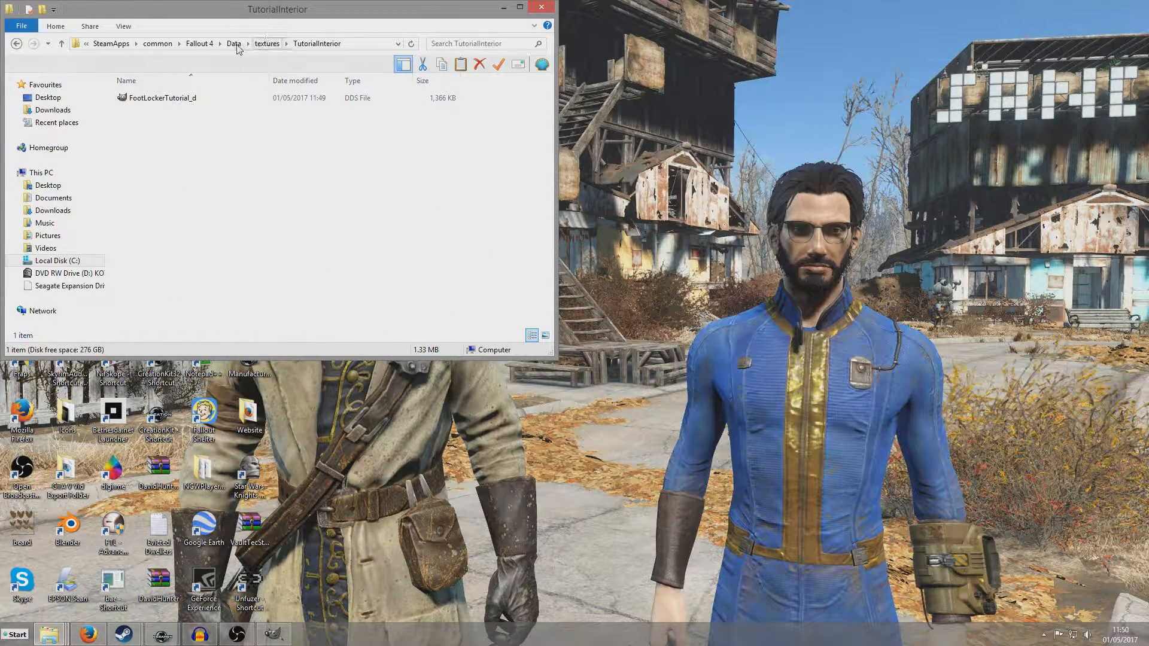
Create a TutorialInterior folder under Data\Materials.
left_click(254, 43)
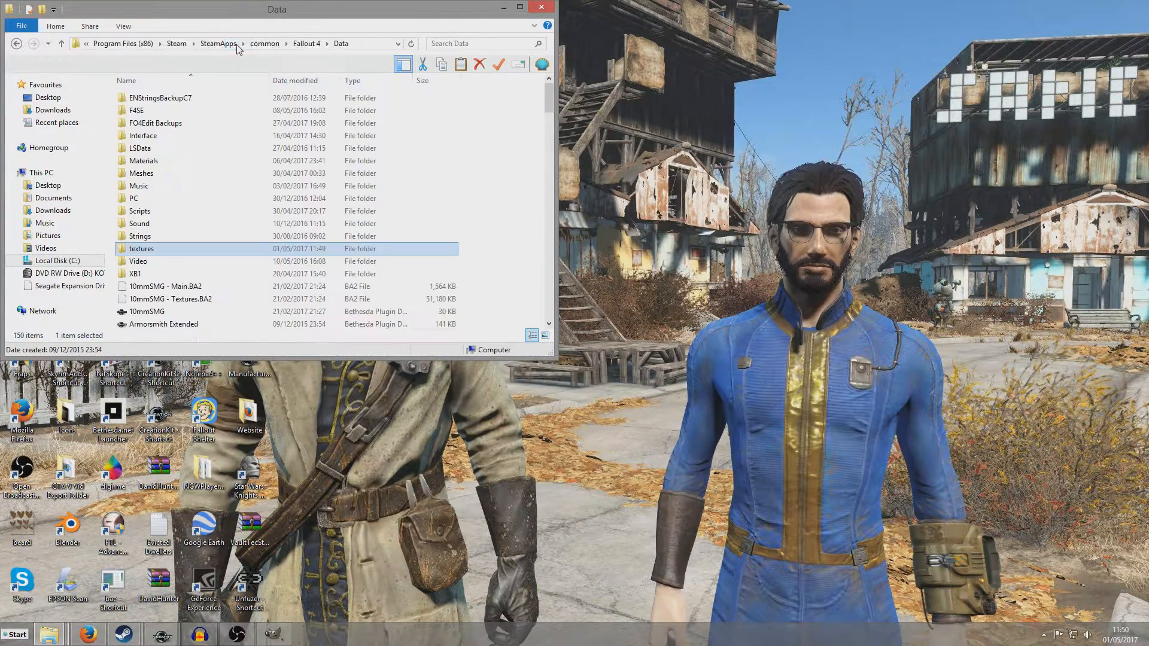
mouse_move(142, 135)
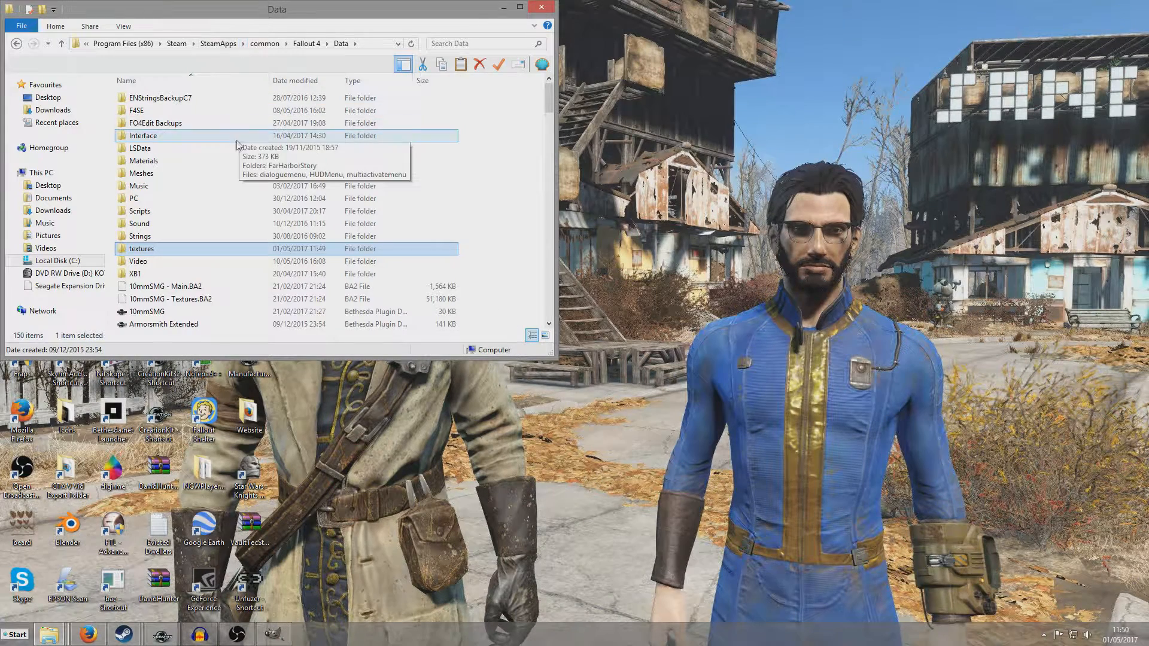
double_click(143, 160)
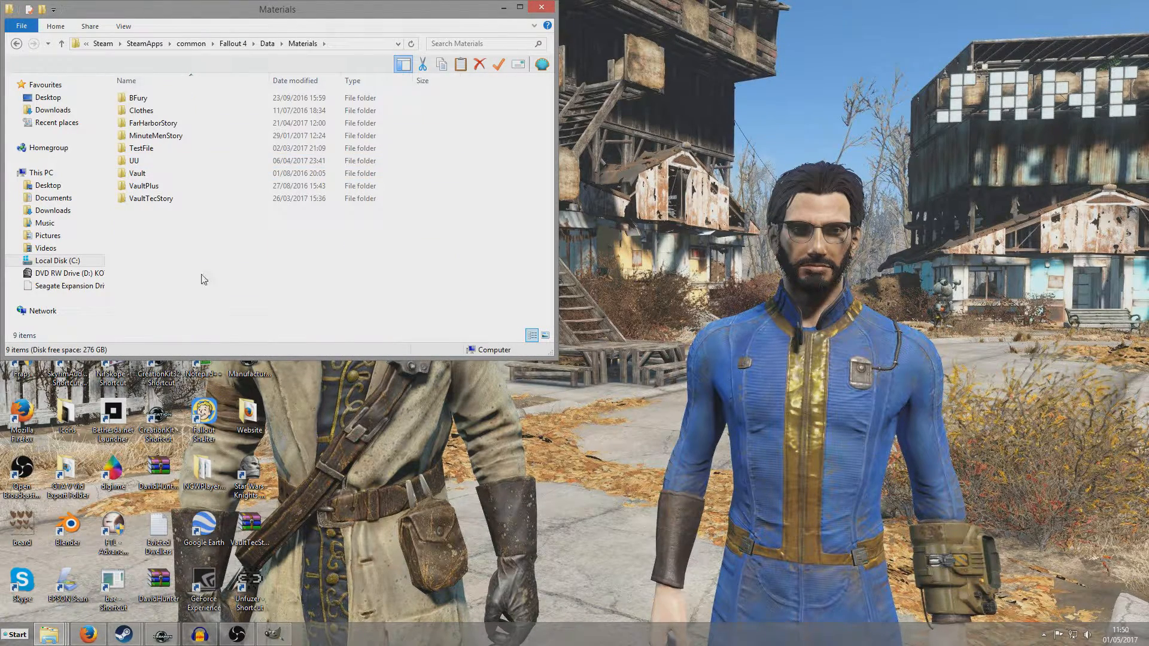
right_click(204, 279)
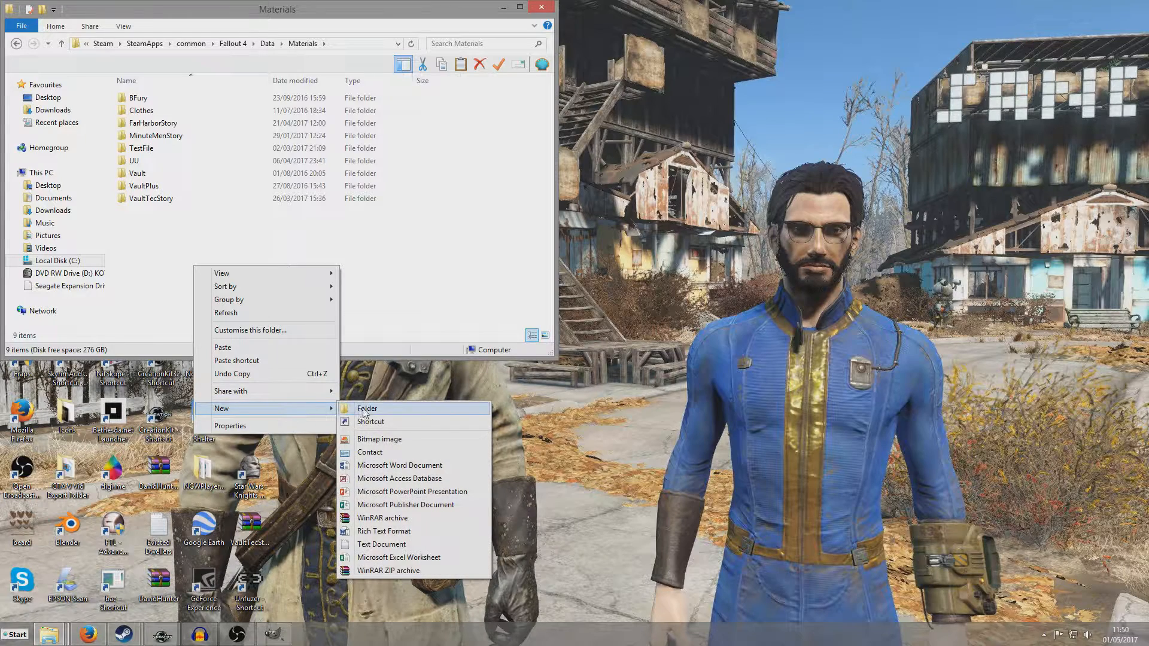
left_click(366, 408)
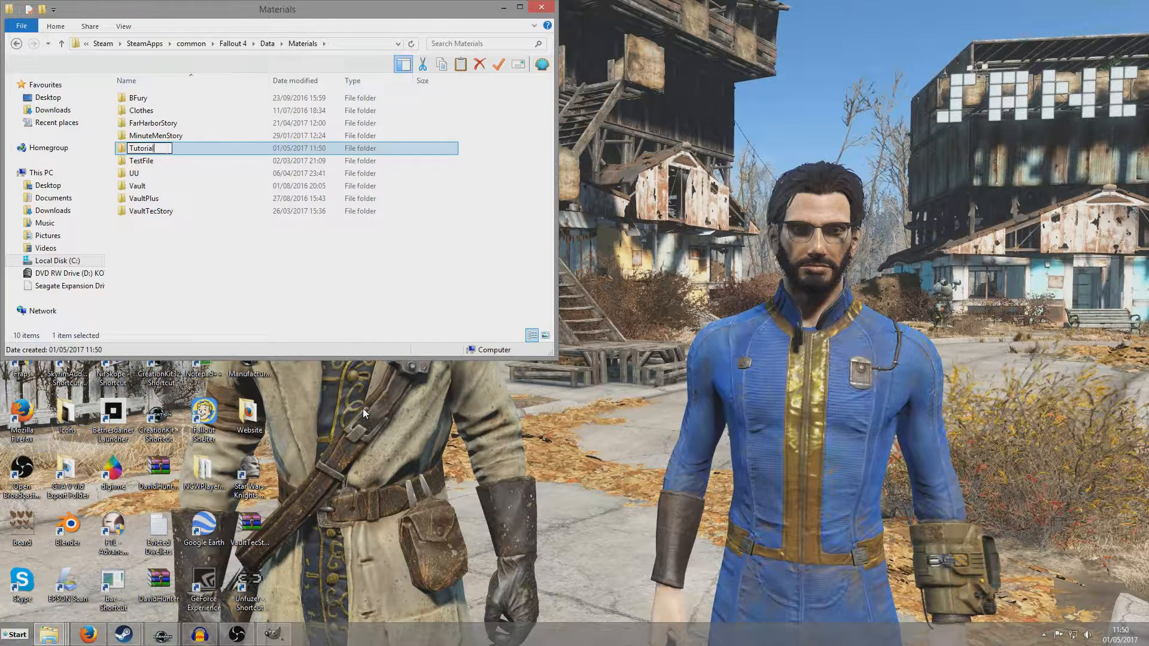
type("Interip")
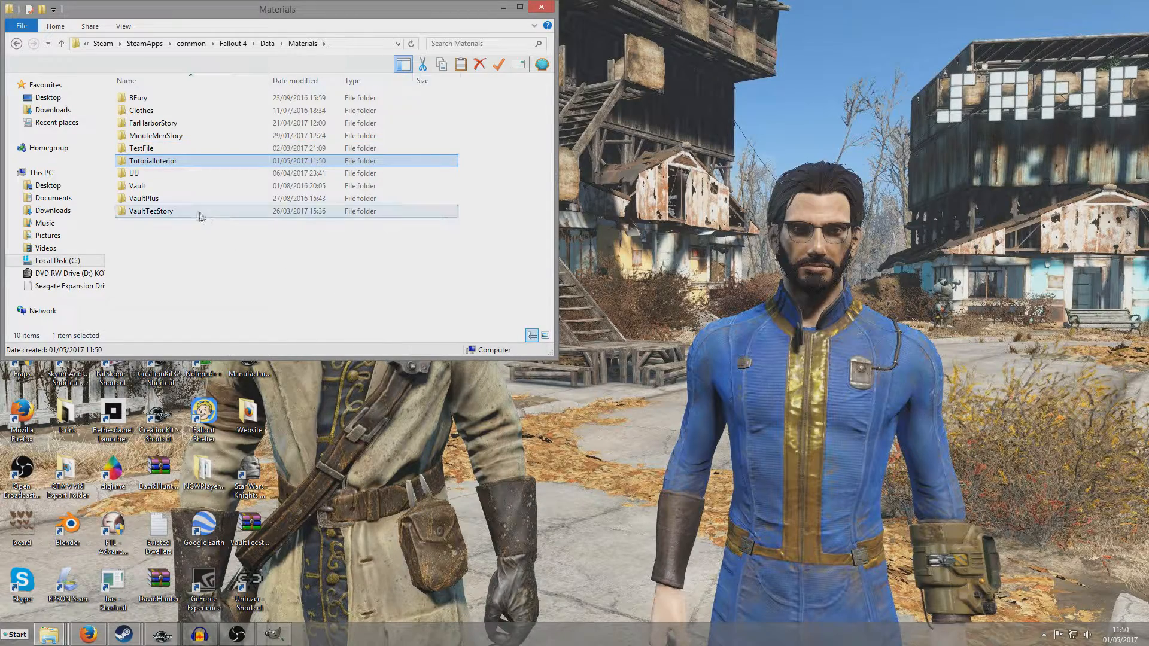
Peek into the VaultTecStory materials folder and return to Materials.
double_click(151, 210)
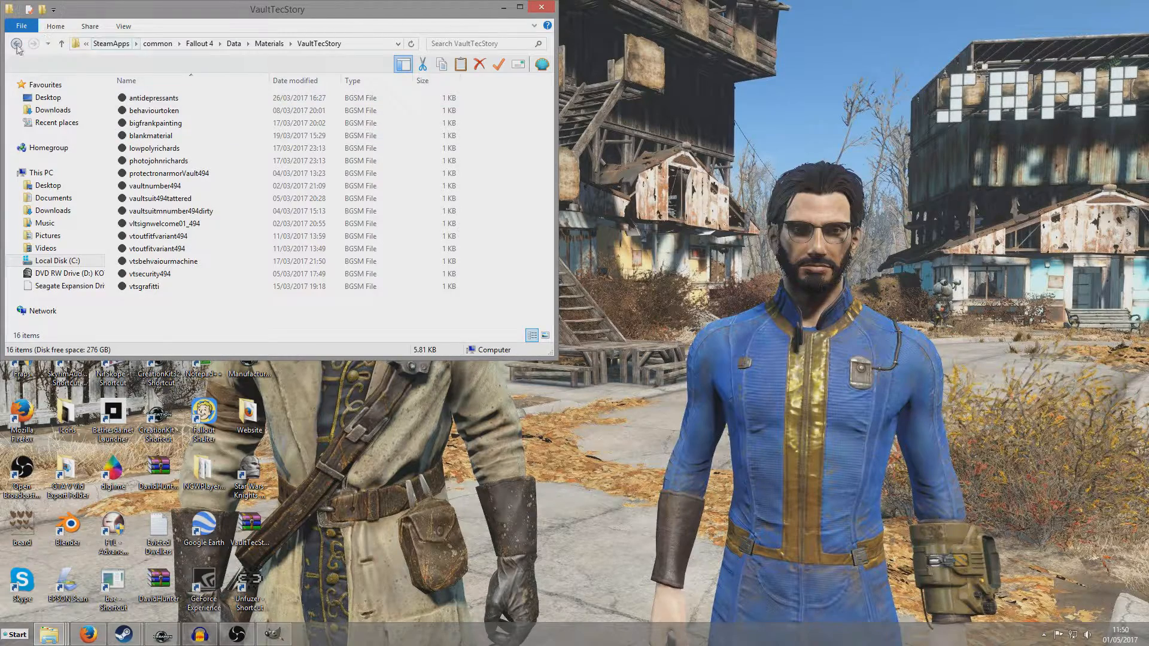
left_click(16, 43)
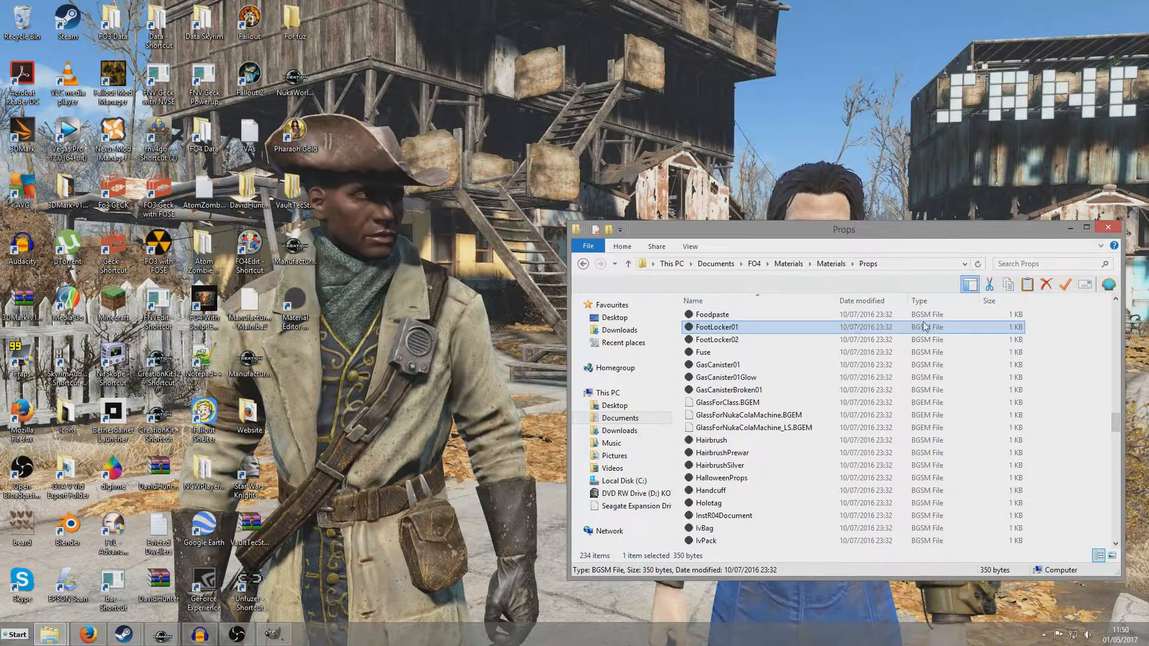
Edit FootLocker01.bgsm and point its diffuse texture to TutorialInterior/FootLockerTutorial_d.DDS.
double_click(716, 327)
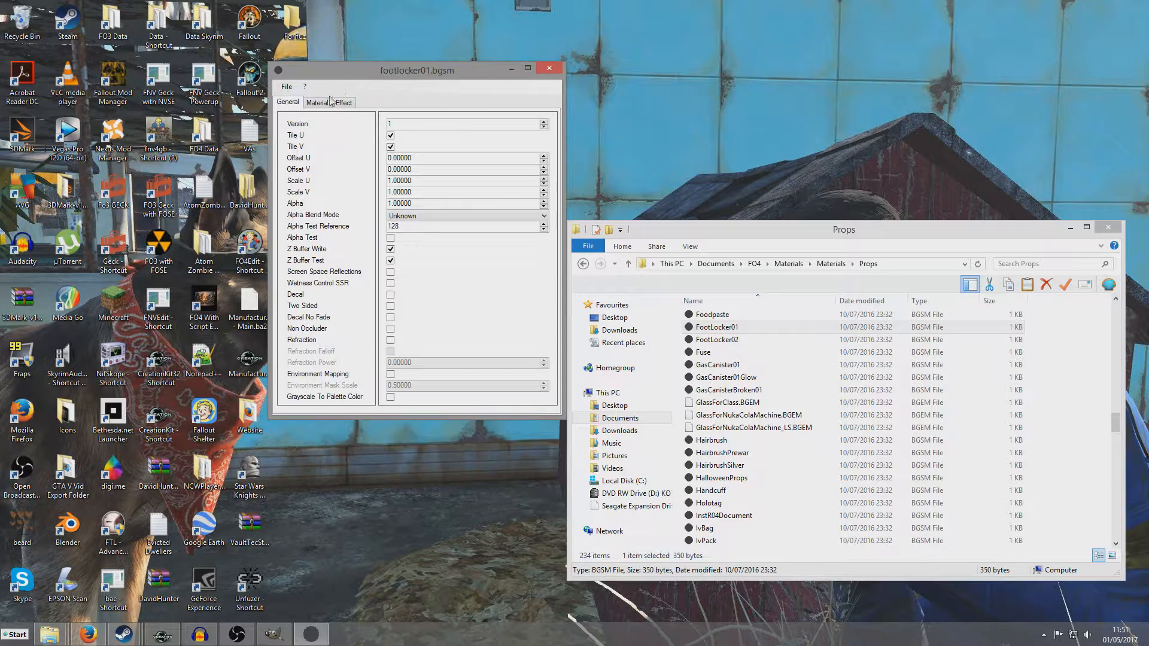
left_click(316, 102)
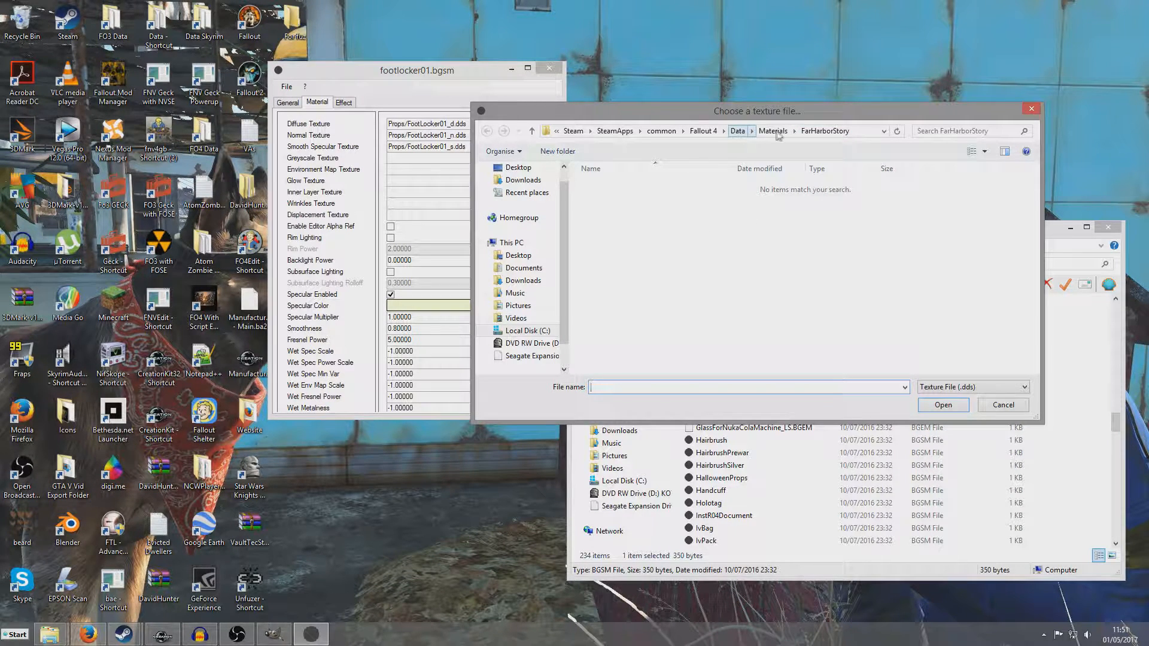
left_click(738, 131)
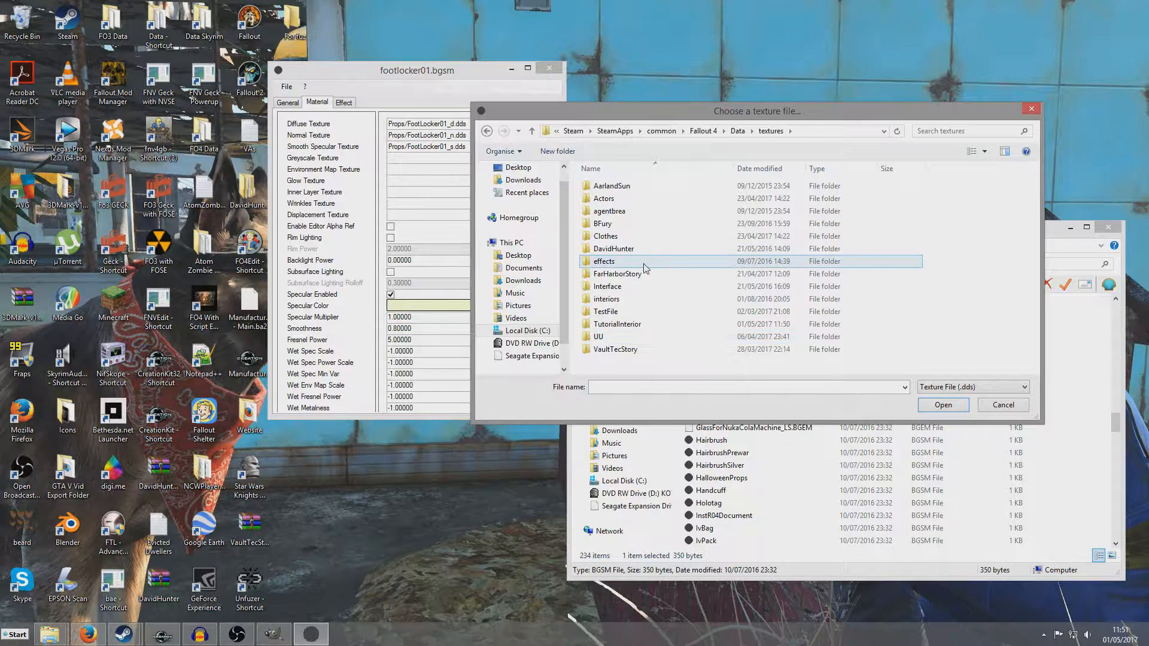
double_click(617, 324)
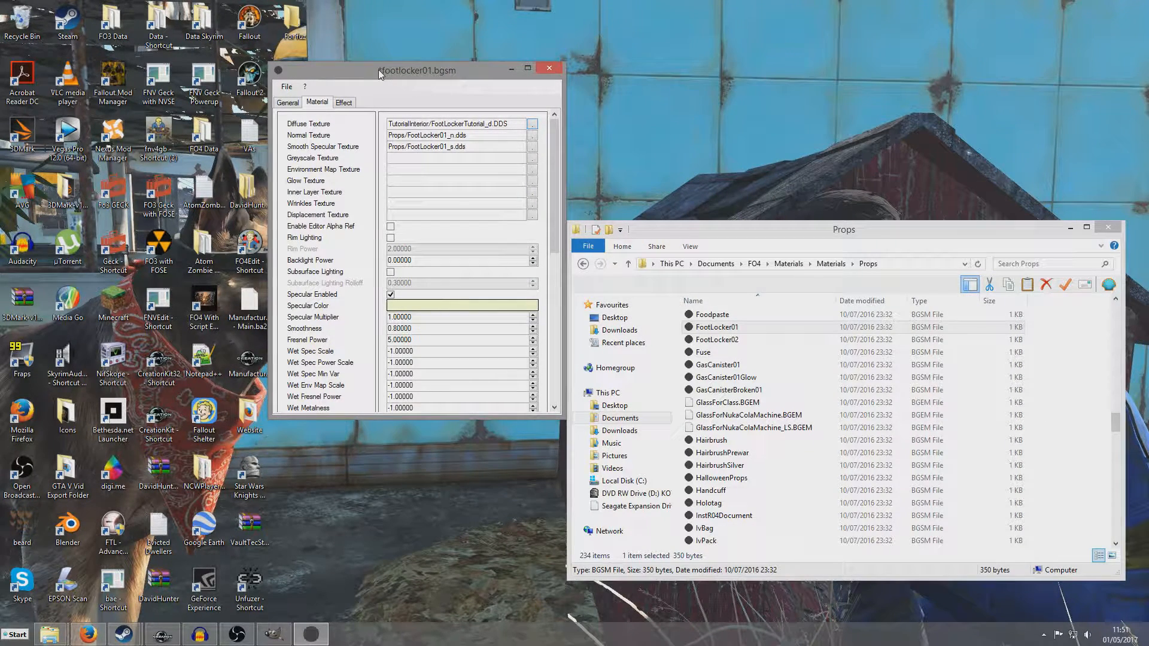
Save the material as footlockertutorial.bgsm under Materials/TutorialInterior and close Material Editor.
left_click(286, 87)
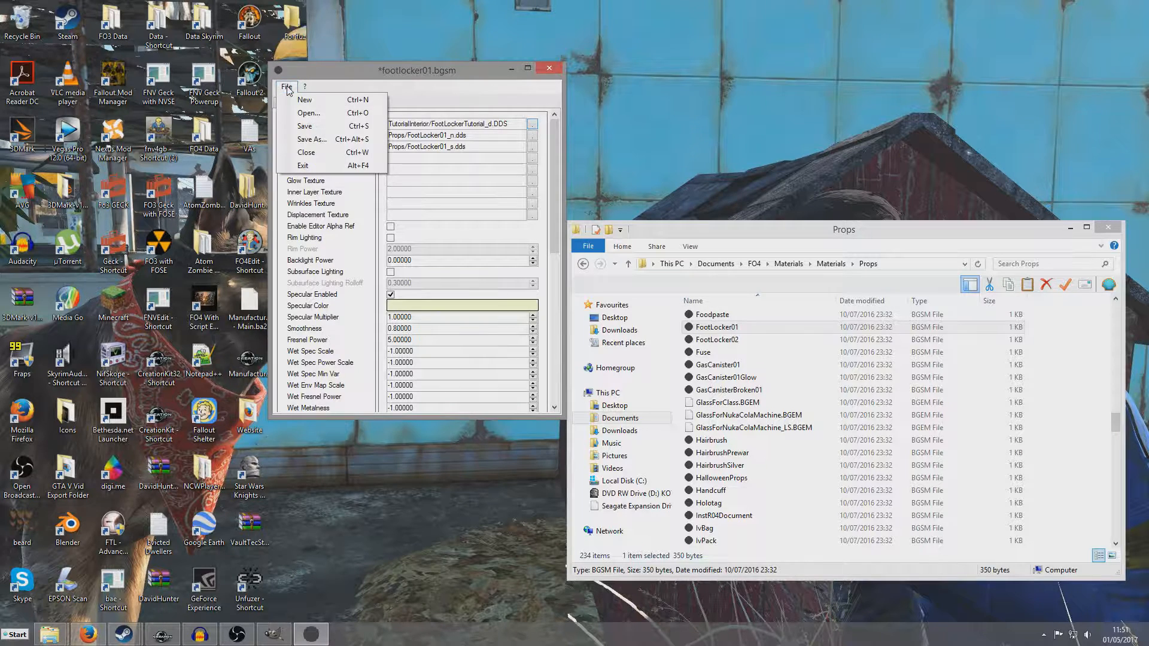
left_click(311, 138)
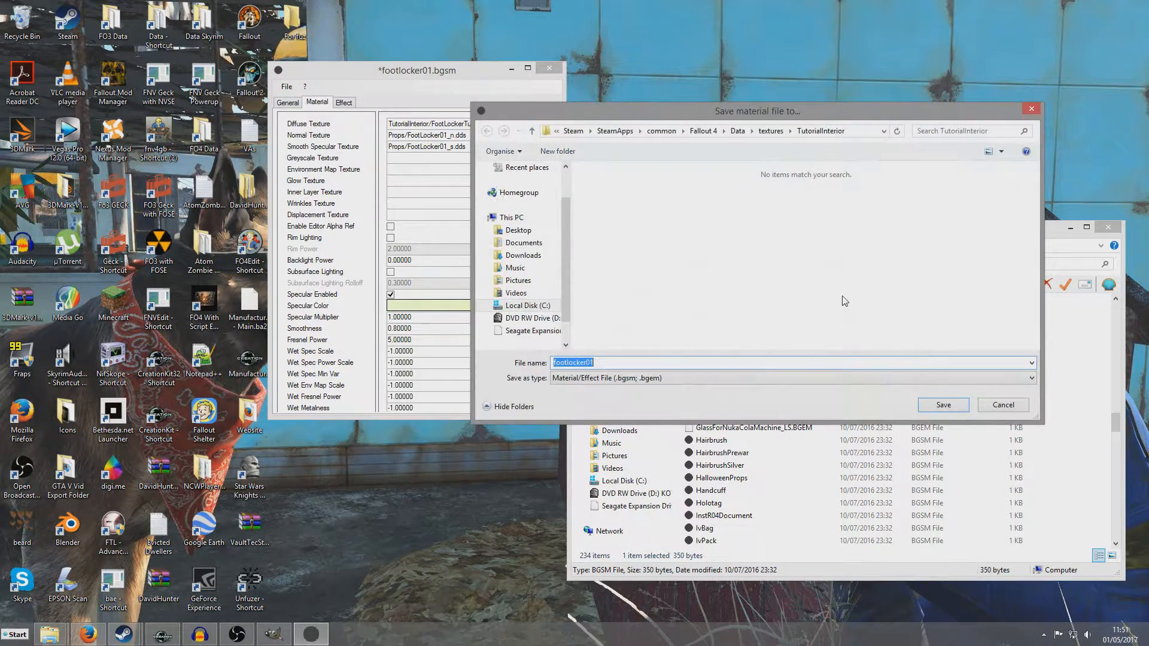
mouse_move(755, 208)
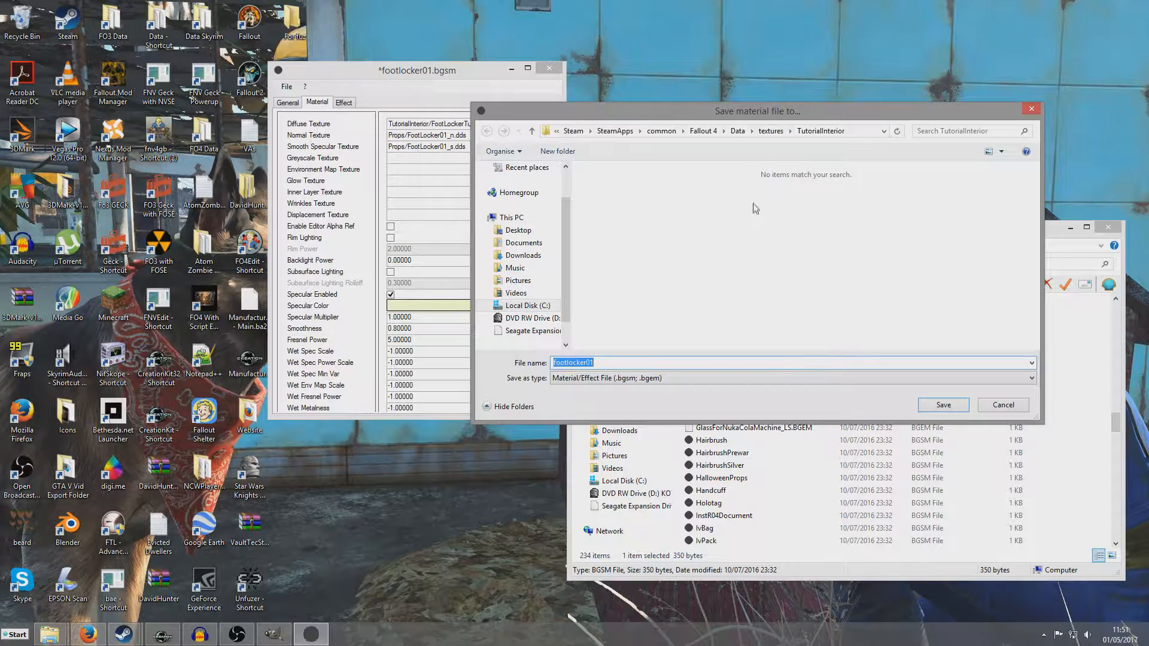
left_click(739, 131)
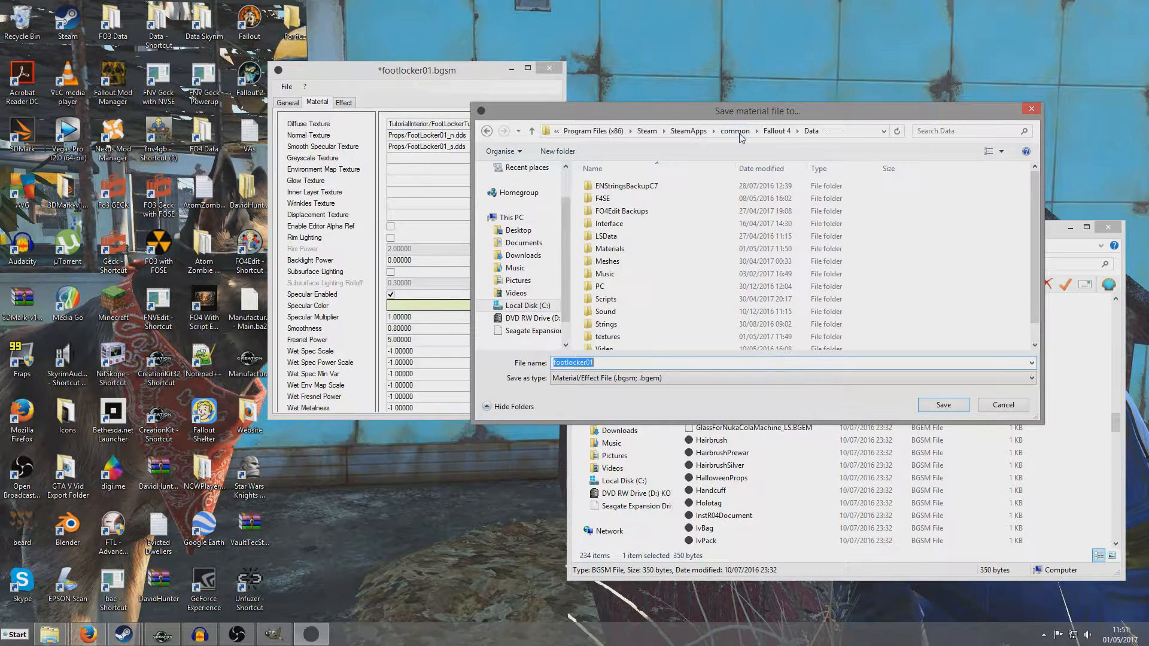
left_click(609, 249)
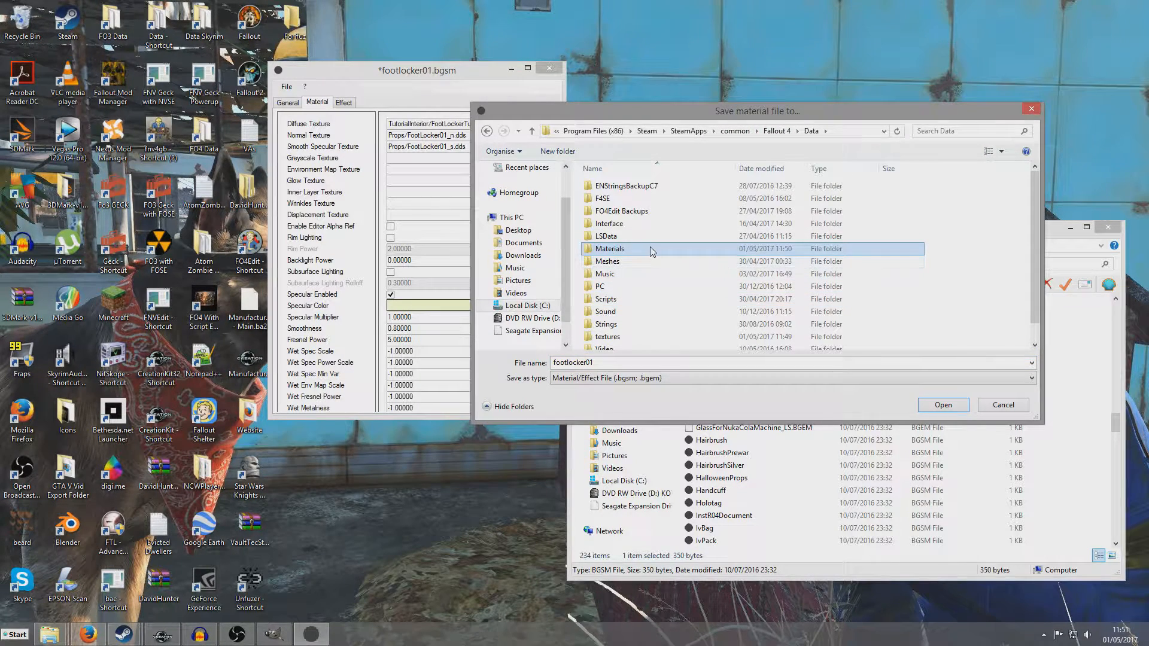
double_click(610, 249)
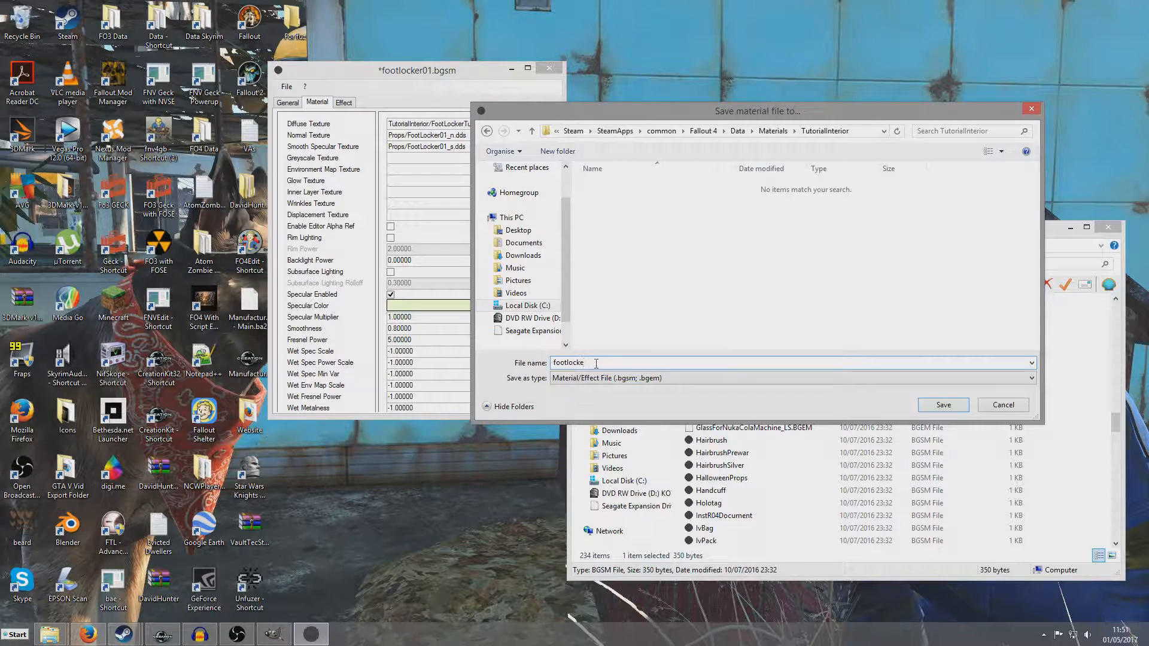
left_click(943, 404)
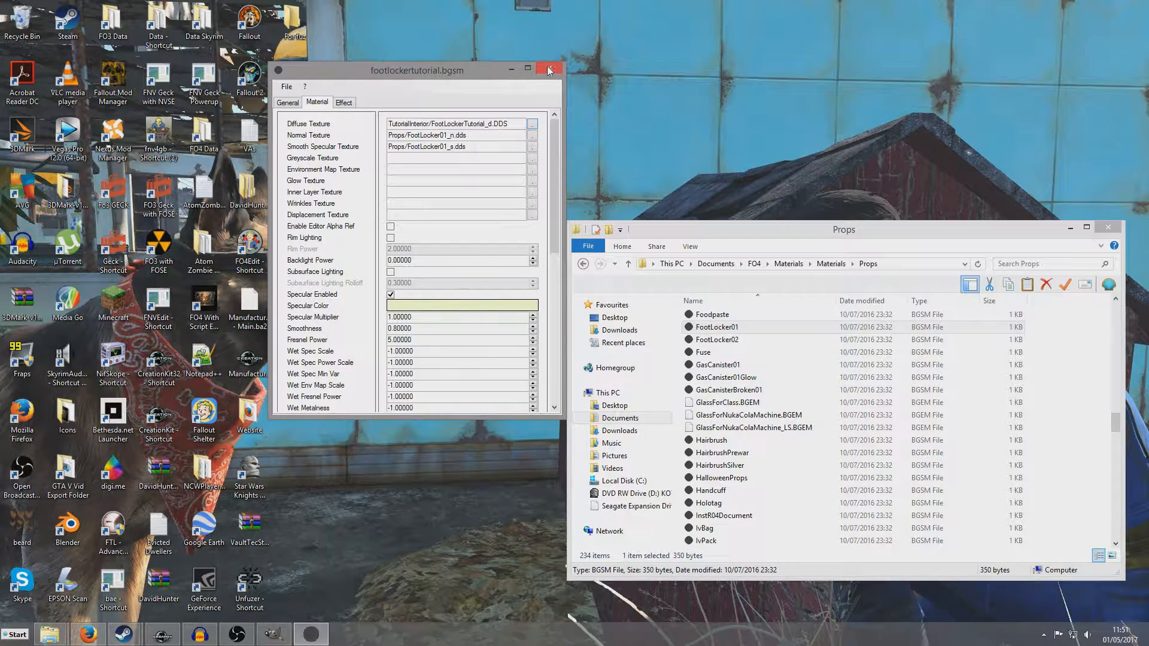
left_click(548, 69)
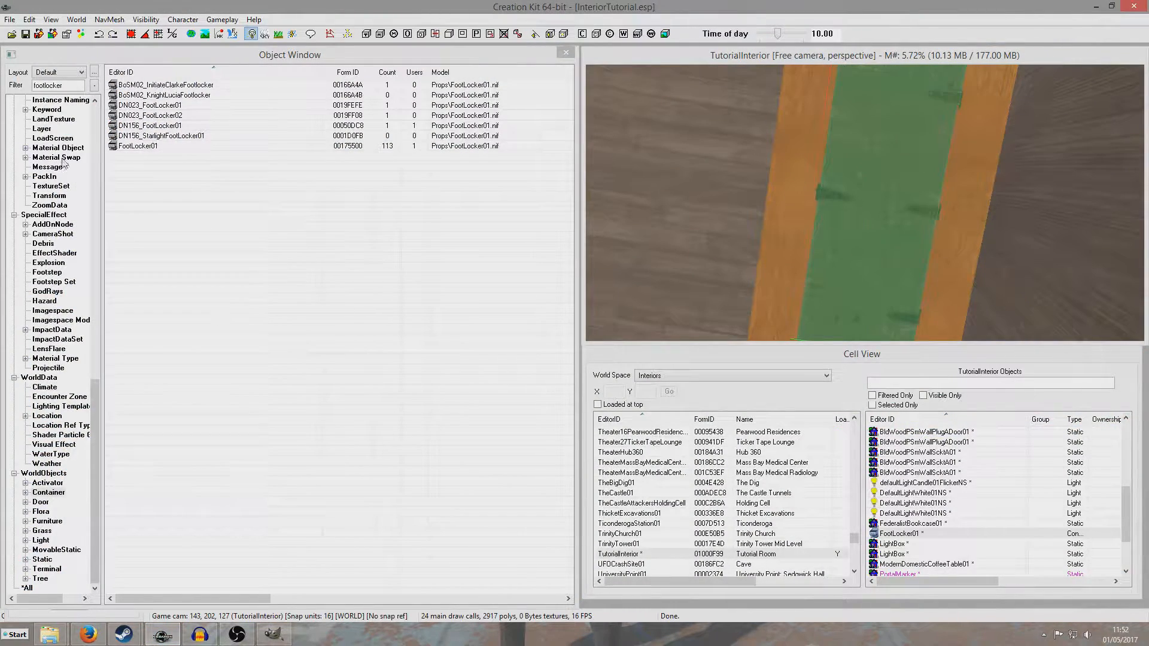
Show the Material Swap records and filter the object list, ready for a new swap.
left_click(56, 156)
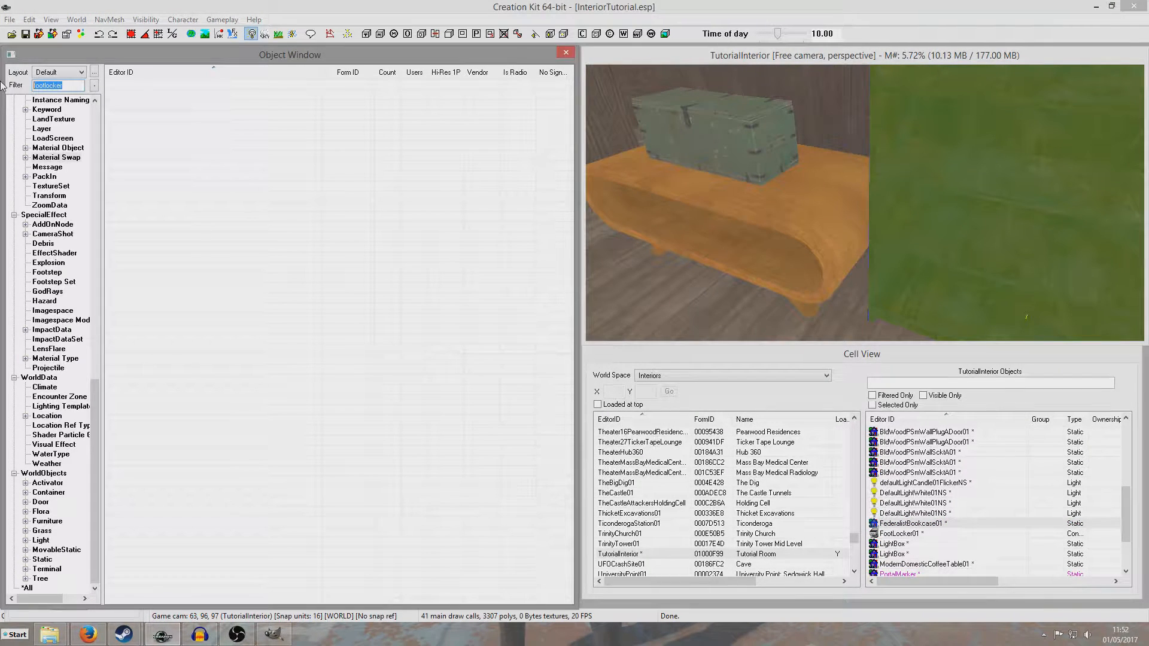
type("federali")
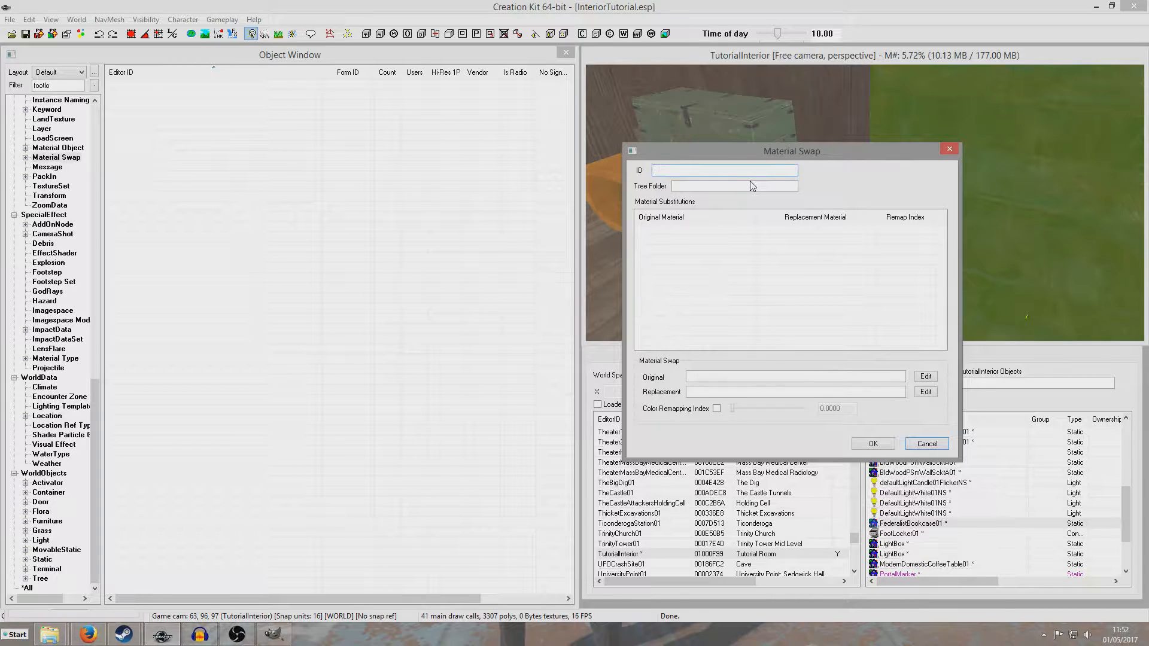
Enter TutorialFootlockerMaterial as the new material swap's ID.
type("TU")
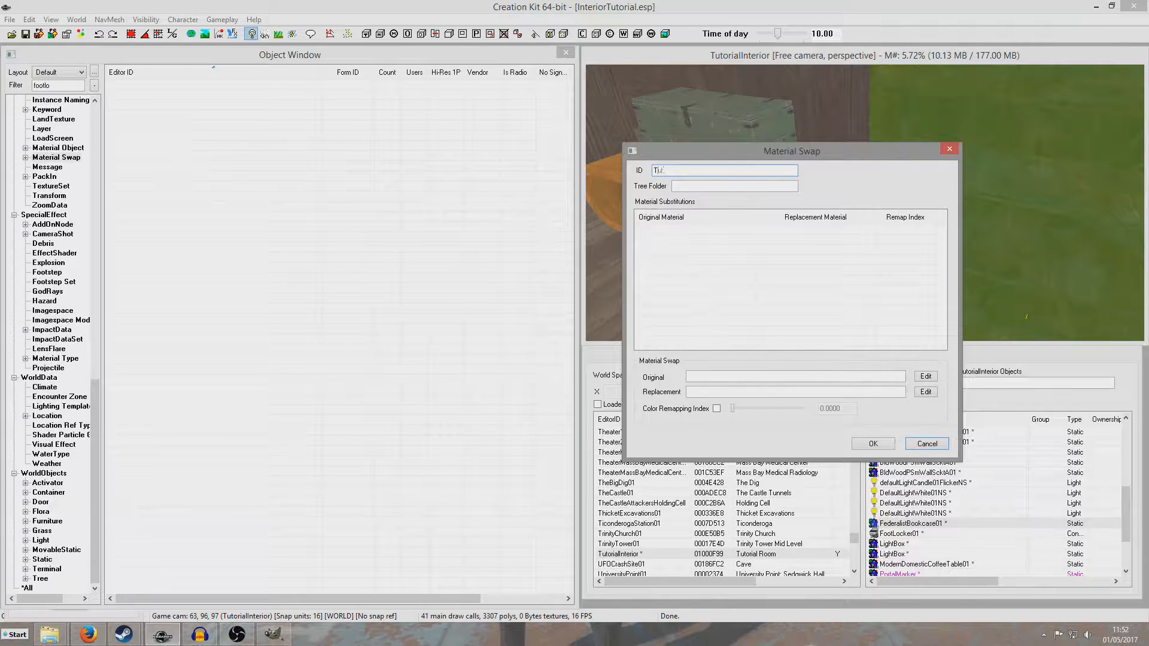
type("TutorialFootlocker")
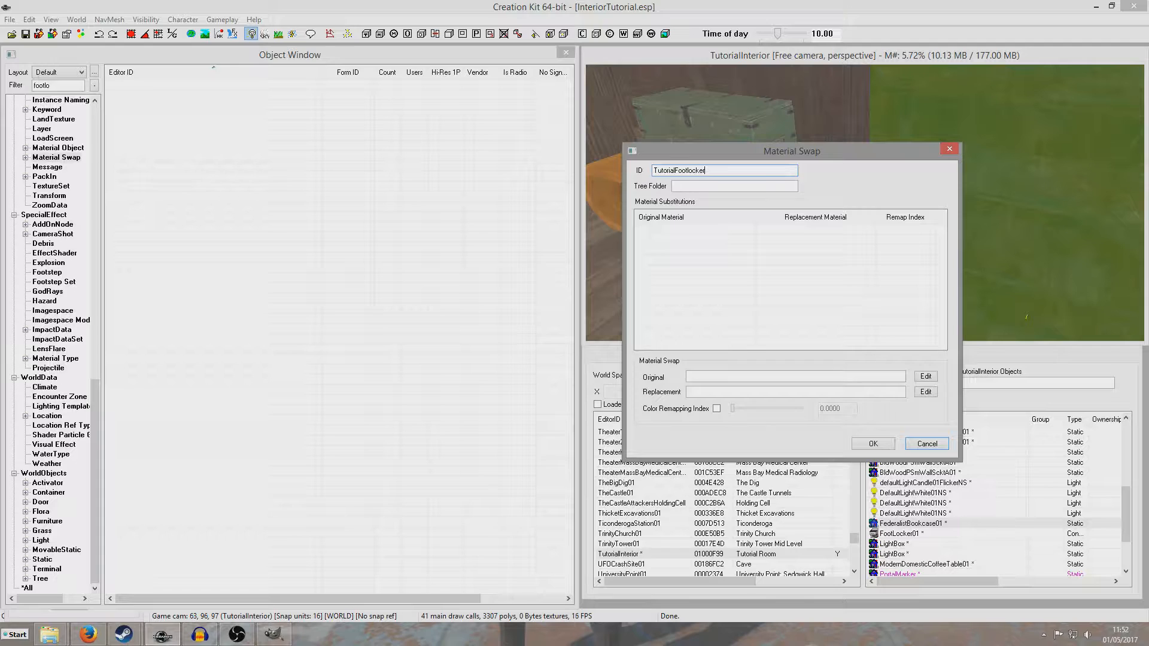
type("Material")
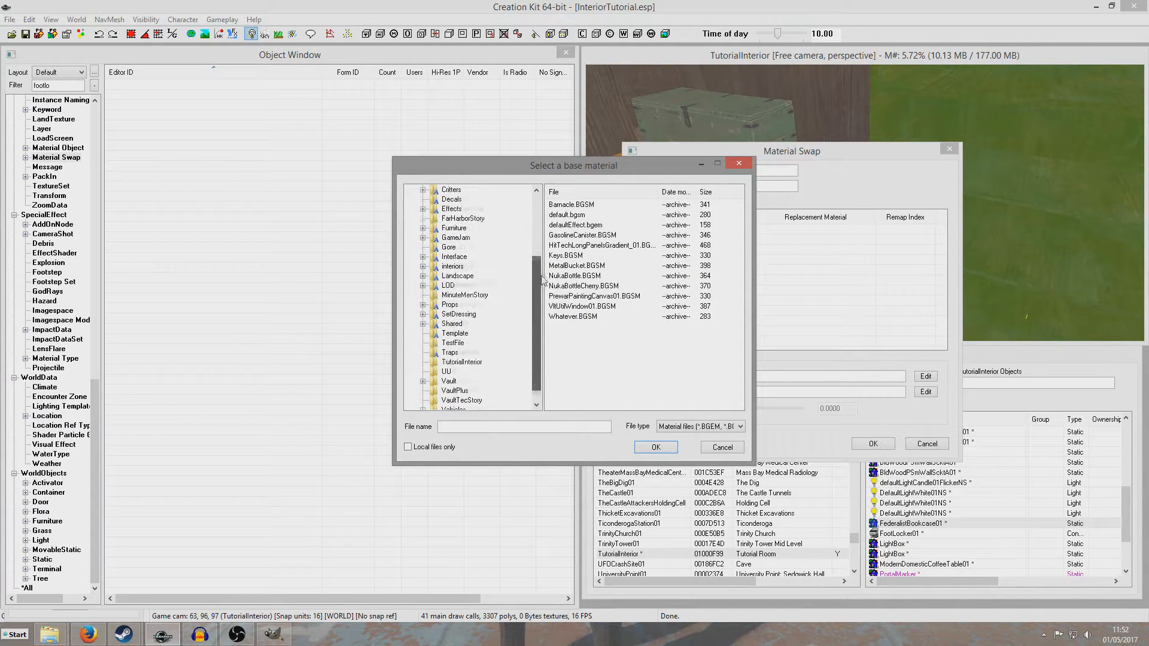
scroll("down", 3)
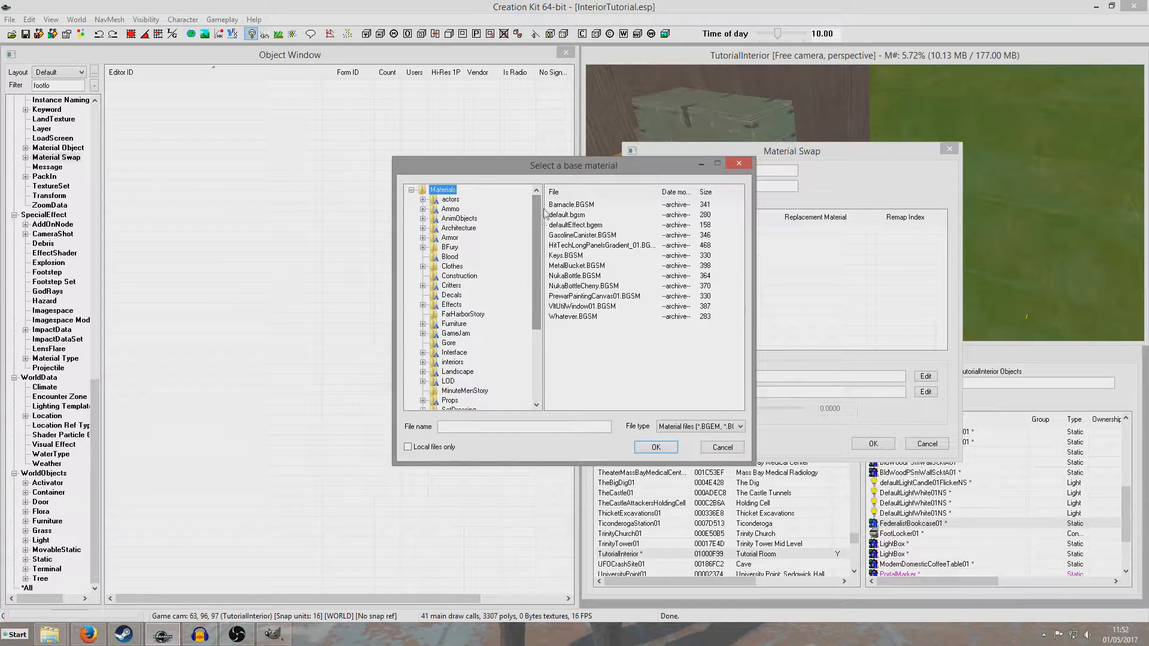
left_click_drag(573, 166, 665, 174)
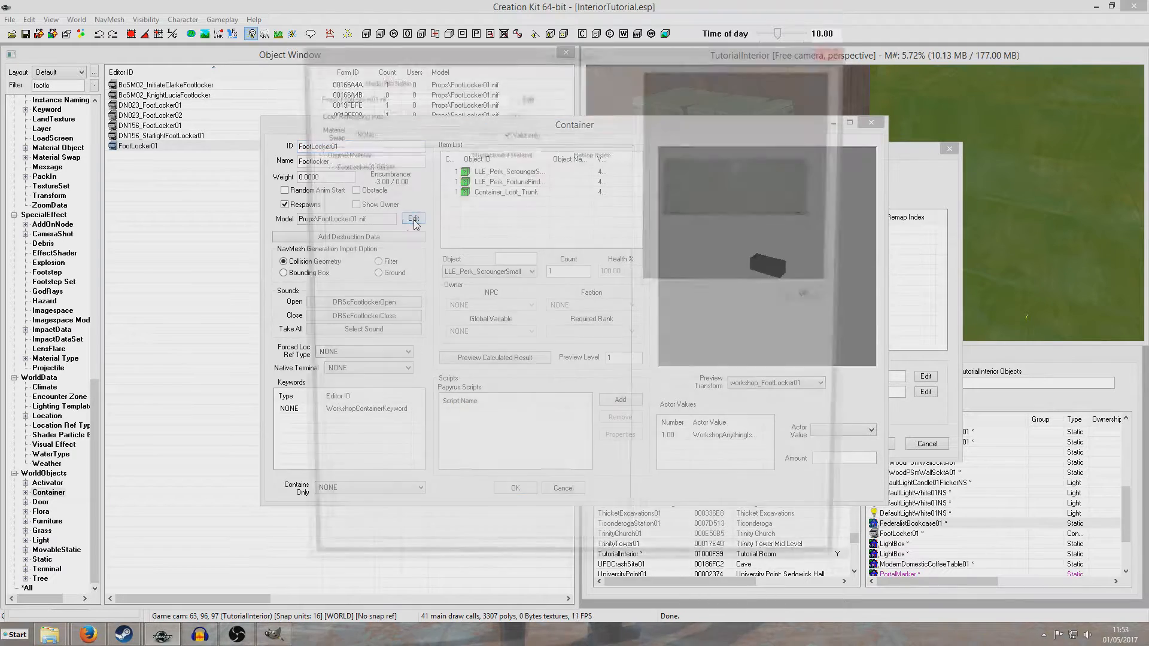
Choose Props FootLocker01.BGSM as the original material to replace.
left_click(412, 217)
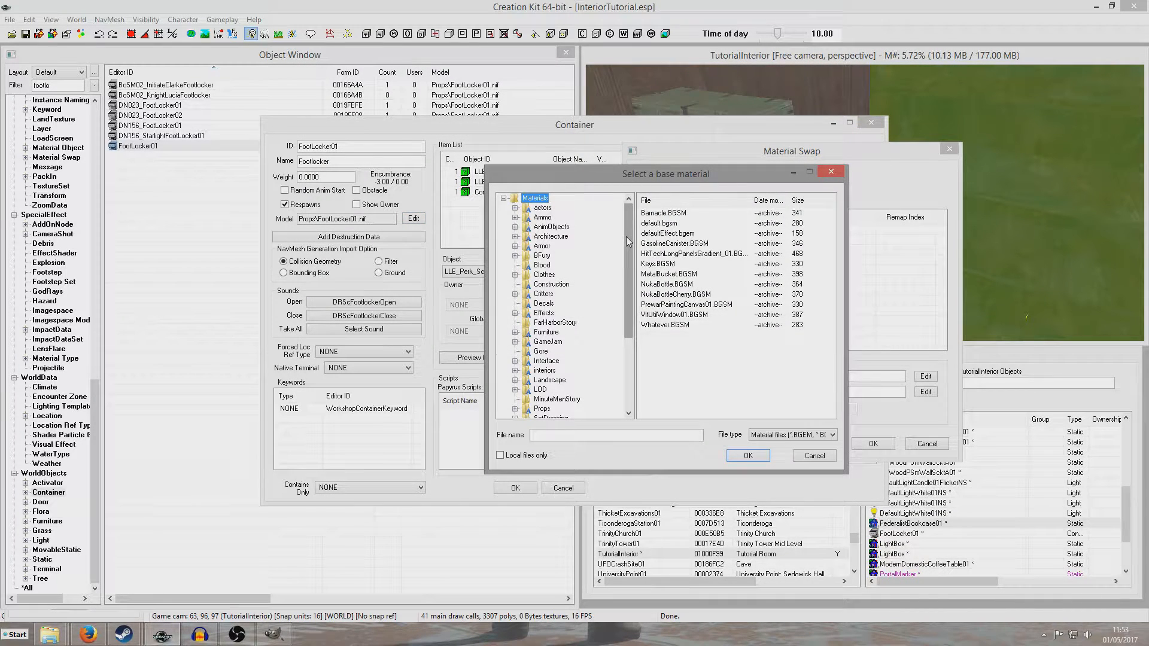
scroll("down", 3)
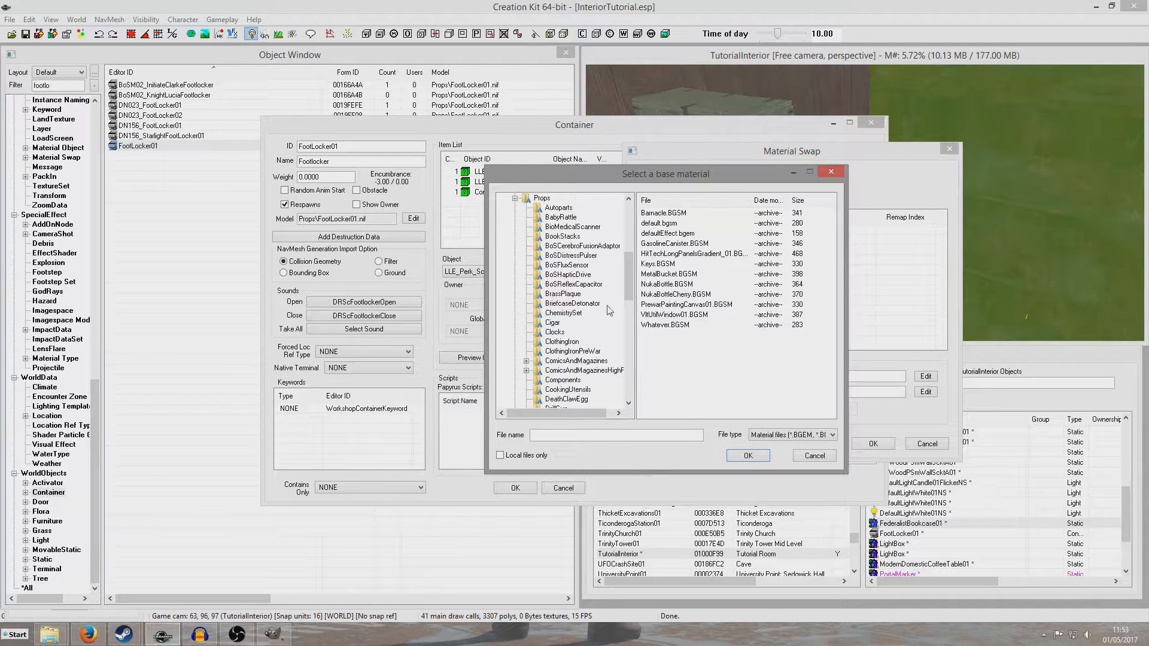
scroll("down", 3)
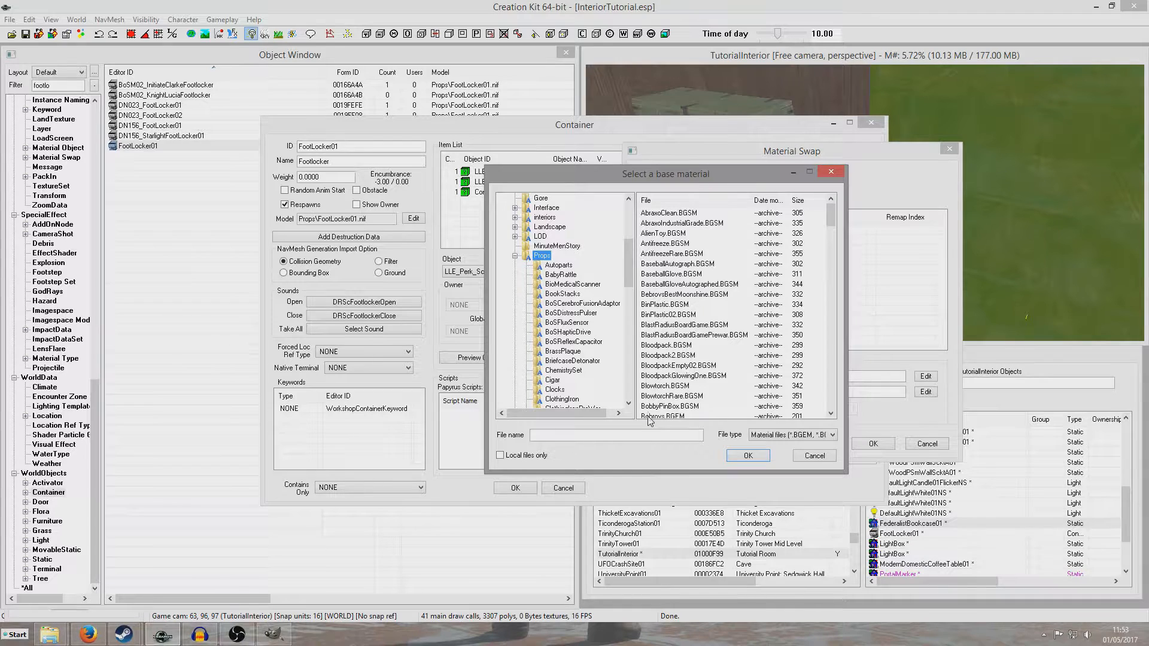
scroll("down", 3)
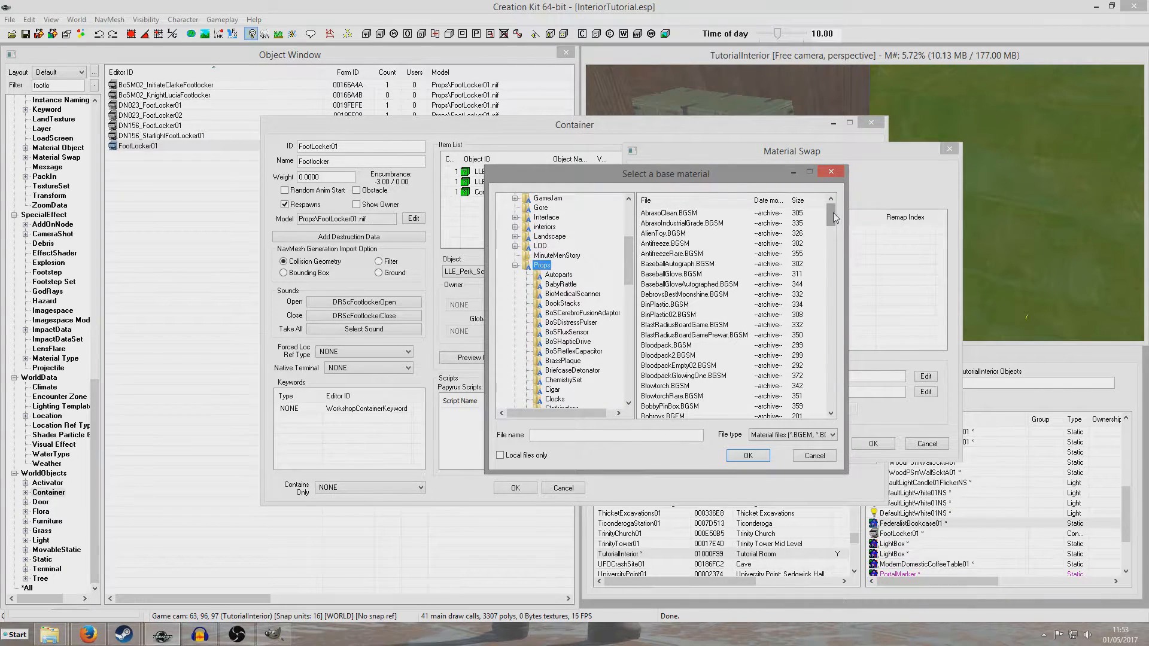
scroll("down", 3)
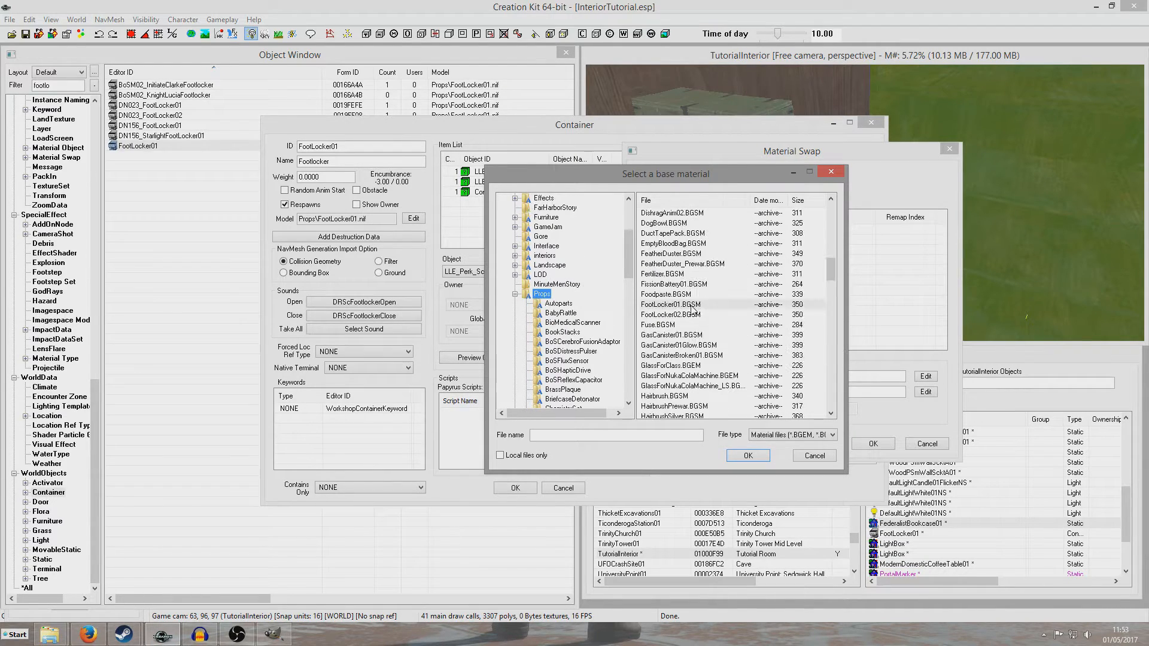
left_click(669, 304)
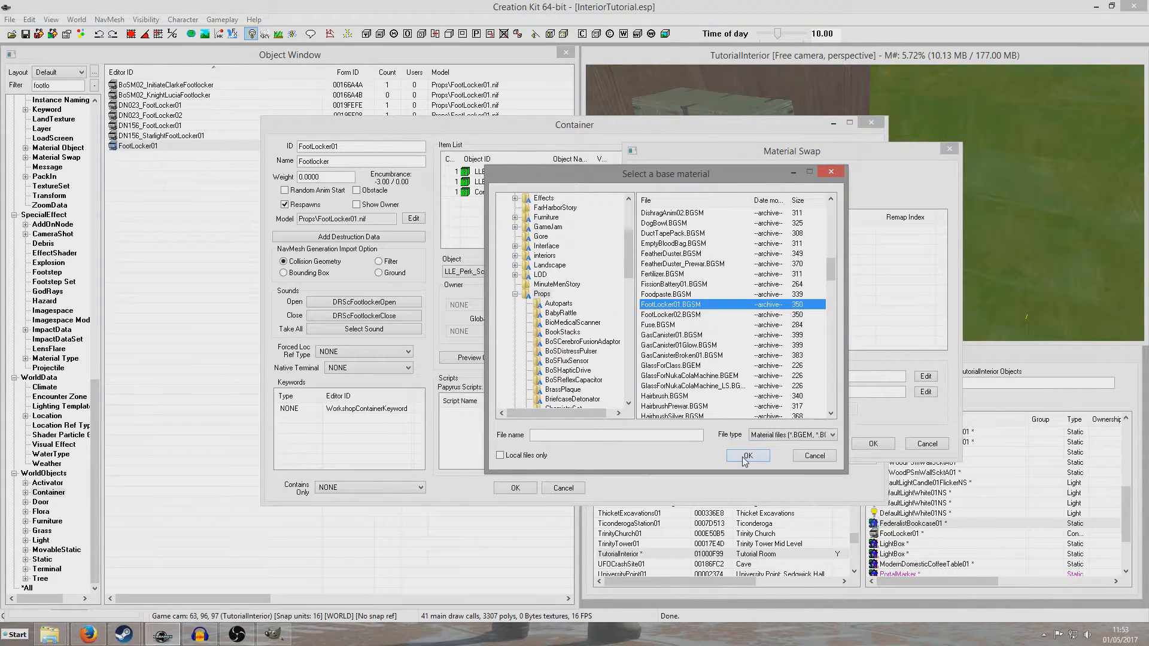
left_click(746, 454)
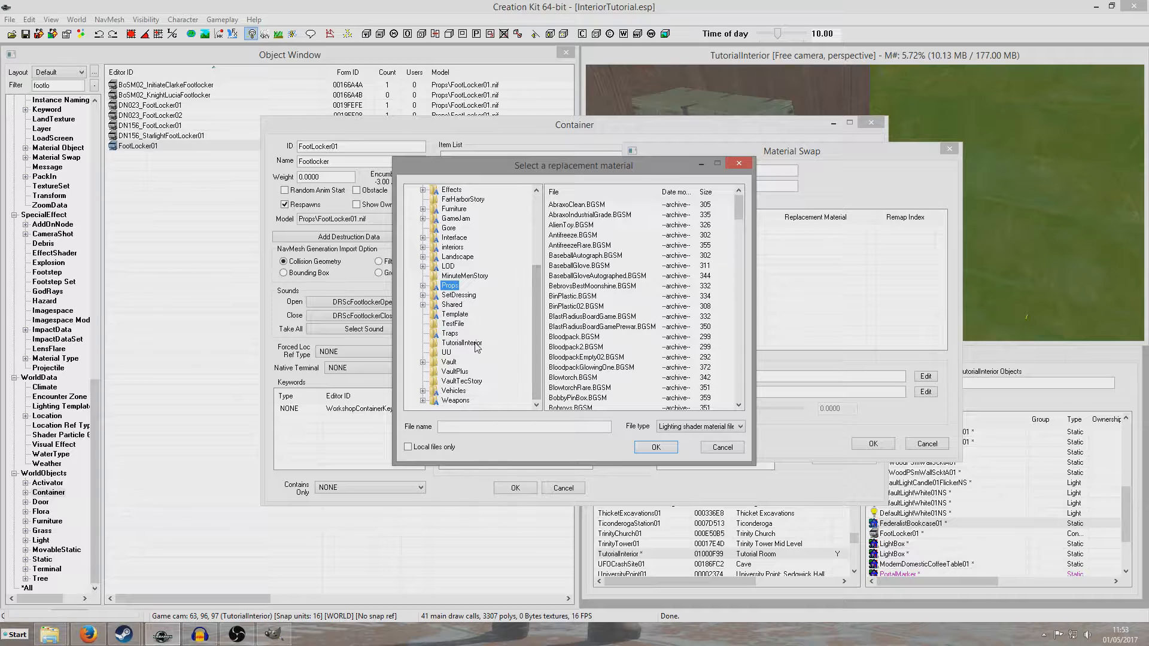
Set TutorialInterior/footlockertutorial.bgsm as the replacement material and confirm the swap.
left_click(462, 343)
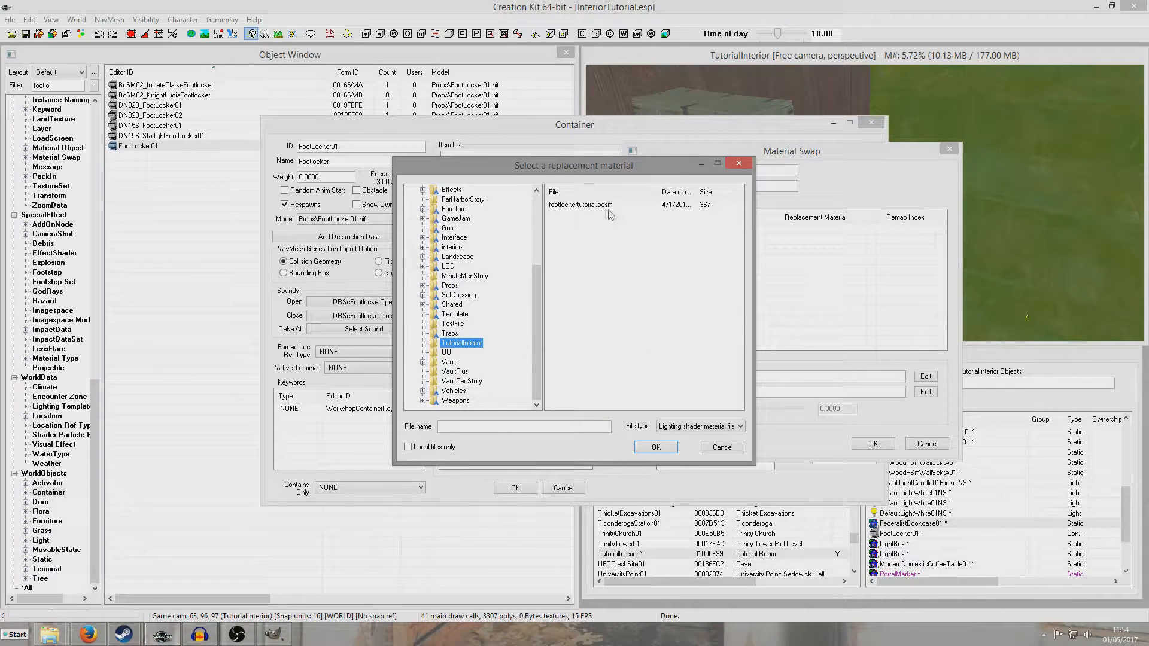
left_click(579, 204)
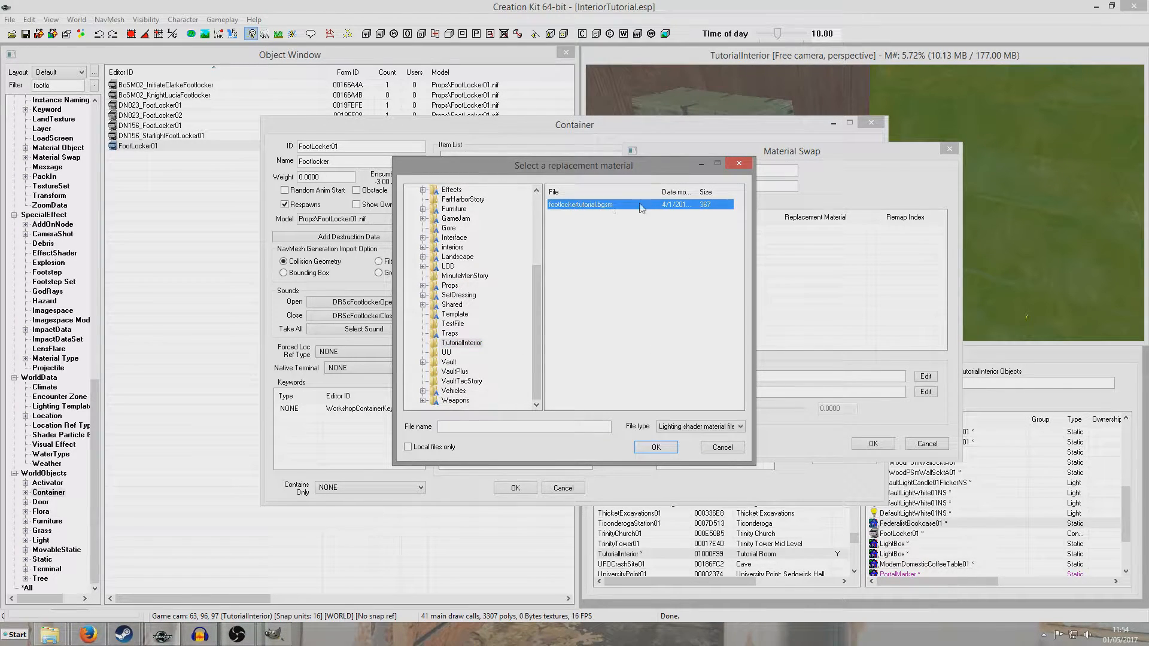
left_click(654, 446)
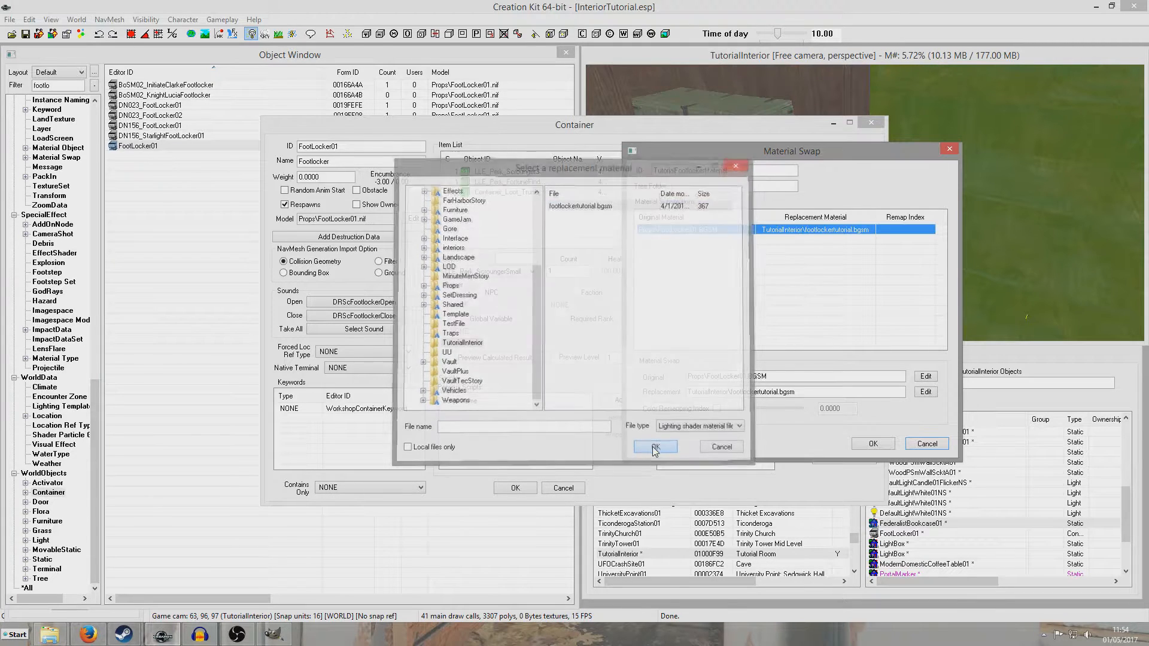
left_click(653, 446)
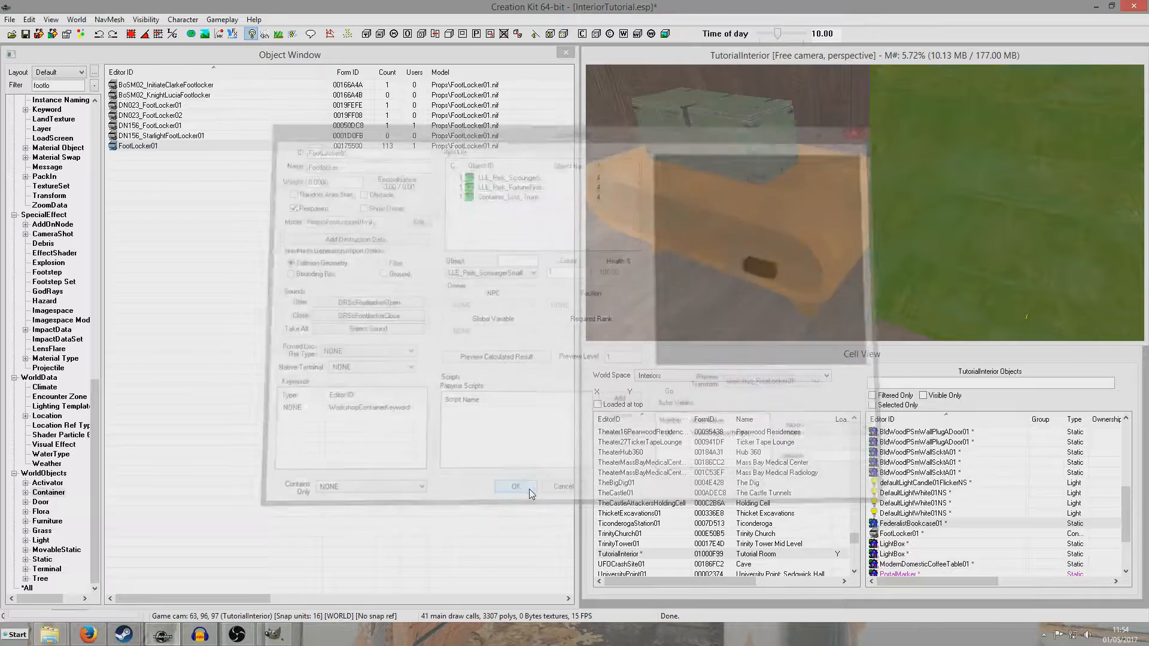
left_click(515, 485)
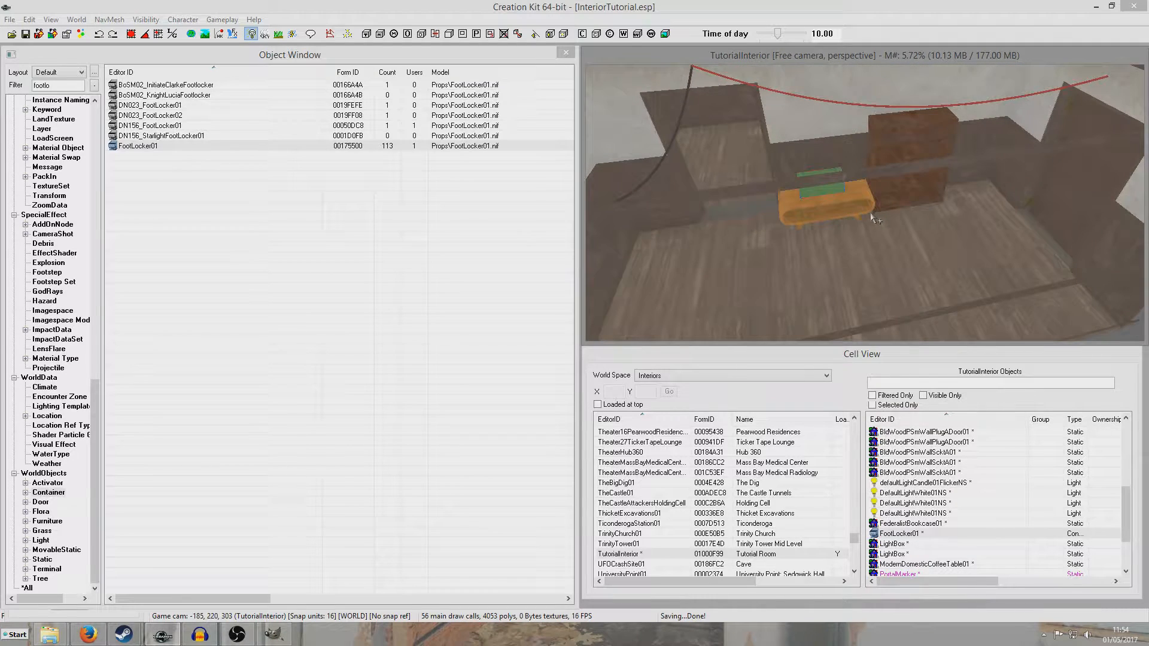
left_click(137, 146)
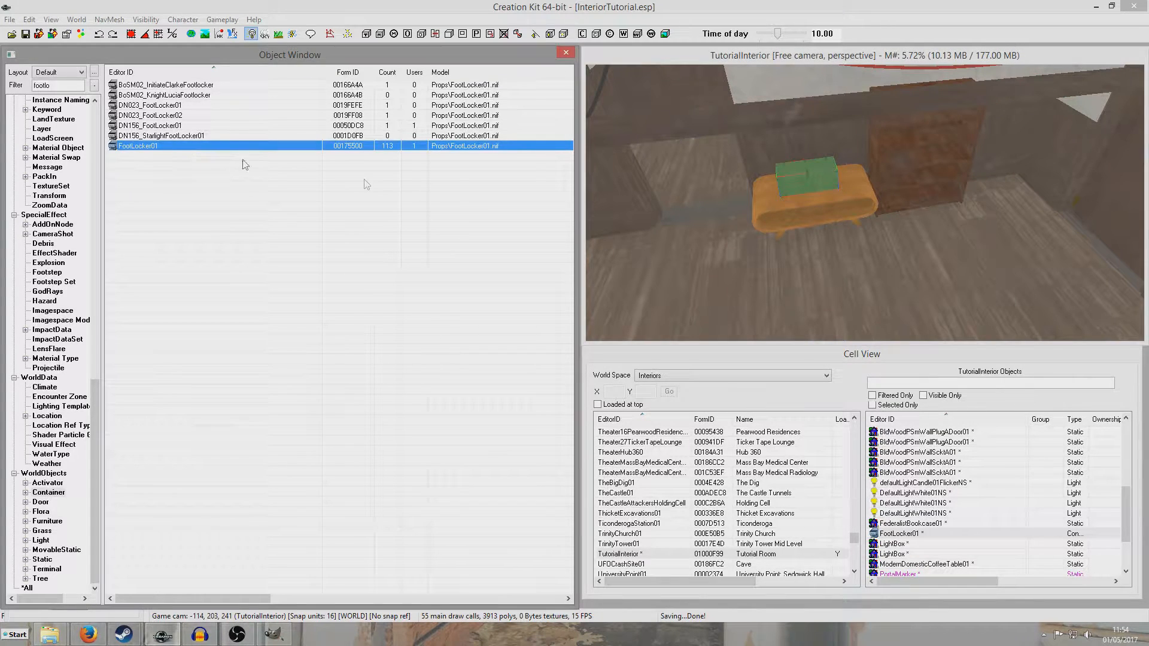
double_click(138, 144)
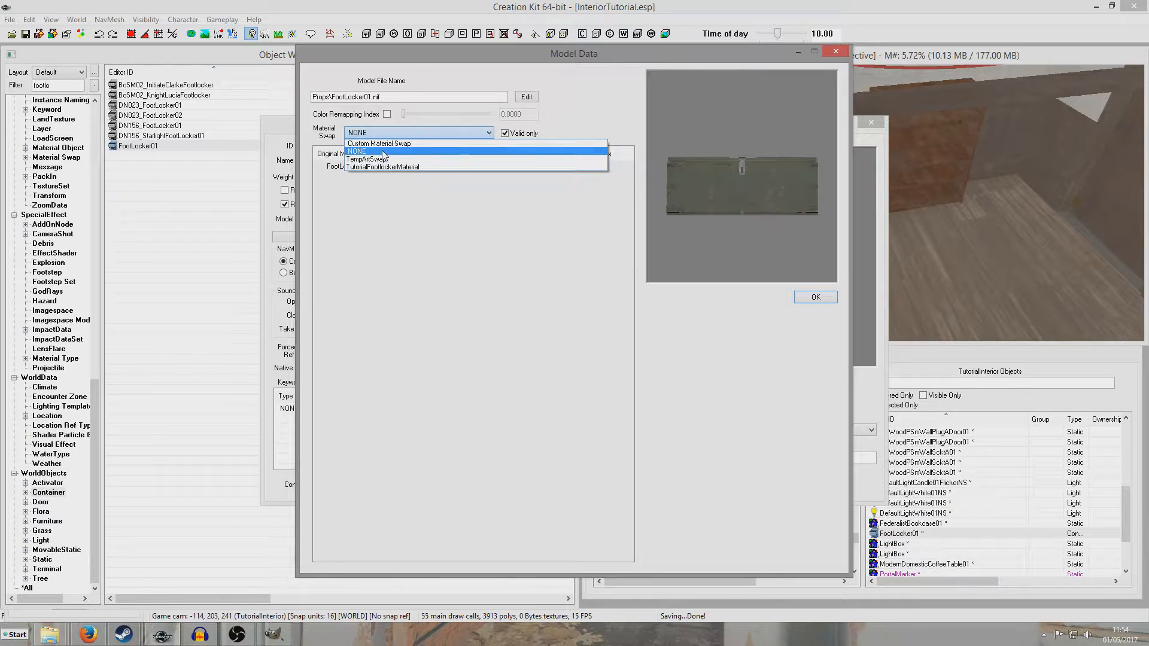
left_click(355, 152)
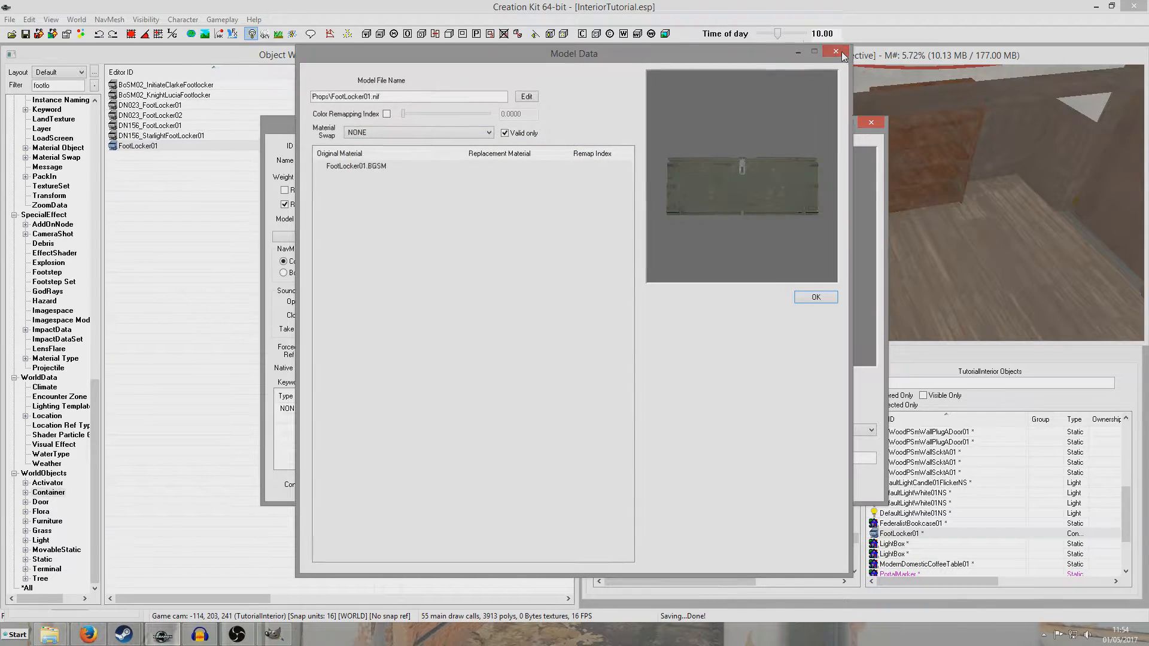
left_click(834, 51)
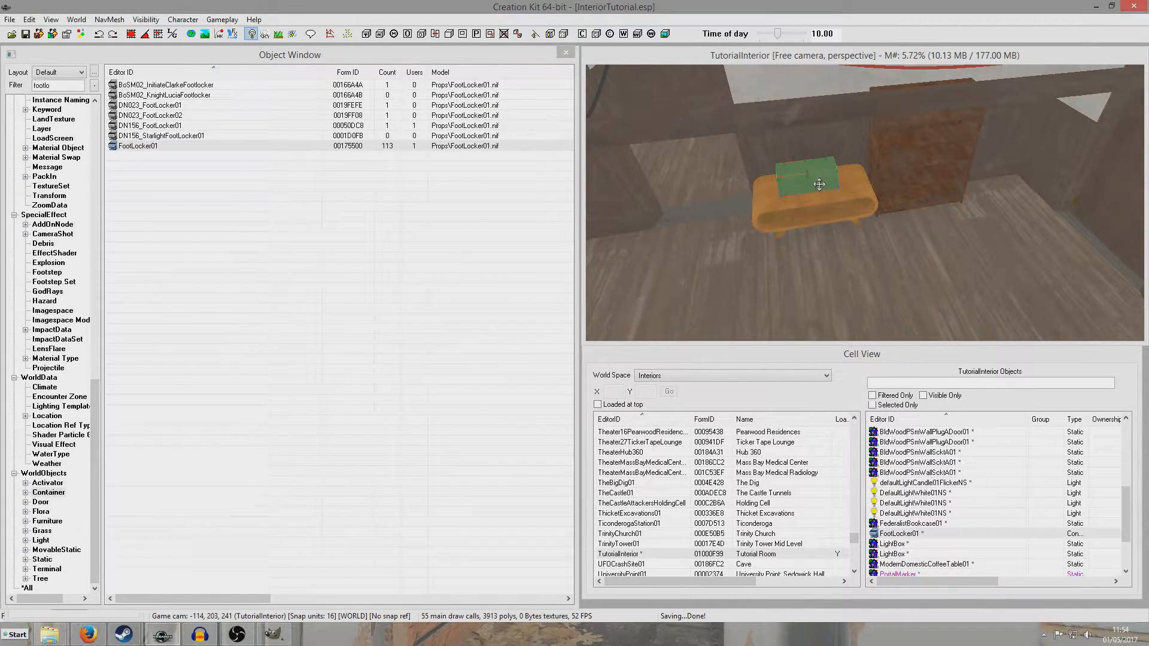
double_click(817, 183)
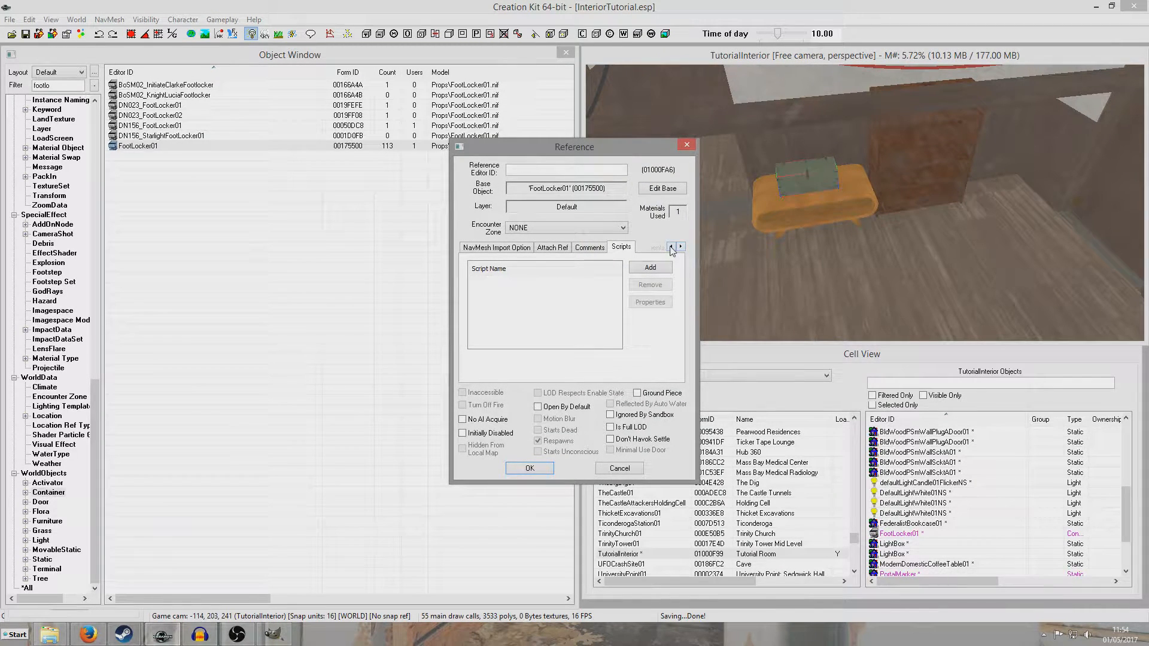
Set the table footlocker's Extra Material Swap to TutorialFootlockerMaterial and apply it.
left_click(671, 246)
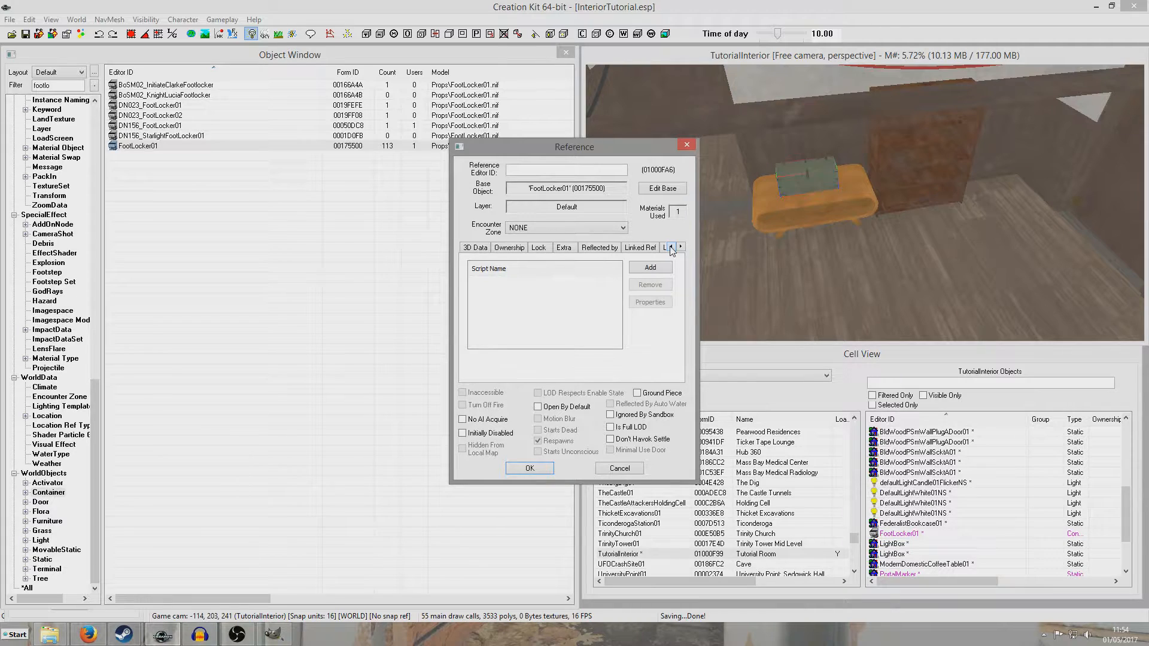
left_click(563, 247)
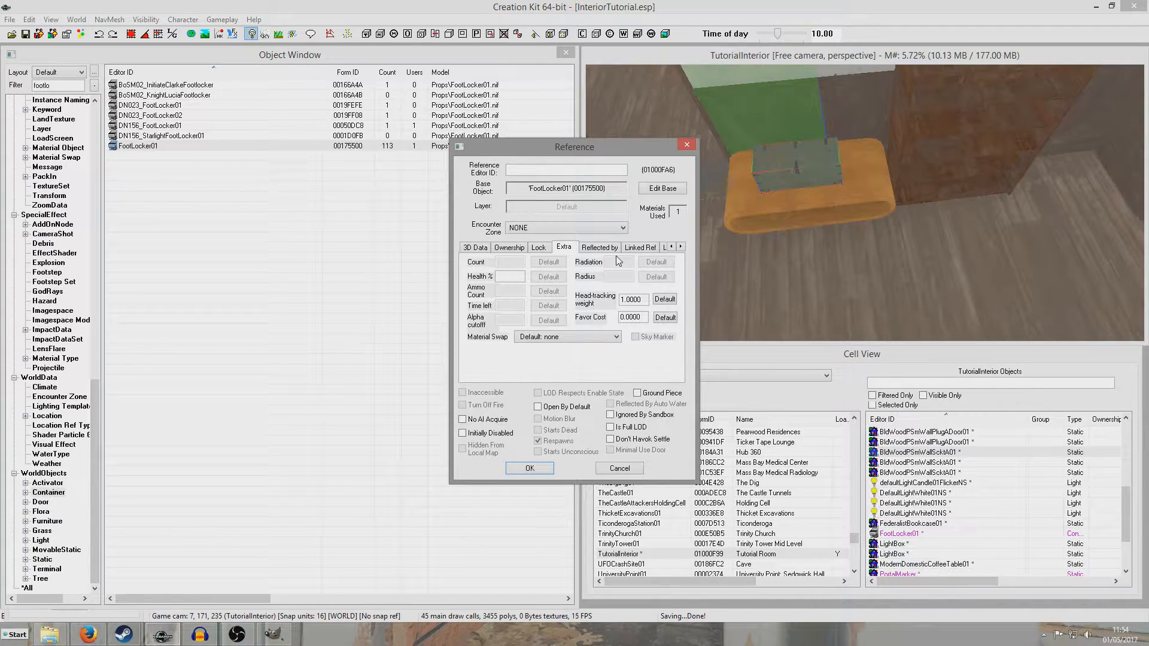
left_click(613, 337)
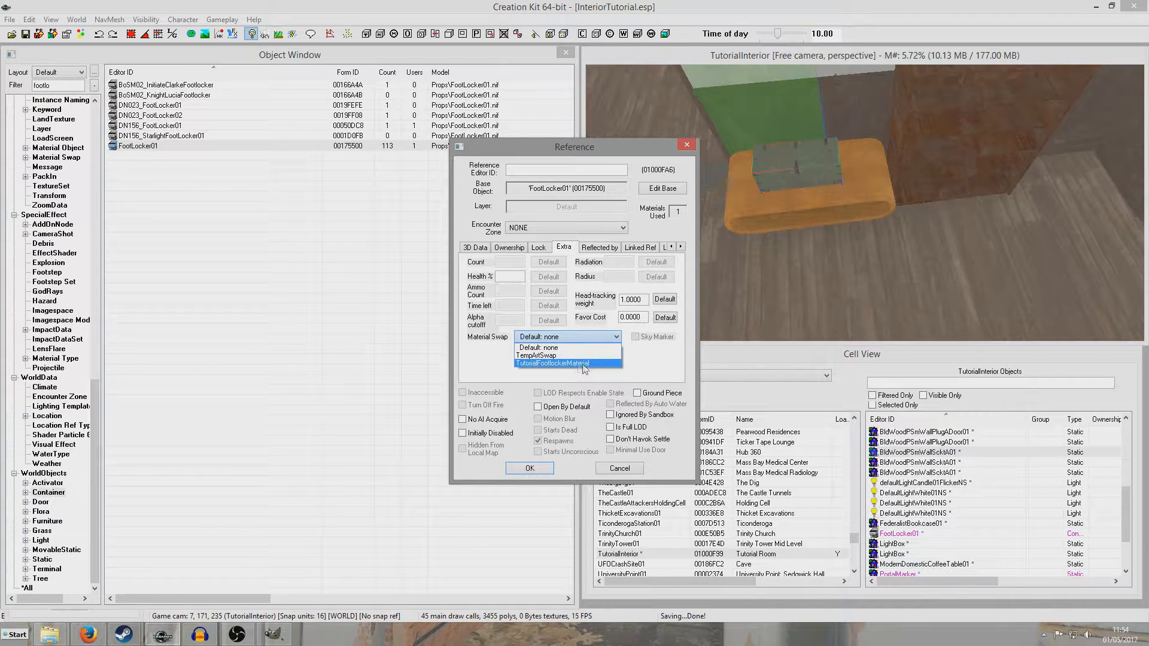
left_click(551, 364)
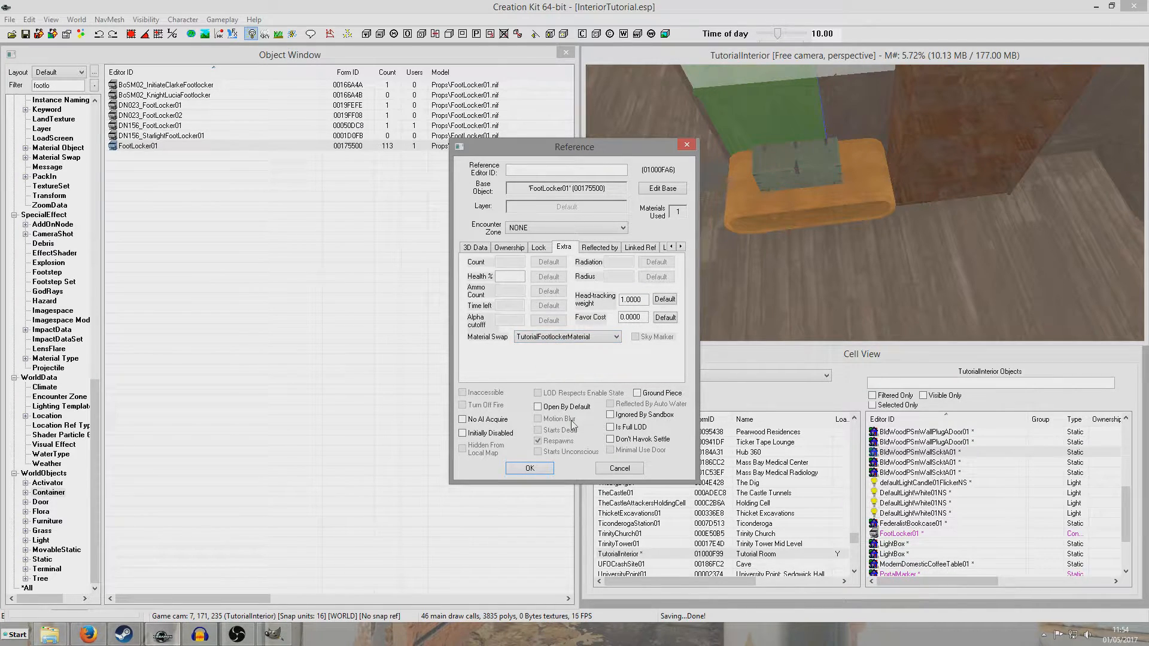
left_click(536, 441)
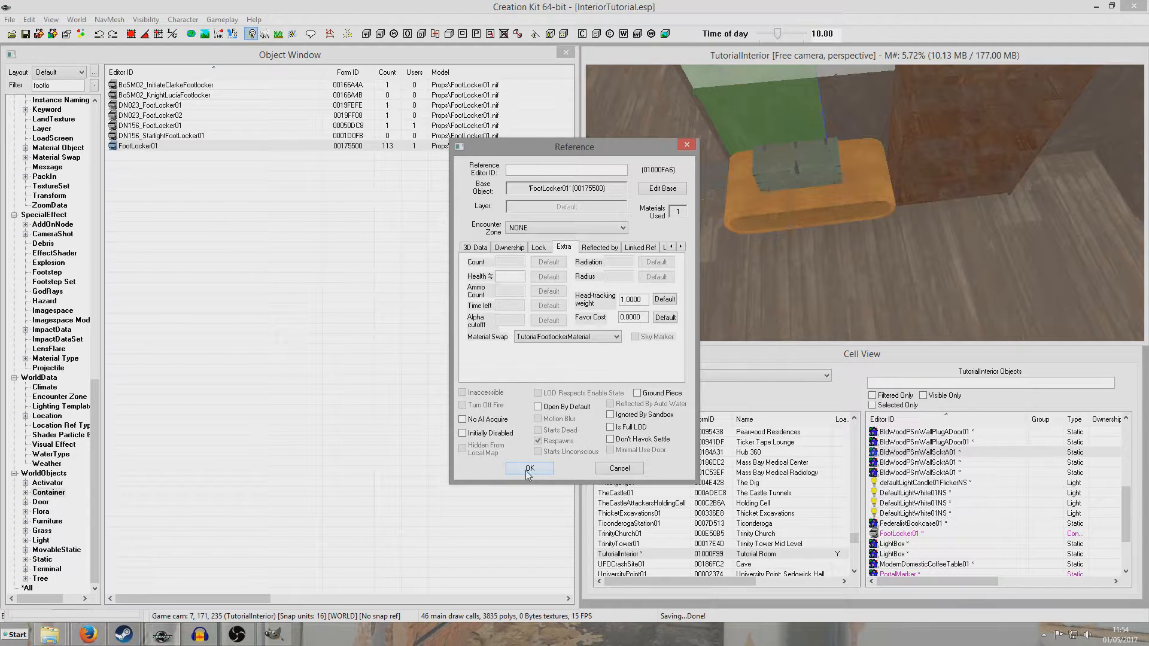
left_click(529, 468)
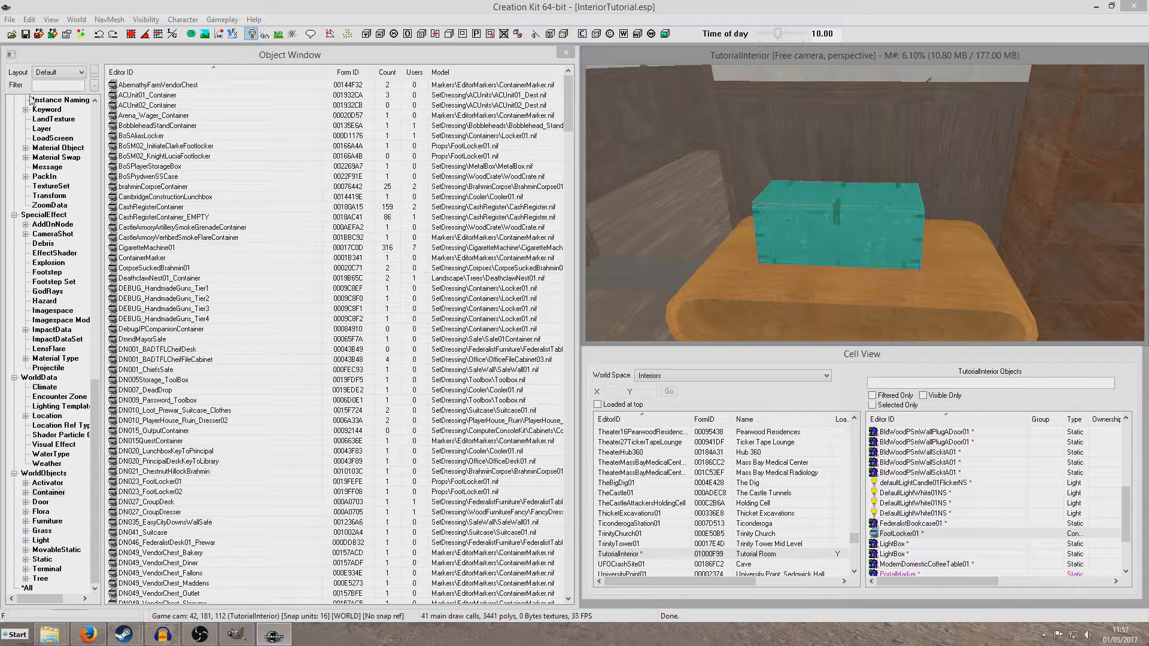
Filter objects by 'footlo' and select the green footlocker on the floor.
type("footlo")
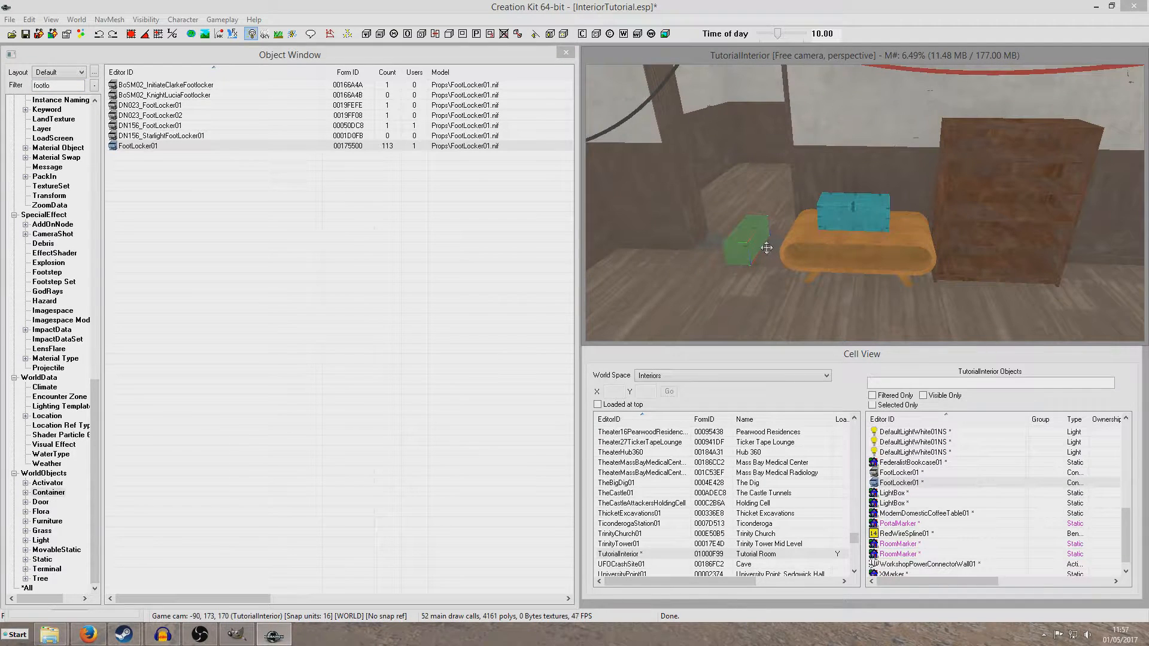
left_click(746, 244)
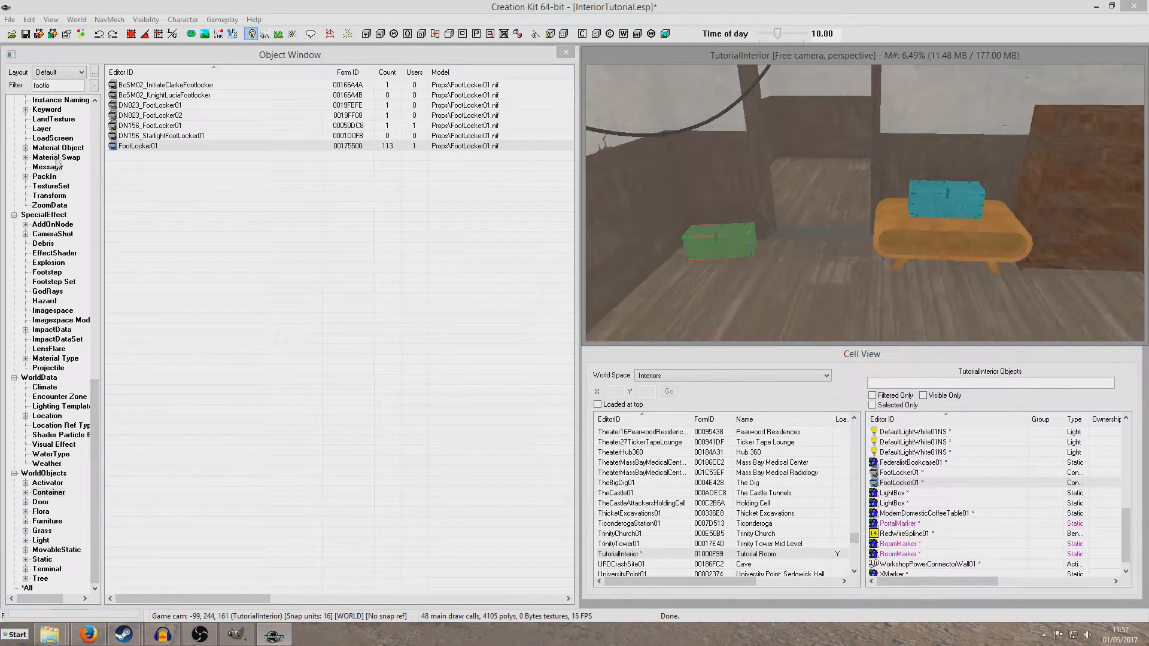
Reopen the TutorialFootlockerMaterial record showing FootLocker01.BGSM replaced by footlockertutorial.bgsm.
left_click(56, 156)
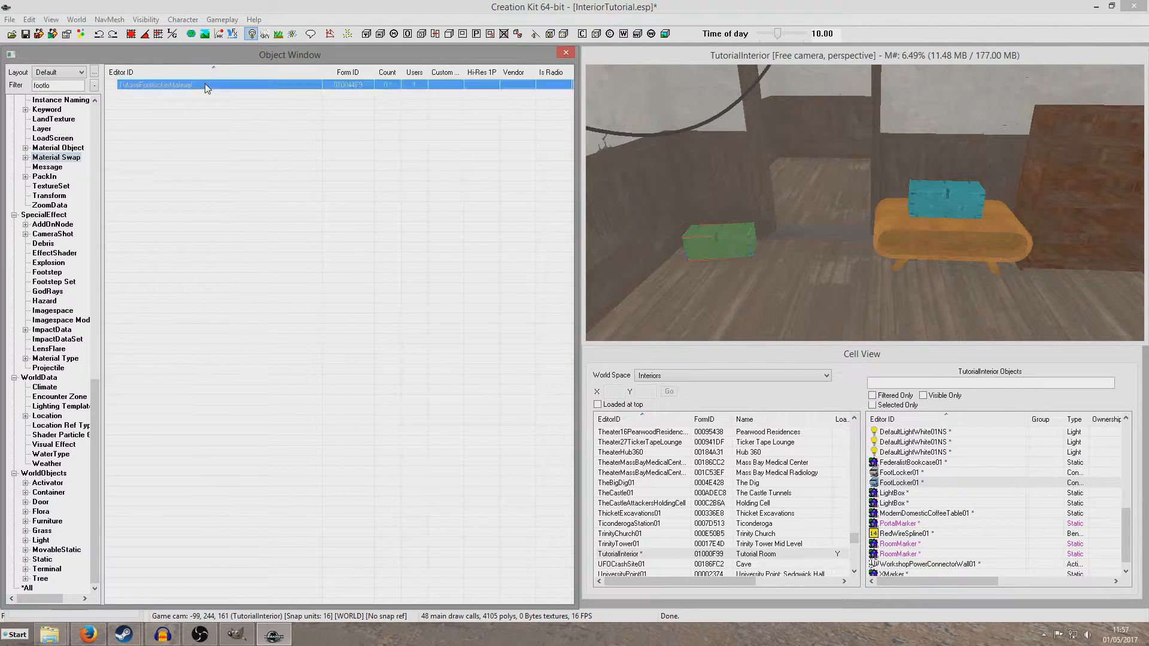
double_click(155, 84)
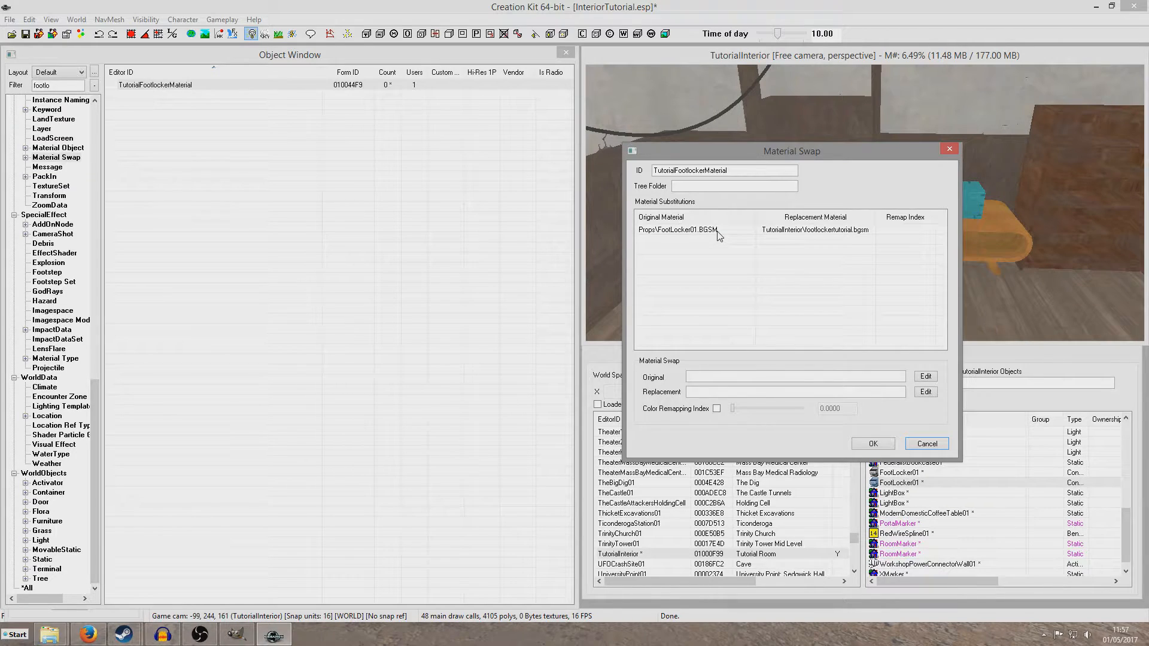
mouse_move(784, 235)
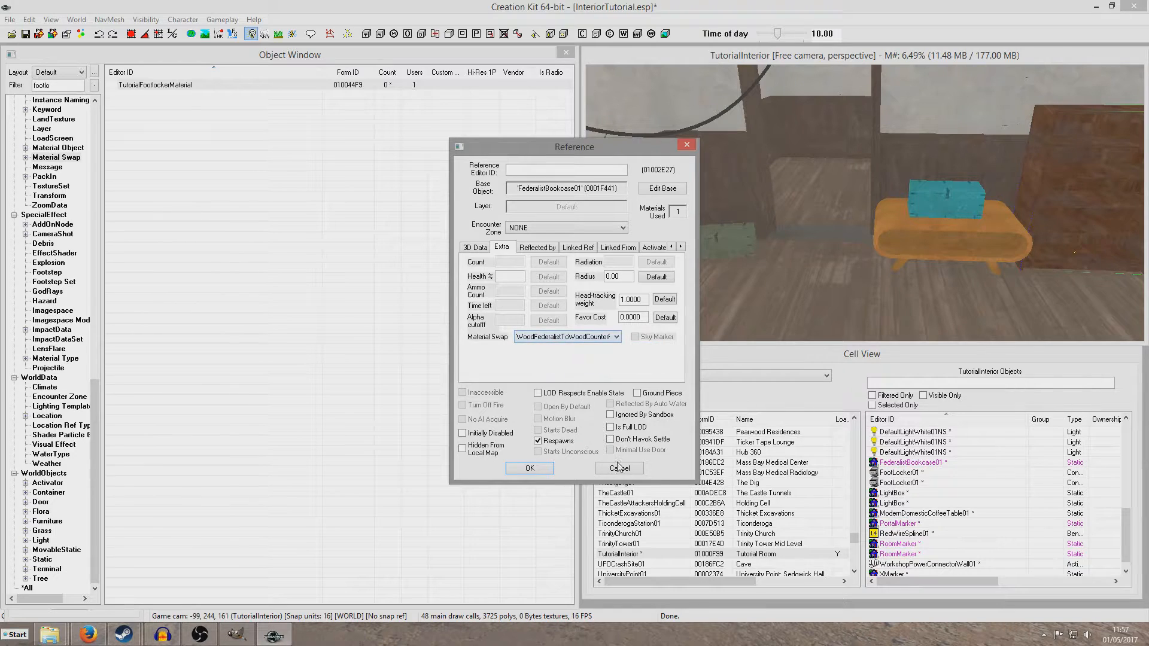
Cancel the bookcase properties and give the floor footlocker the TutorialFootlockerMaterial swap.
left_click(616, 336)
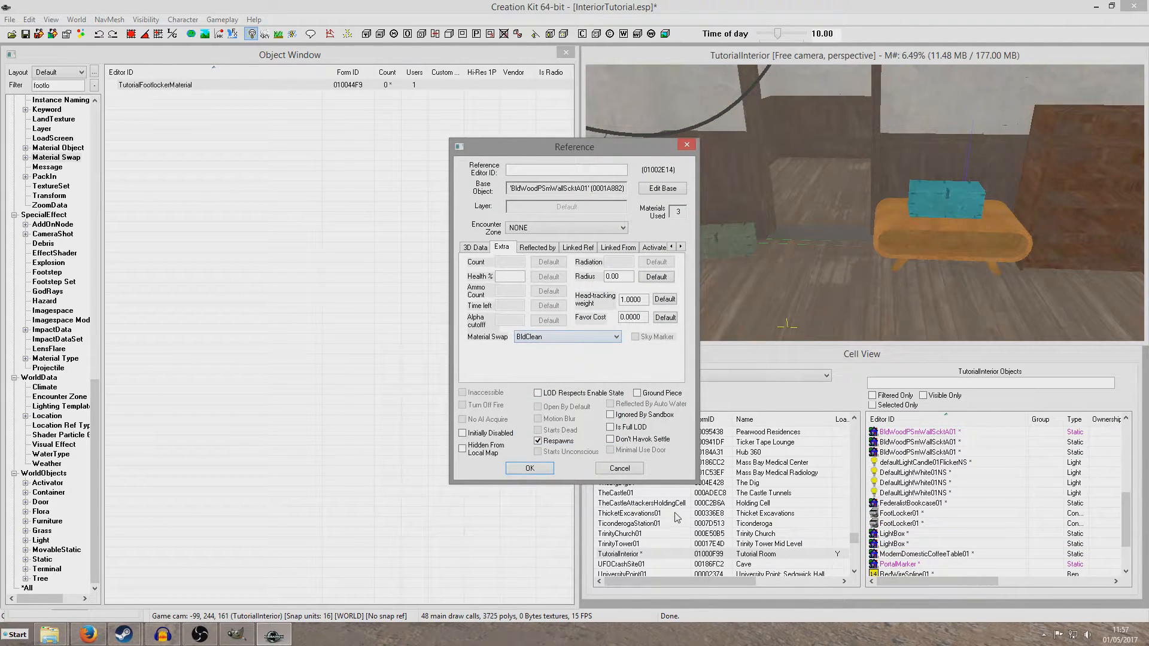
left_click(529, 467)
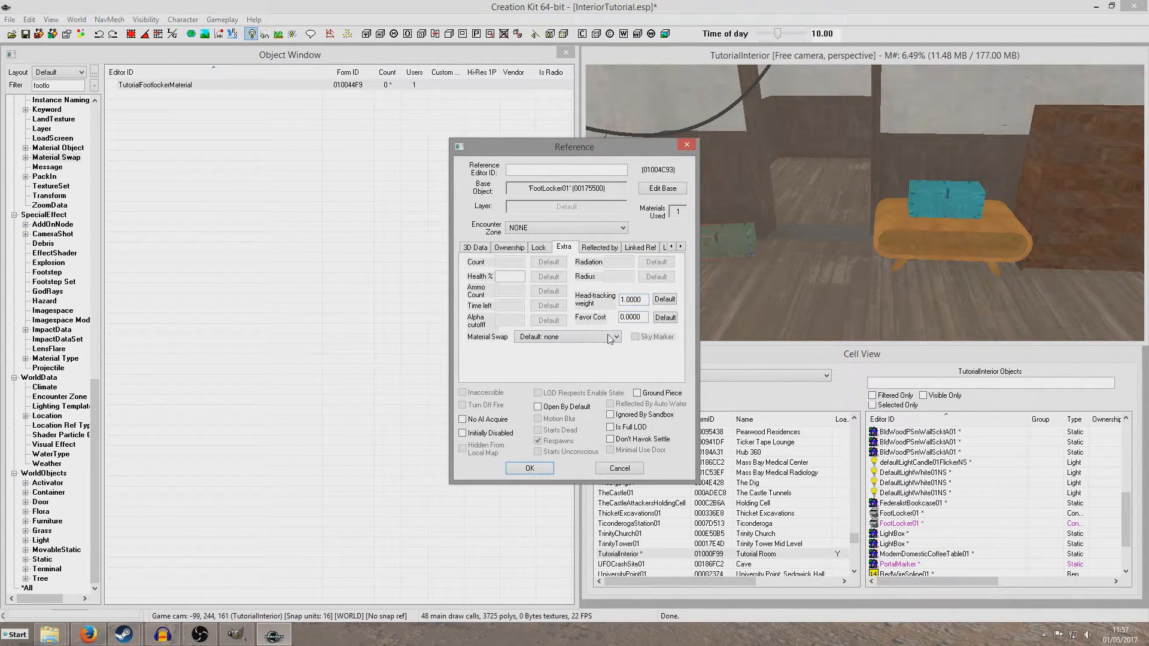
left_click(566, 336)
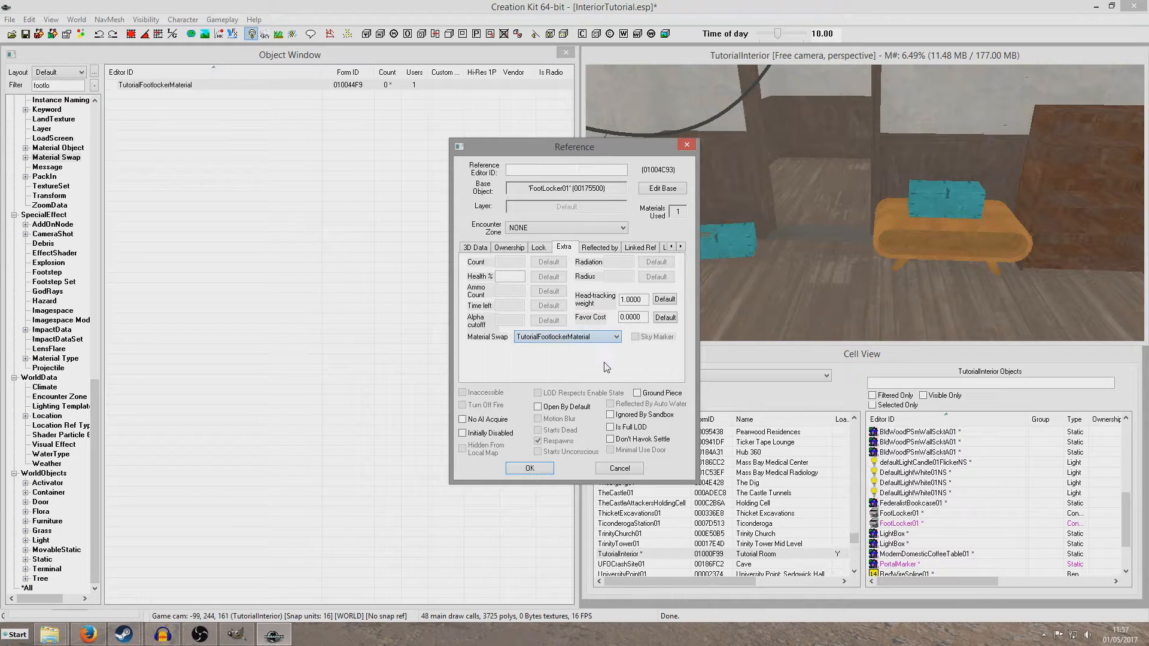
left_click(529, 468)
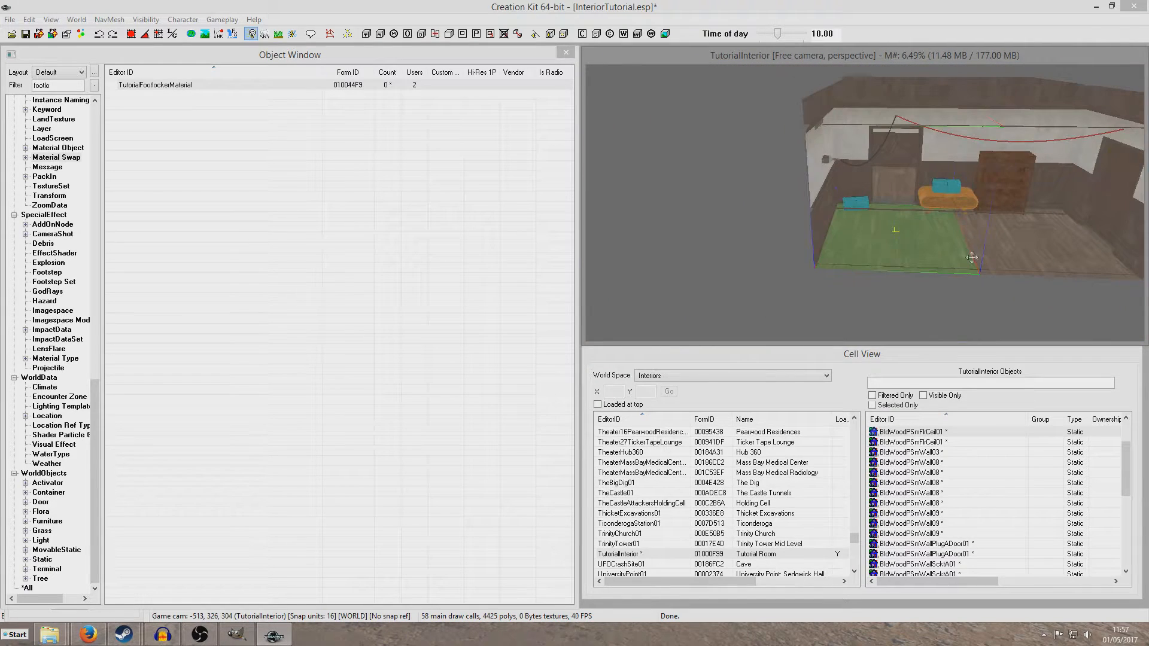
left_click_drag(971, 256, 912, 213)
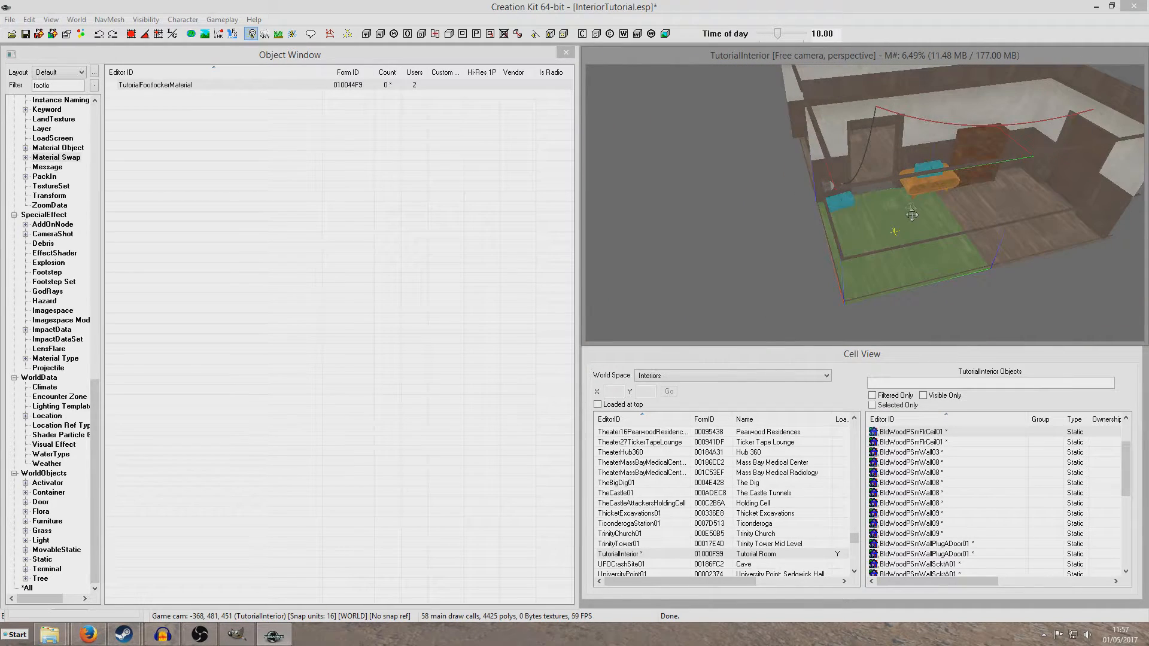